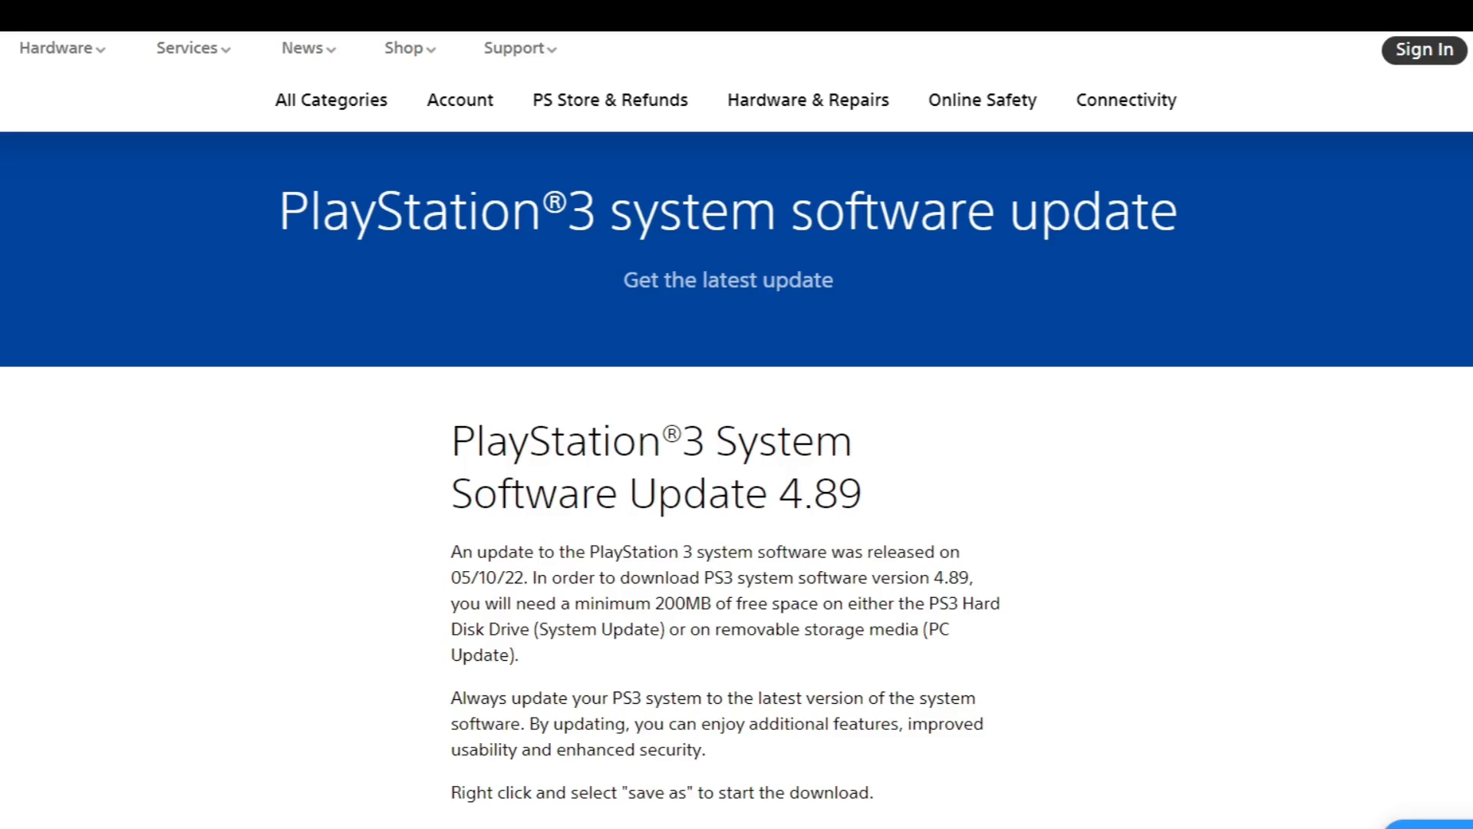
Save the PS3 System Software 4.89 update link to the Desktop and keep the insecure download.
{"action": "scroll", "scroll_direction": "down", "scroll_amount": 3}
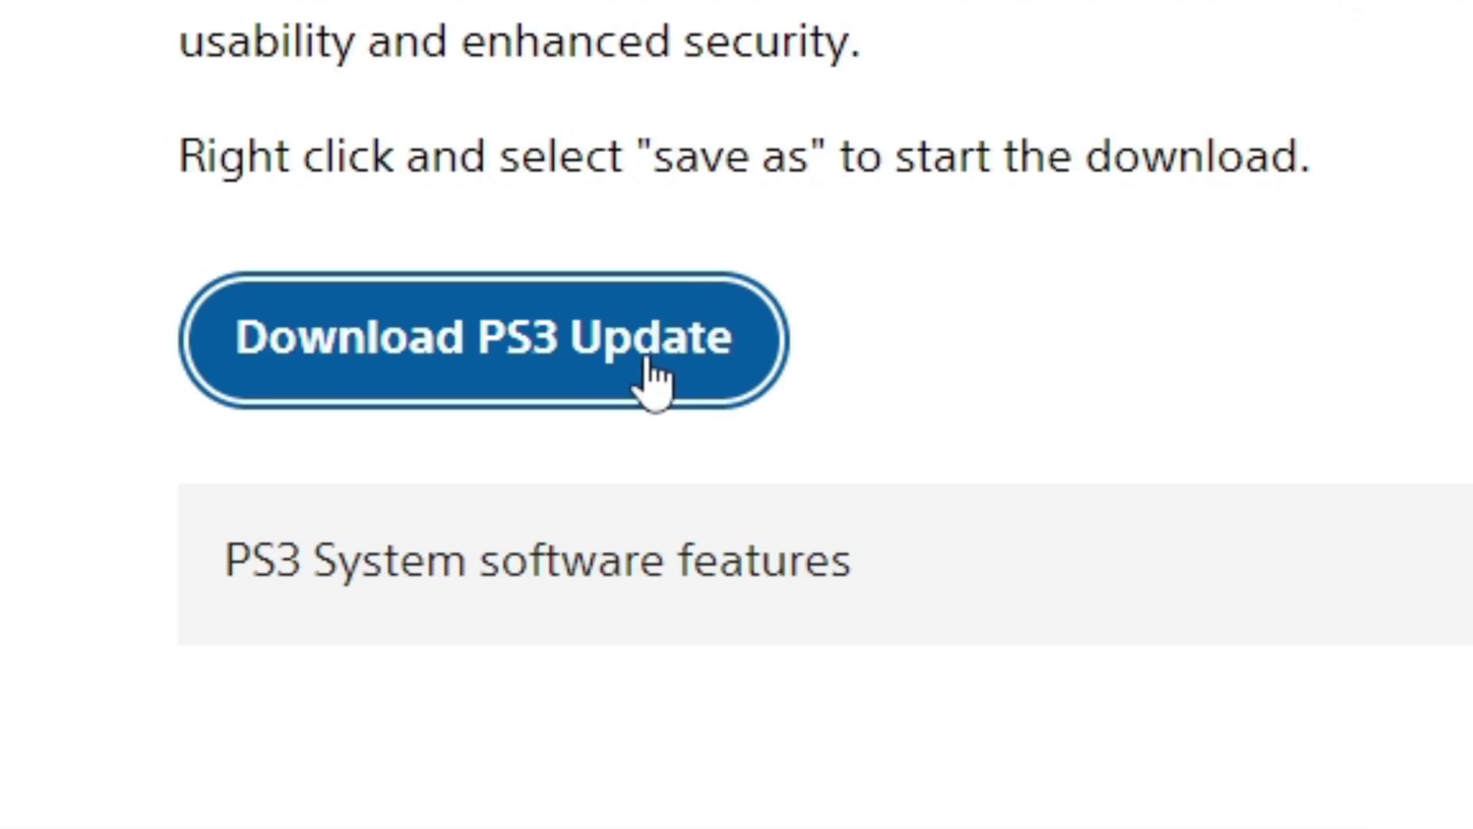
{"action": "right_click", "coordinate": [649, 376]}
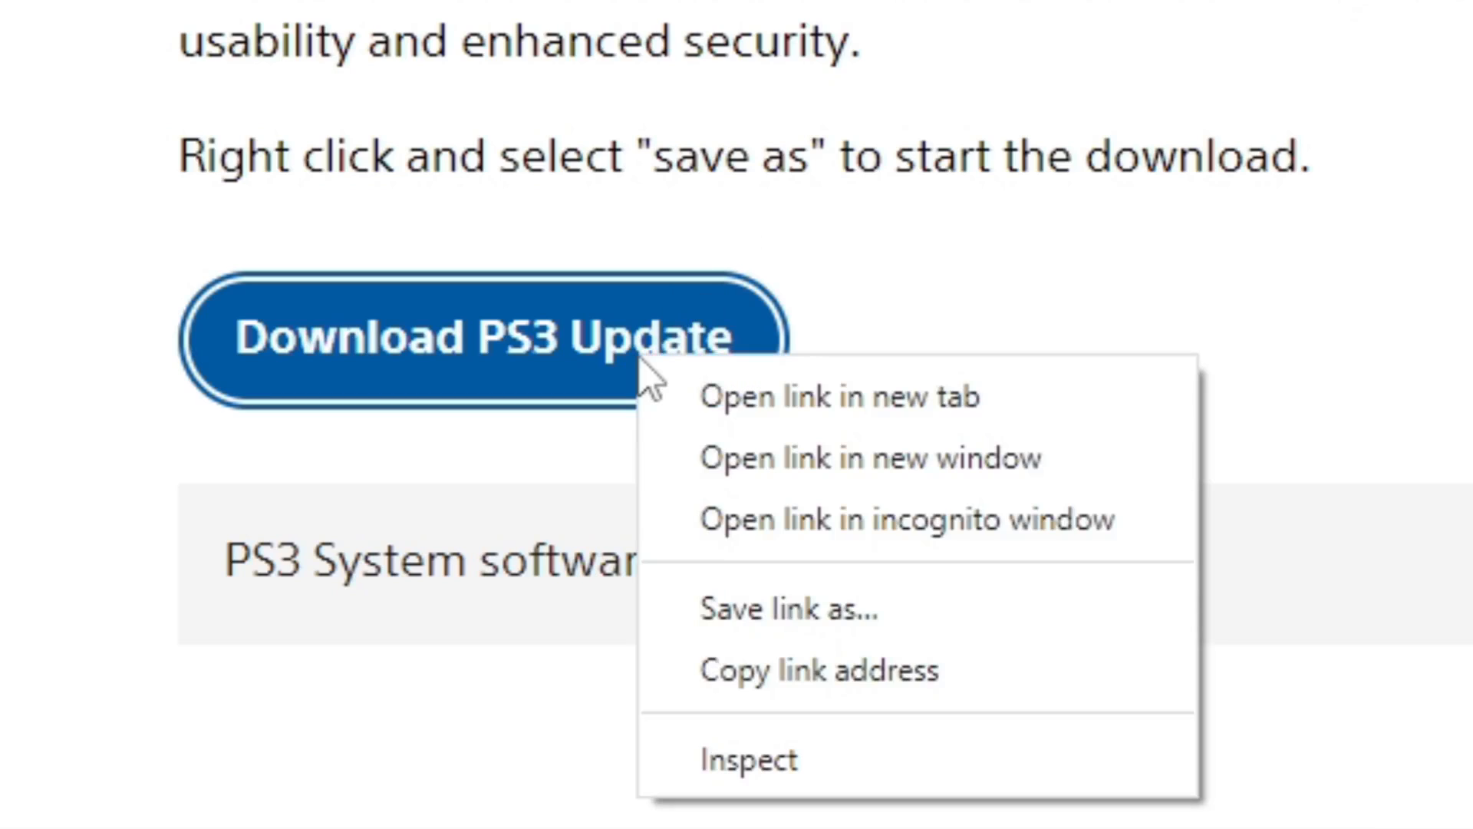
{"action": "mouse_move", "coordinate": [787, 607]}
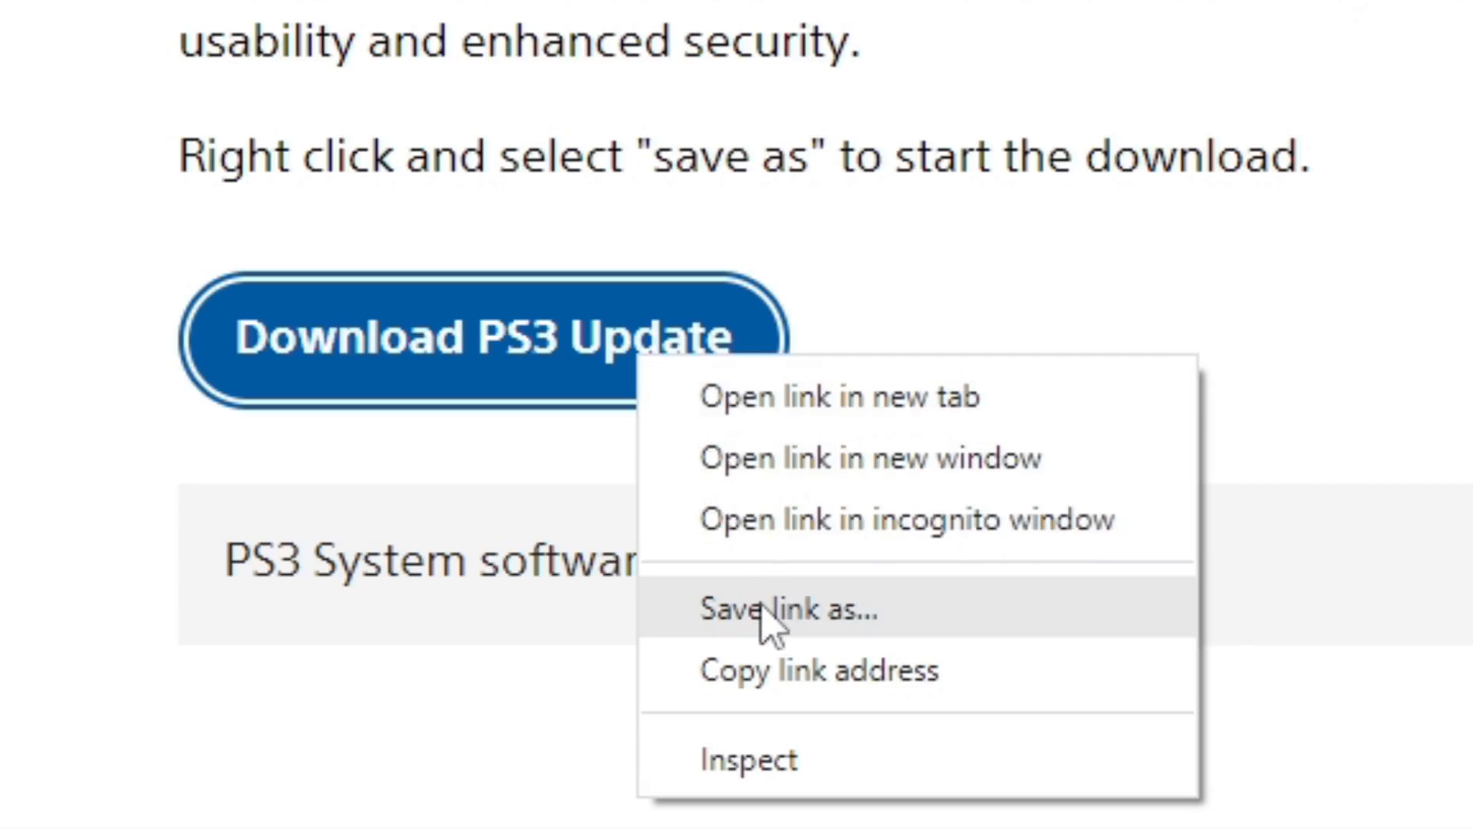
{"action": "left_click", "coordinate": [790, 607]}
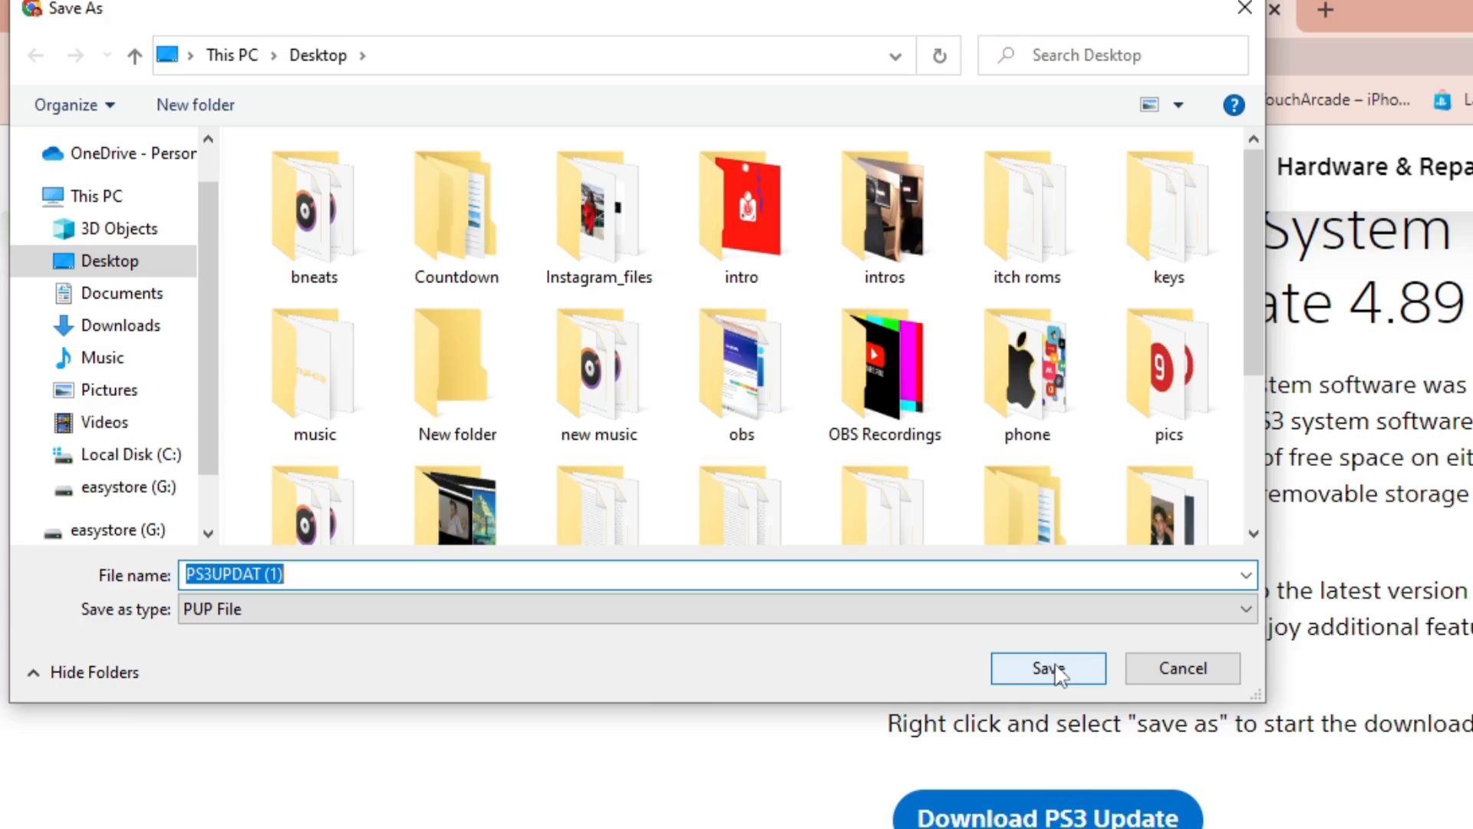
{"action": "left_click", "coordinate": [1047, 668]}
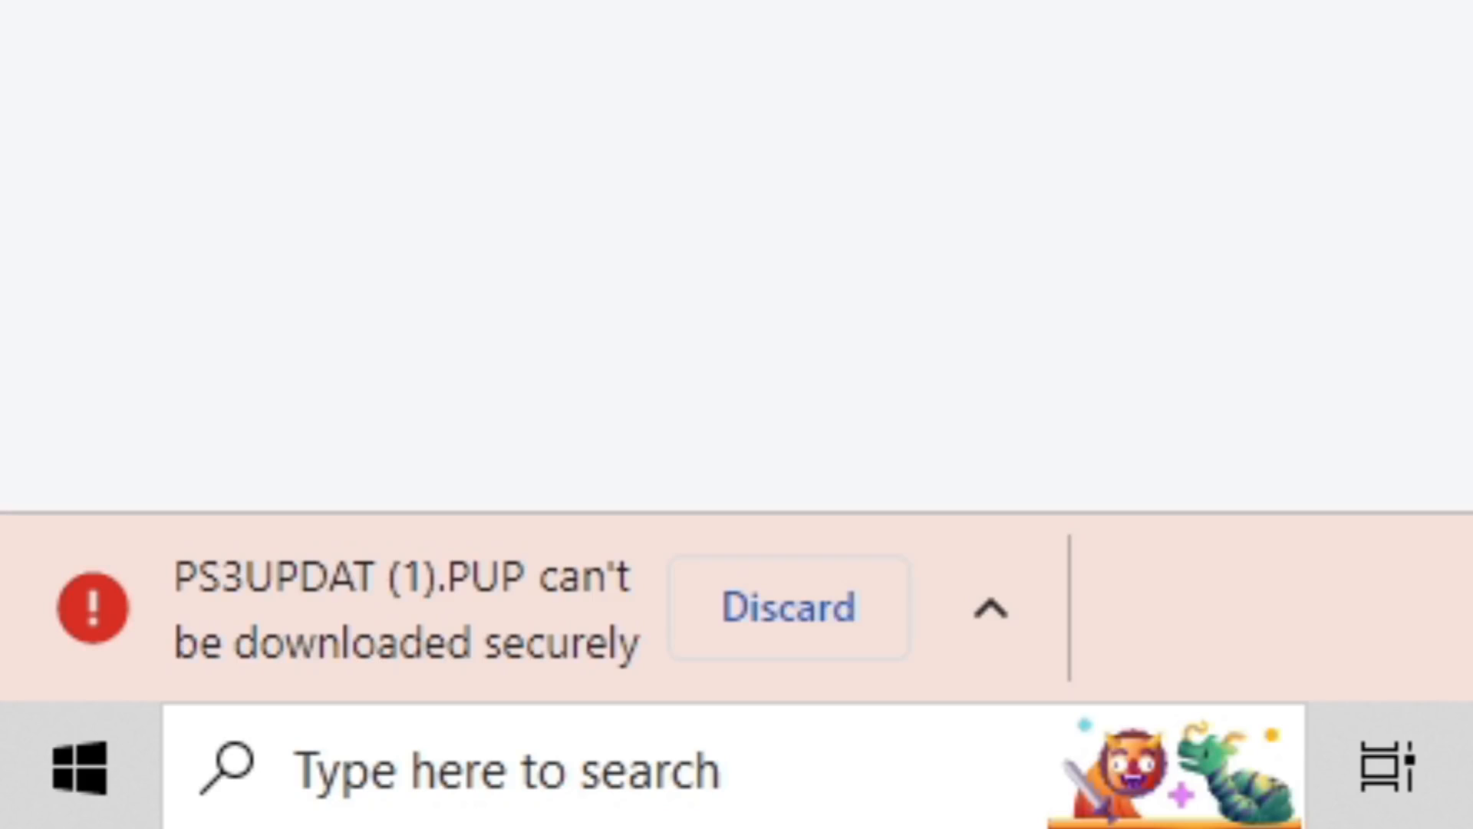
{"action": "mouse_move", "coordinate": [992, 607]}
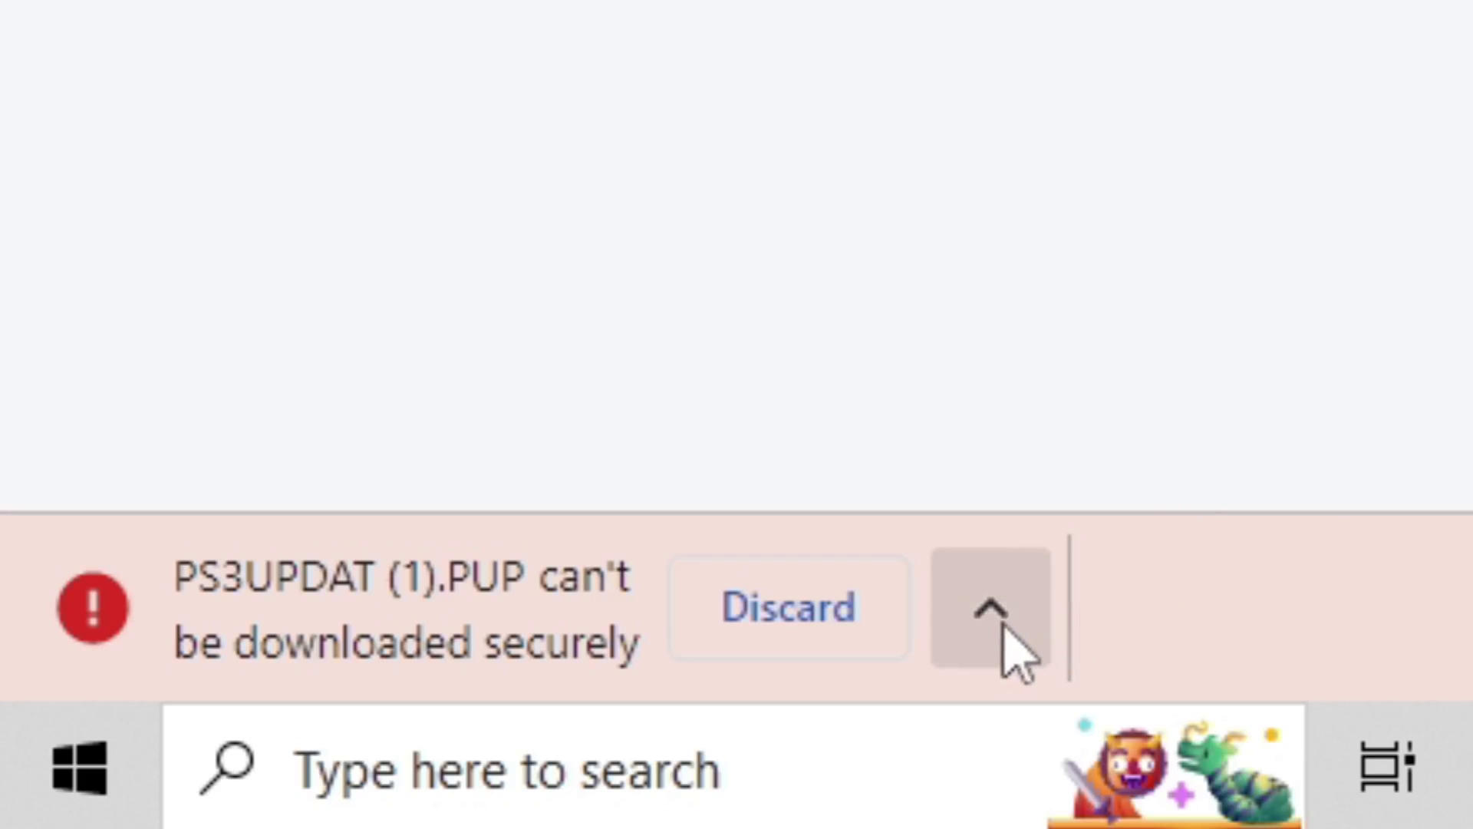
{"action": "left_click", "coordinate": [984, 608]}
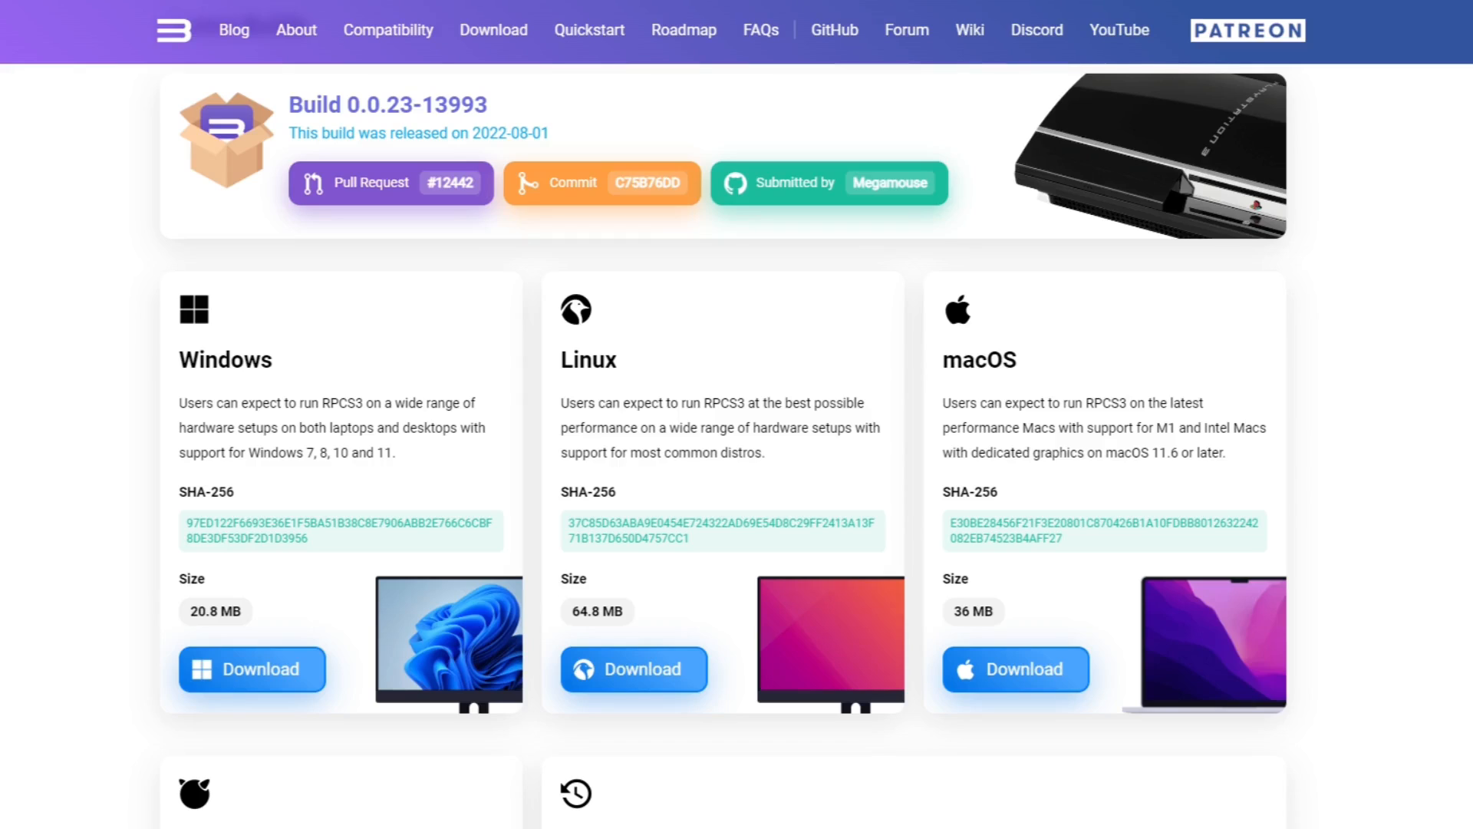
Download the Windows RPCS3 build from the download page.
{"action": "scroll", "scroll_direction": "down", "scroll_amount": 3}
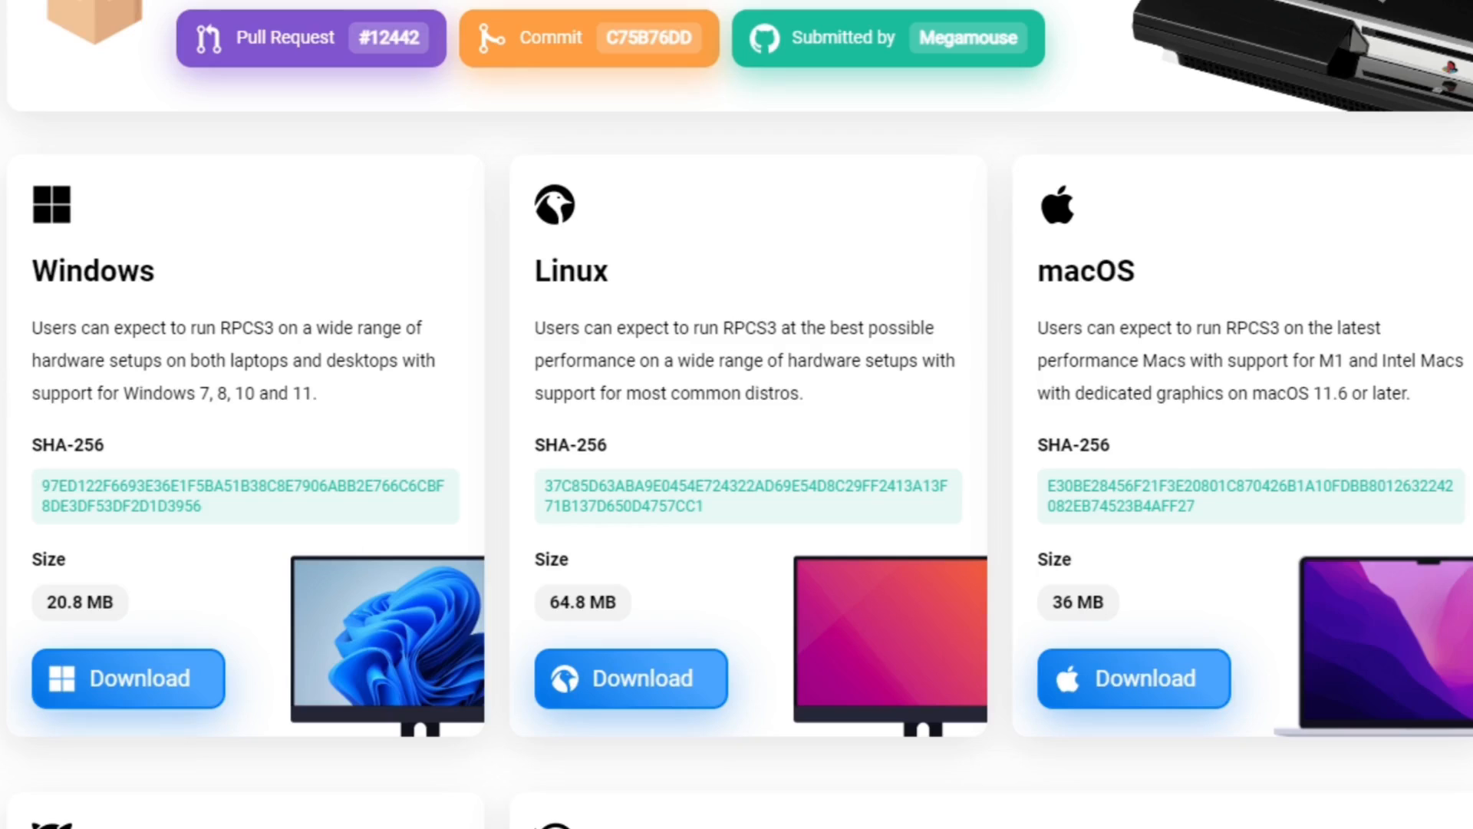
{"action": "mouse_move", "coordinate": [128, 665]}
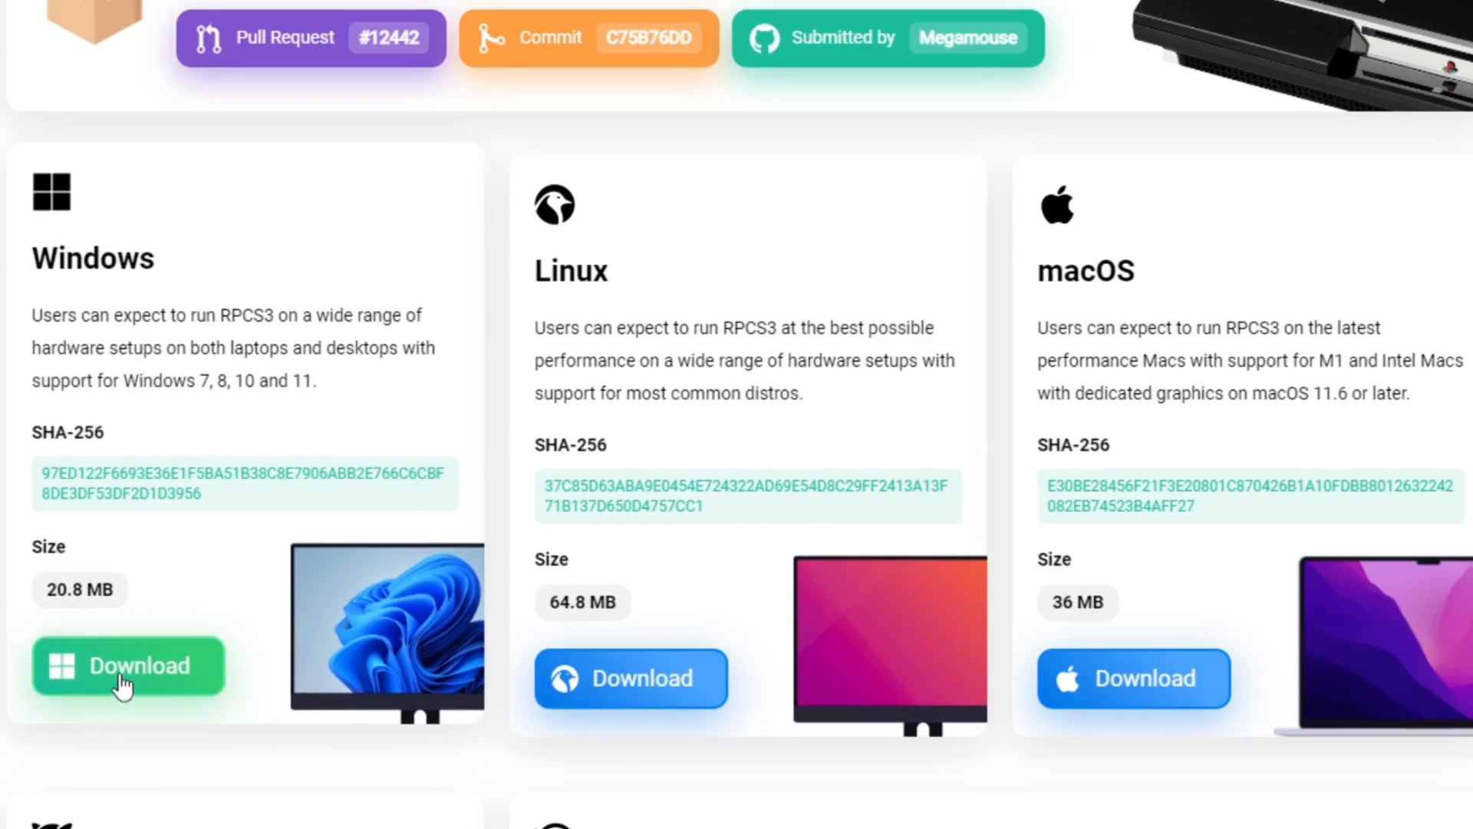
{"action": "right_click", "coordinate": [66, 56]}
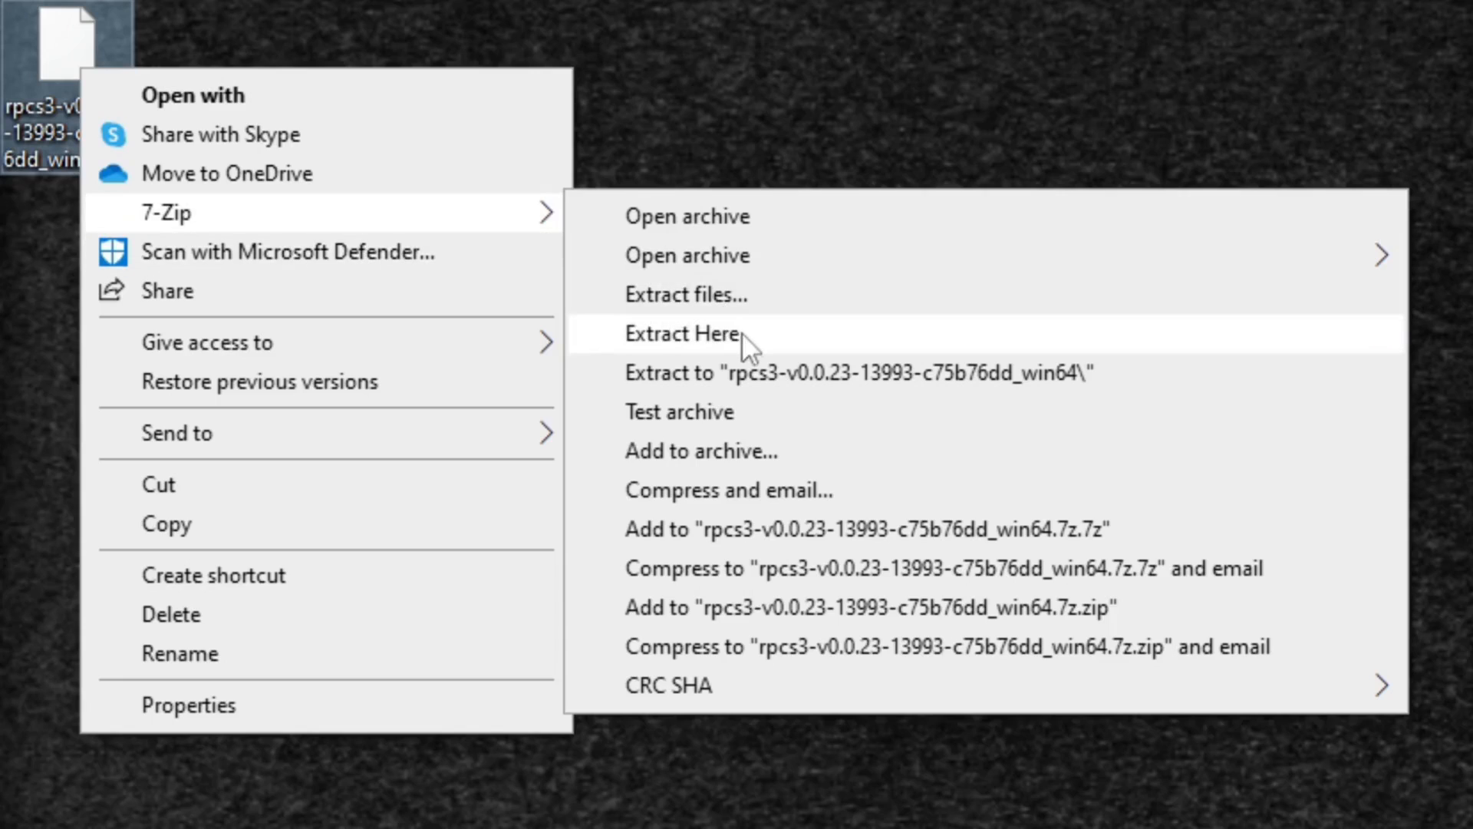
Extract the rpcs3 7z archive onto the desktop with 7-Zip's Extract Here.
{"action": "left_click", "coordinate": [681, 332]}
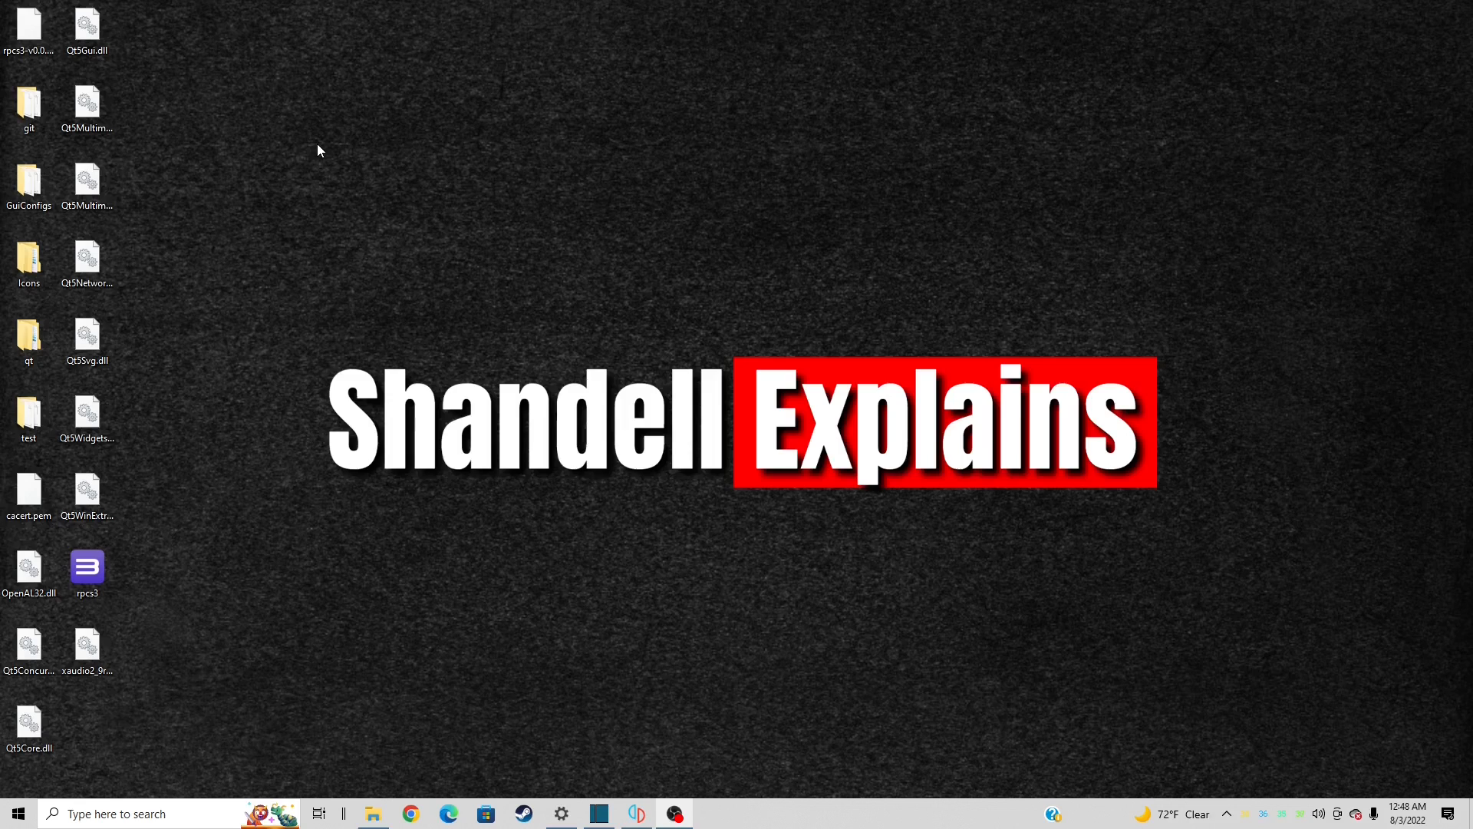
Launch rpcs3.exe and dismiss the welcome notice with Quickstart read and 'Do not show again' ticked.
{"action": "left_click", "coordinate": [88, 569]}
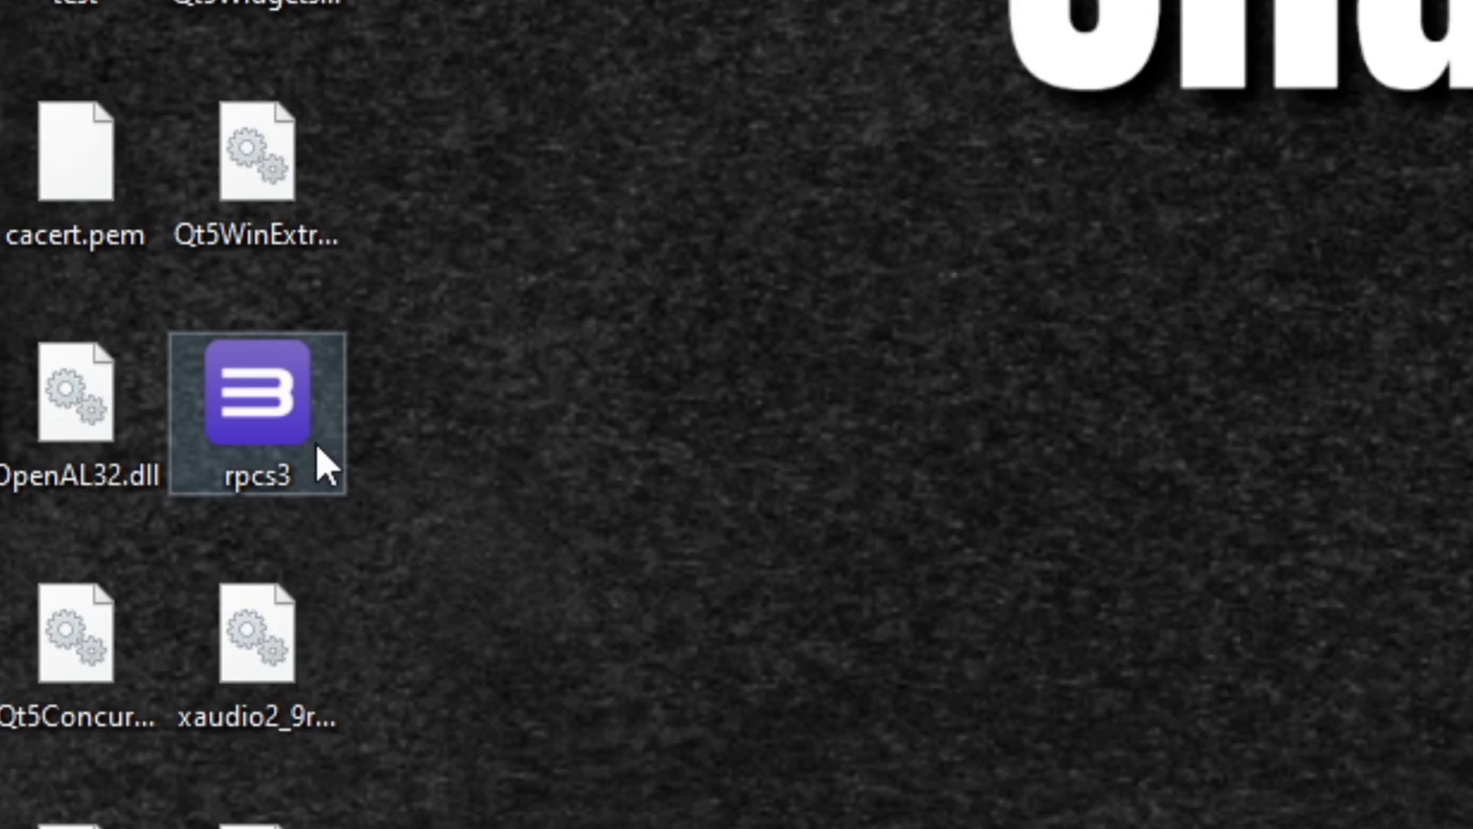
{"action": "double_click", "coordinate": [255, 414]}
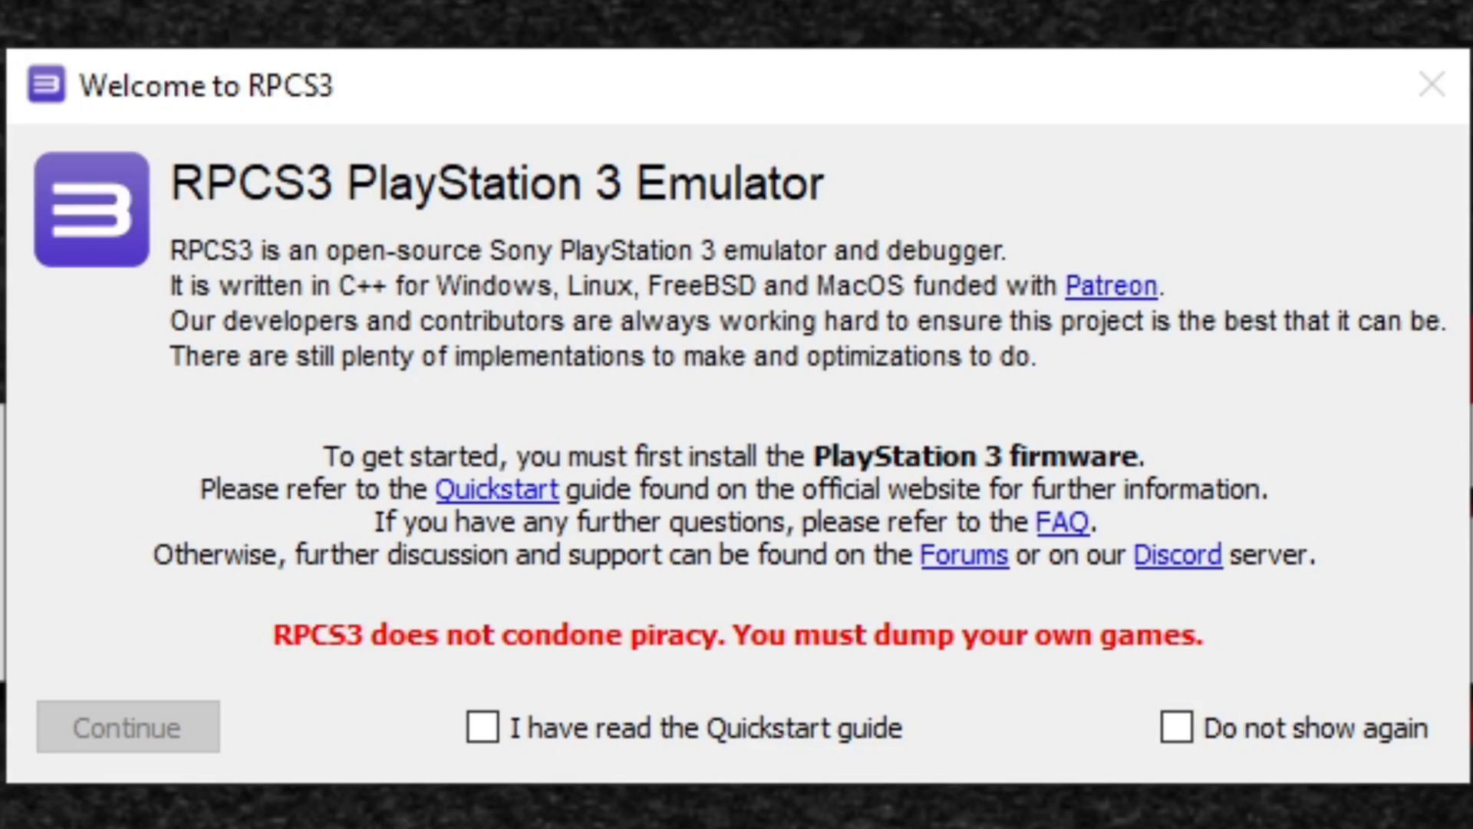
{"action": "left_click", "coordinate": [483, 728]}
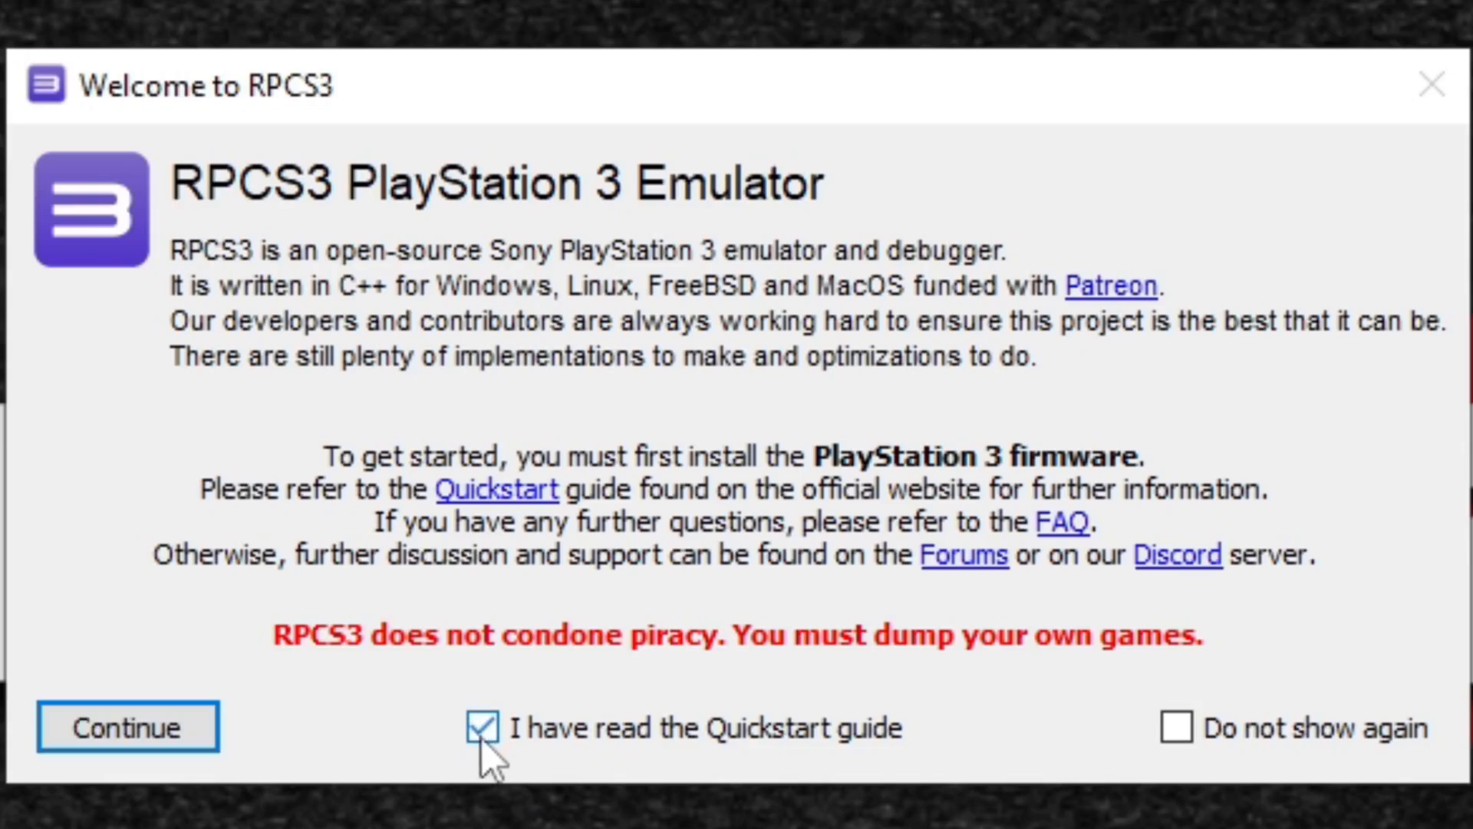
{"action": "left_click", "coordinate": [1175, 728]}
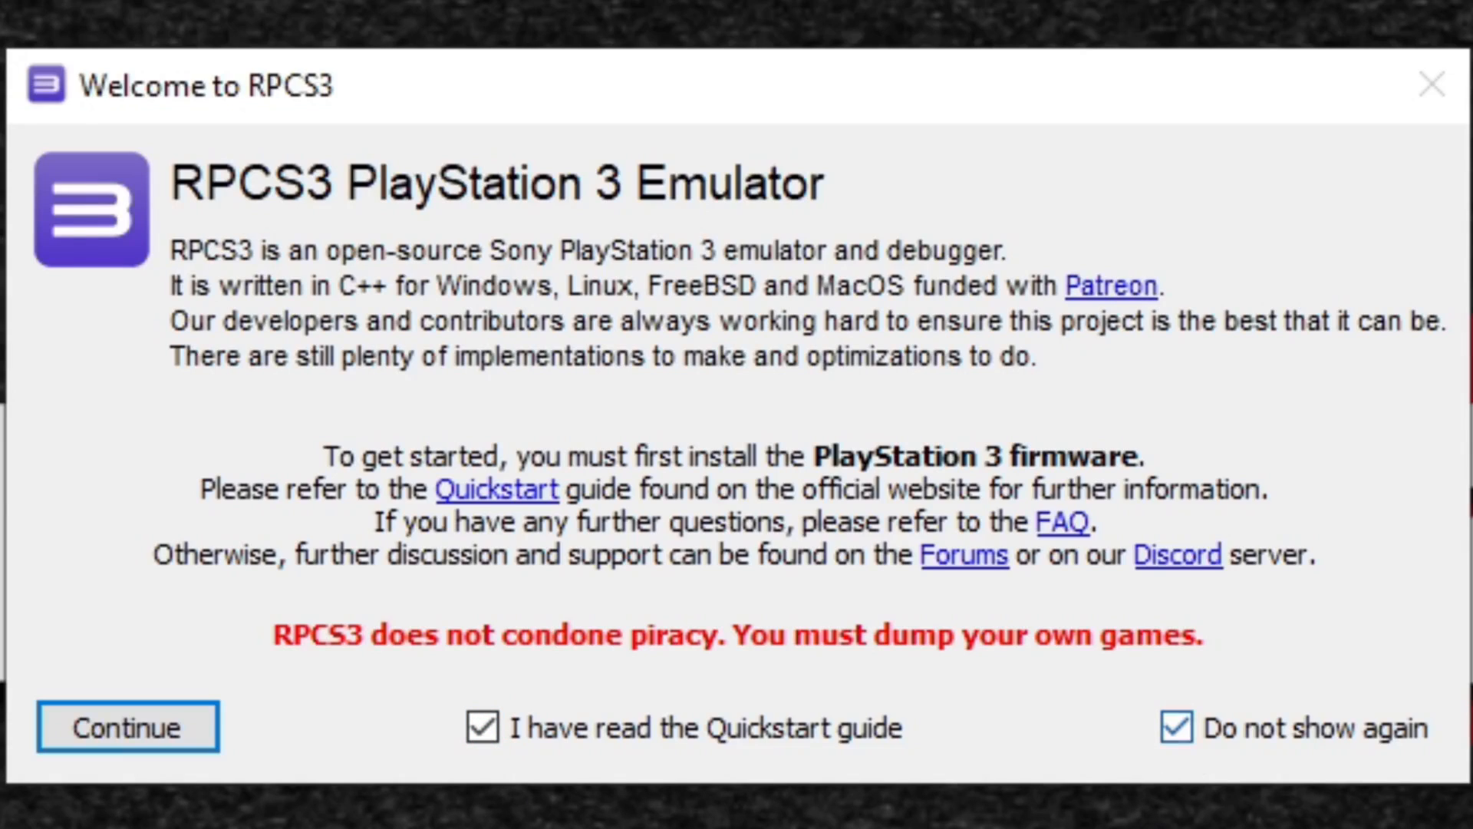
{"action": "left_click", "coordinate": [126, 727]}
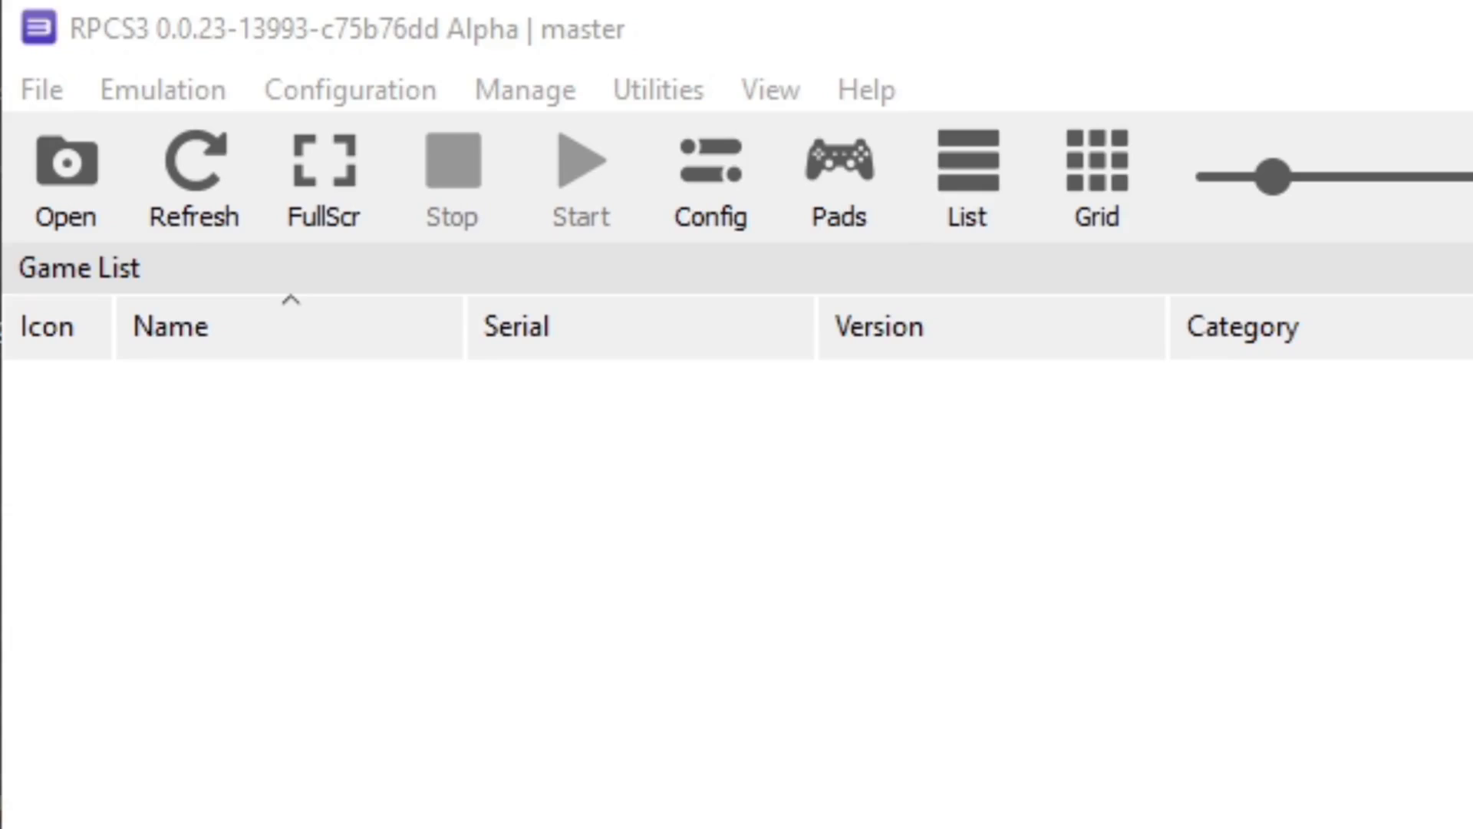
Install the PS3 firmware from PS3UPDAT.PUP on the Desktop and acknowledge the success message.
{"action": "left_click", "coordinate": [41, 89]}
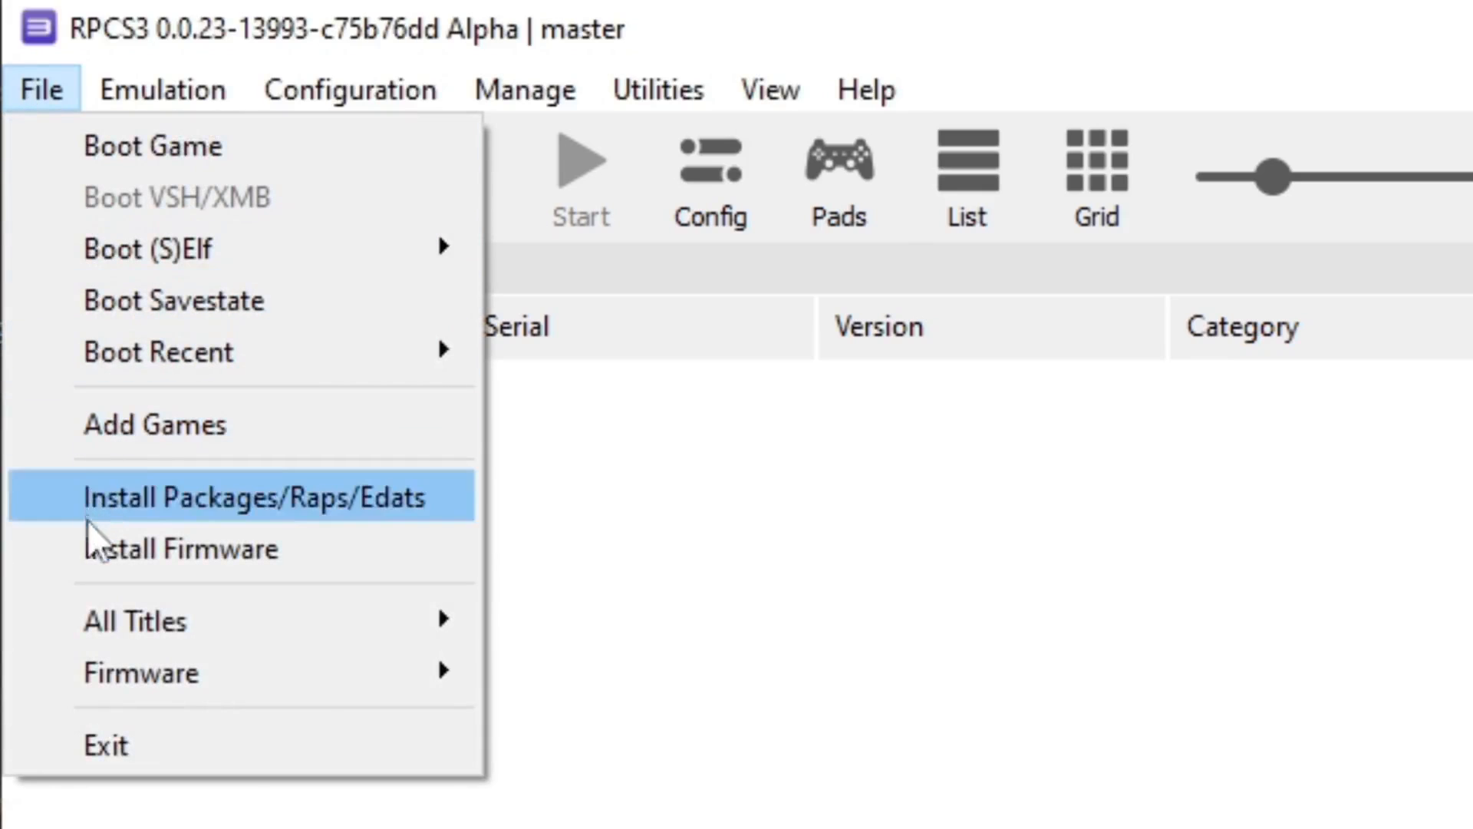
{"action": "left_click", "coordinate": [180, 548]}
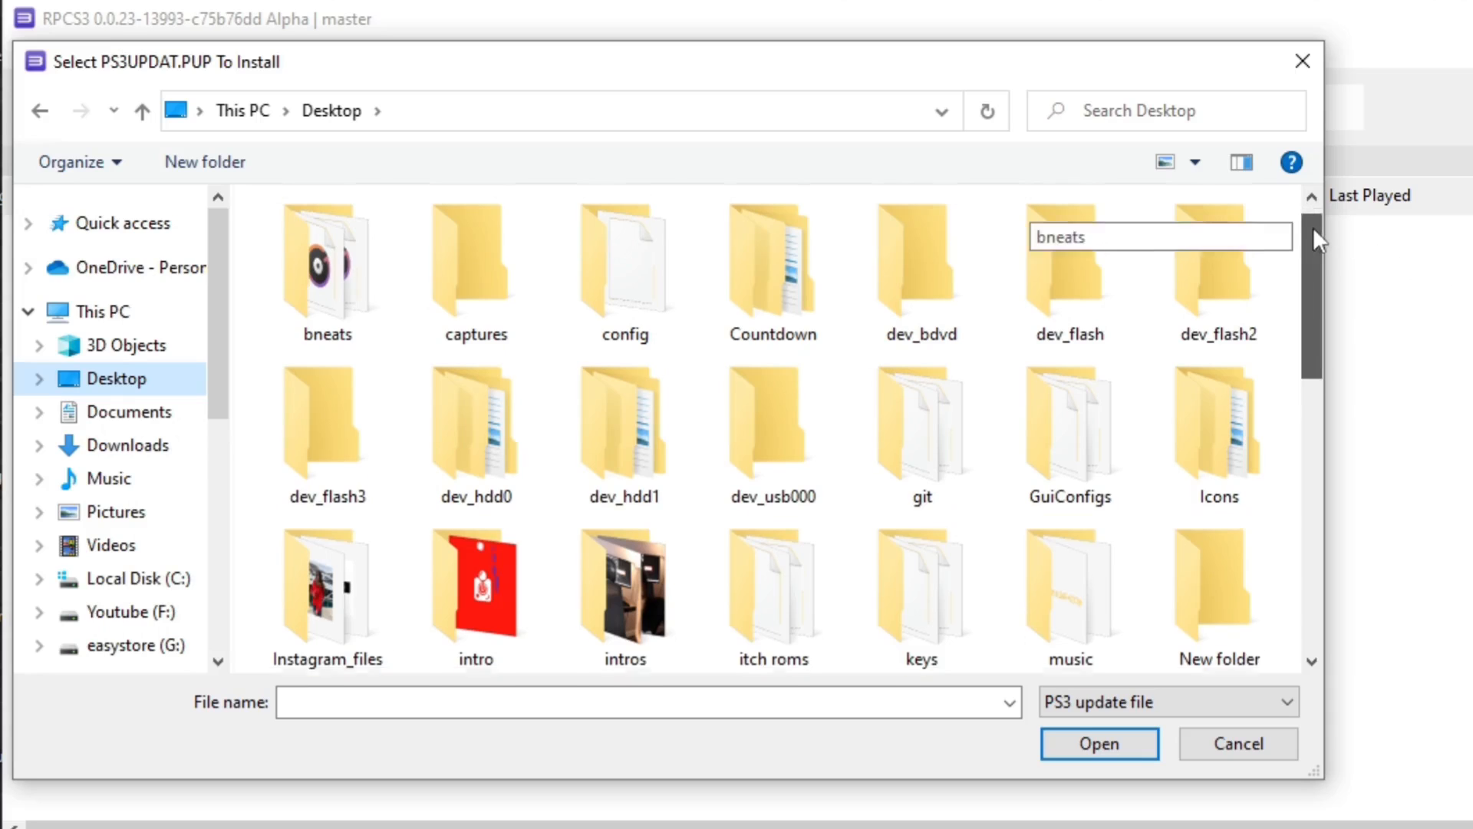
{"action": "scroll", "scroll_direction": "down", "scroll_amount": 3}
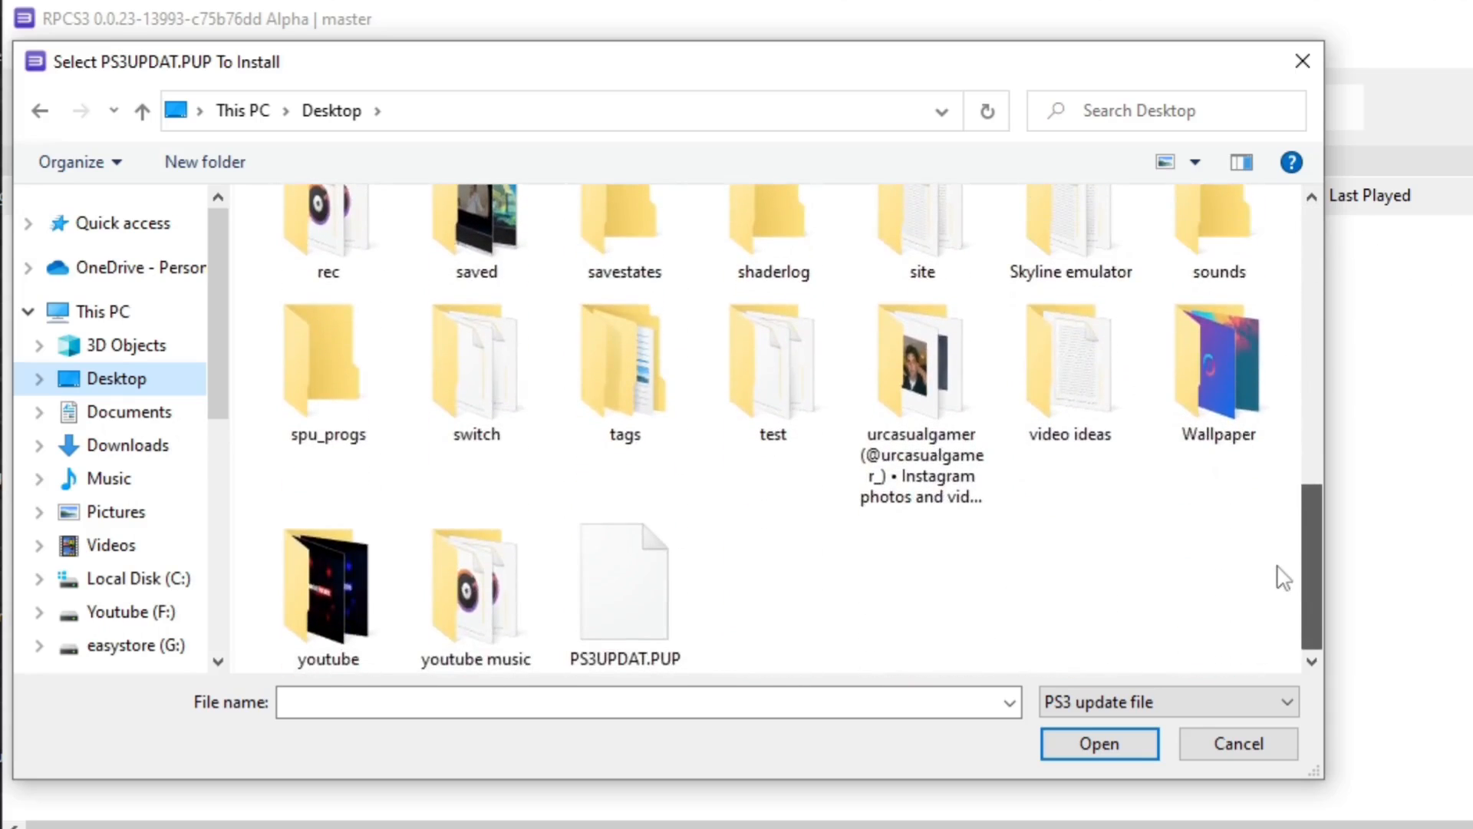
{"action": "mouse_move", "coordinate": [623, 578]}
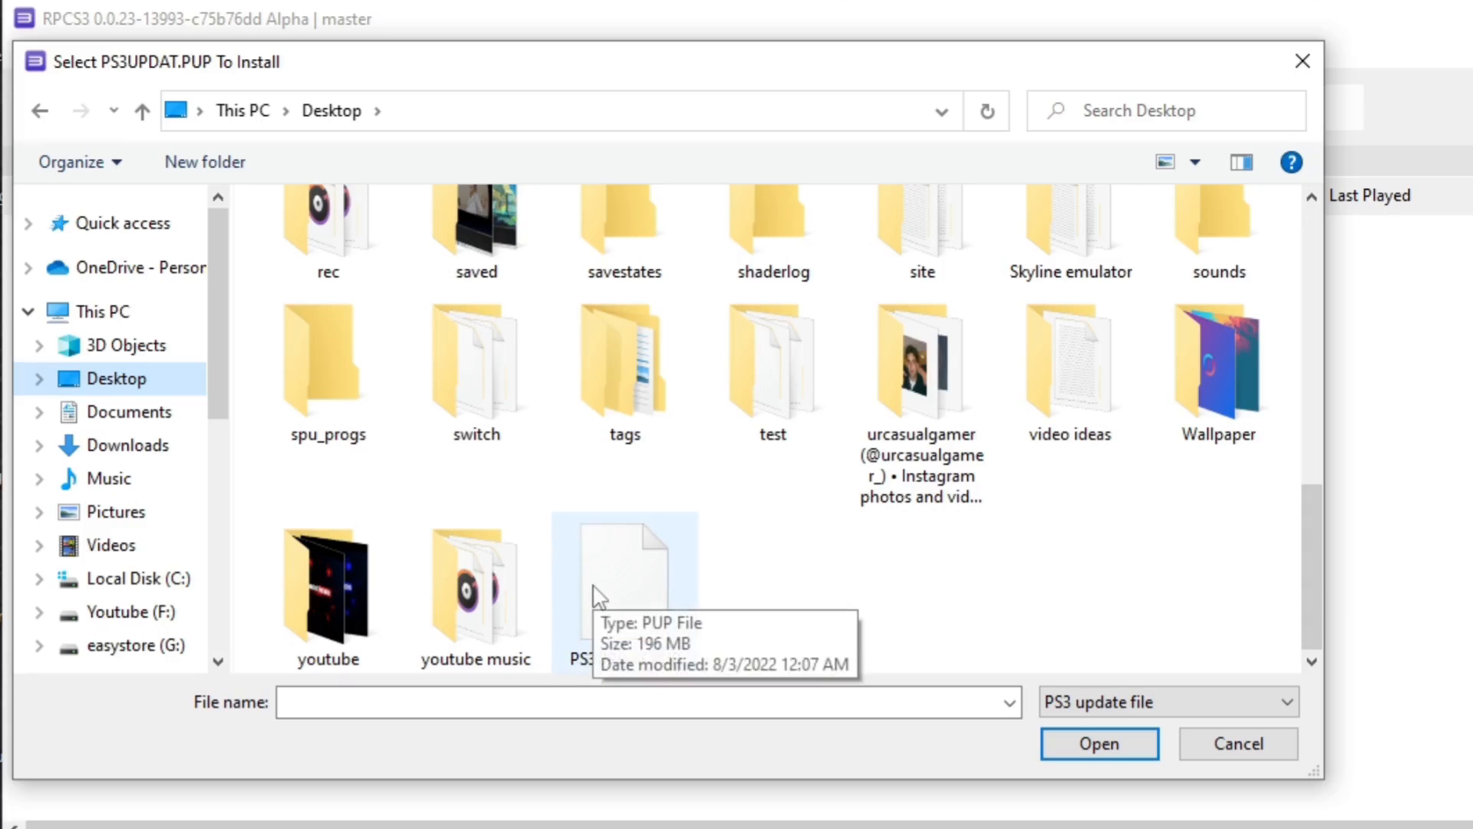
{"action": "left_click", "coordinate": [1097, 744]}
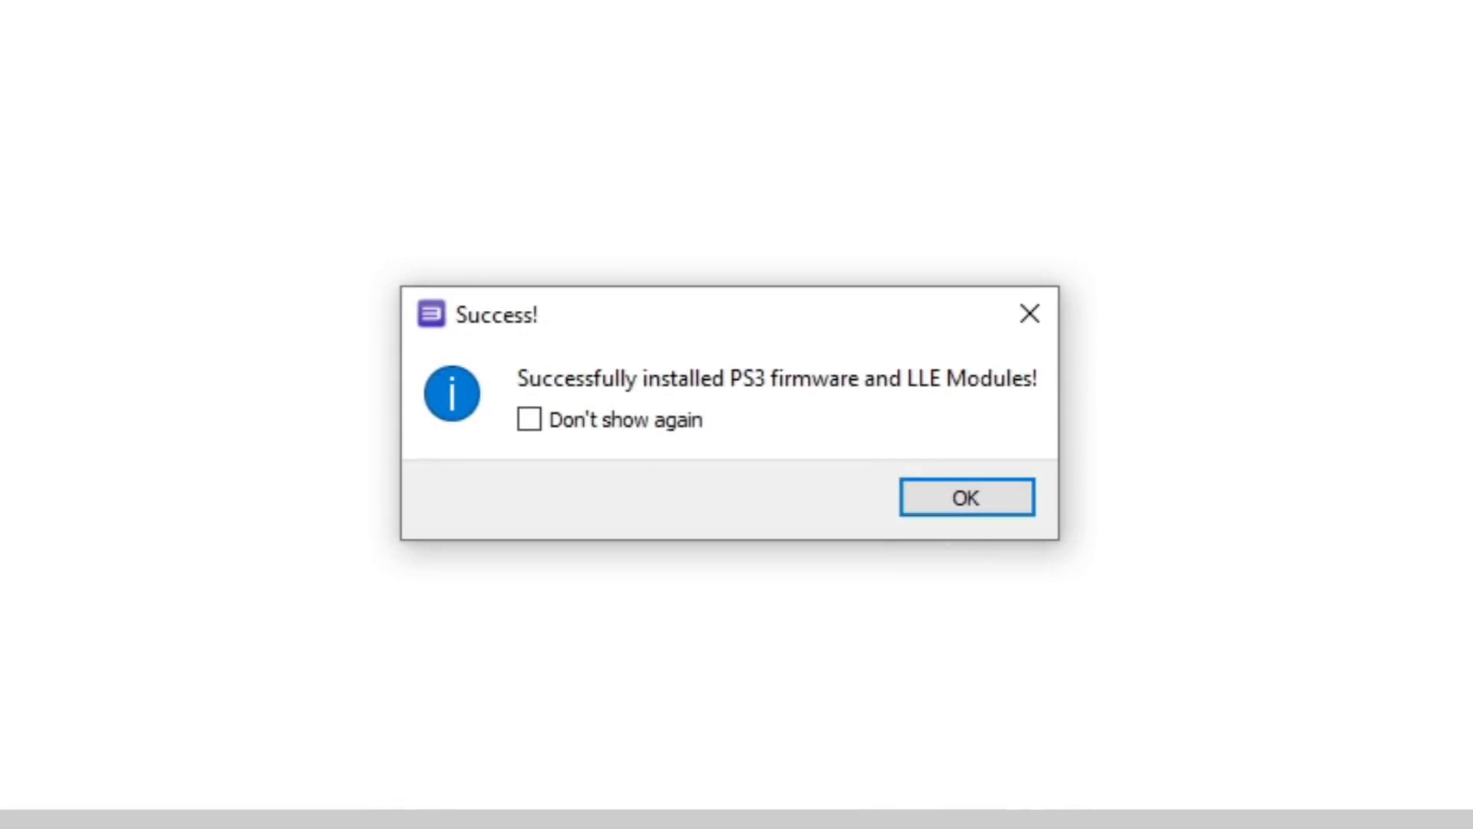
{"action": "left_click", "coordinate": [964, 498]}
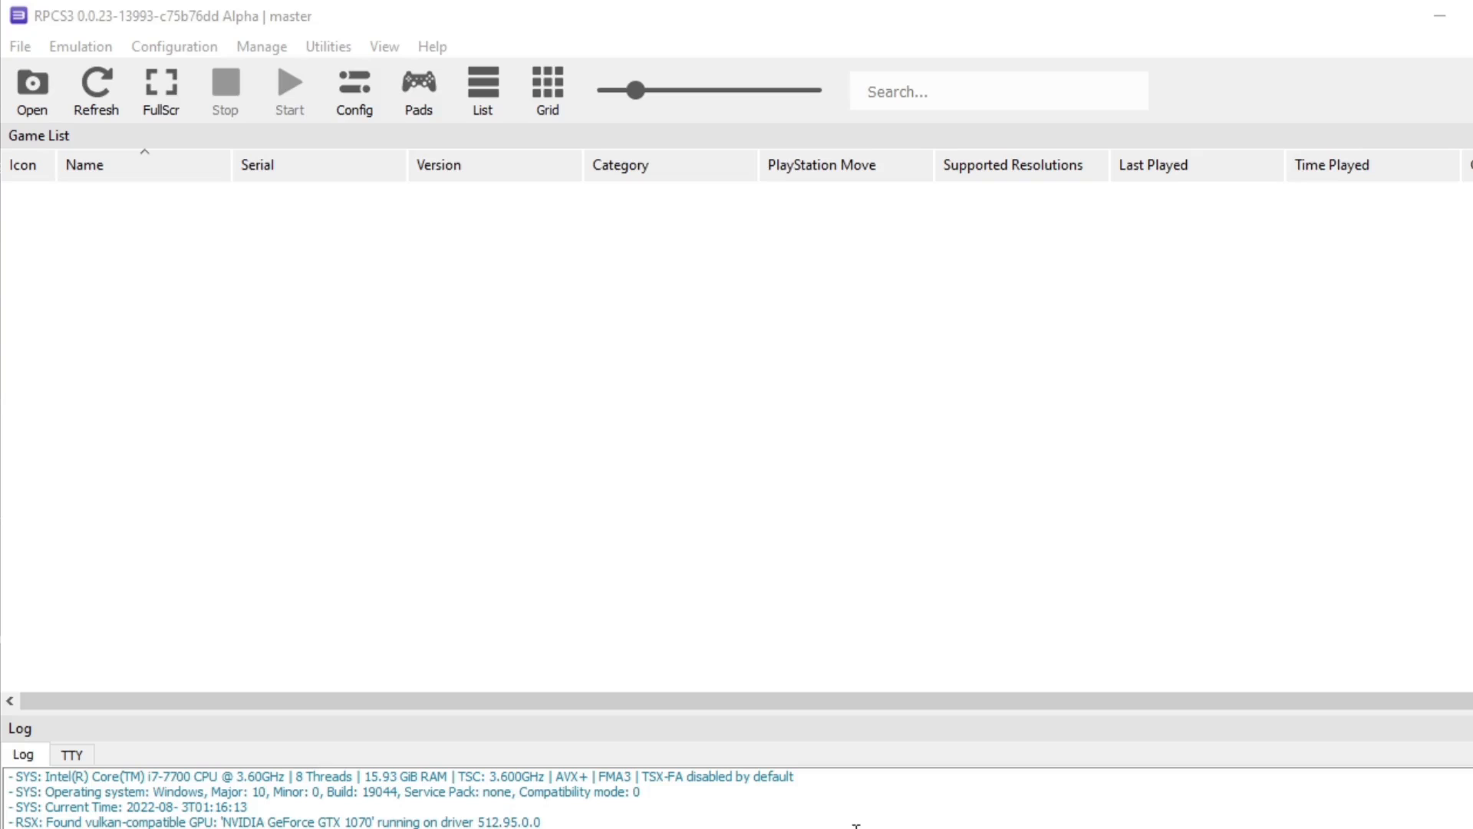
Set Player 1 to the XInput handler with XInput Pad #1 and save the controller setup.
{"action": "left_click", "coordinate": [418, 91]}
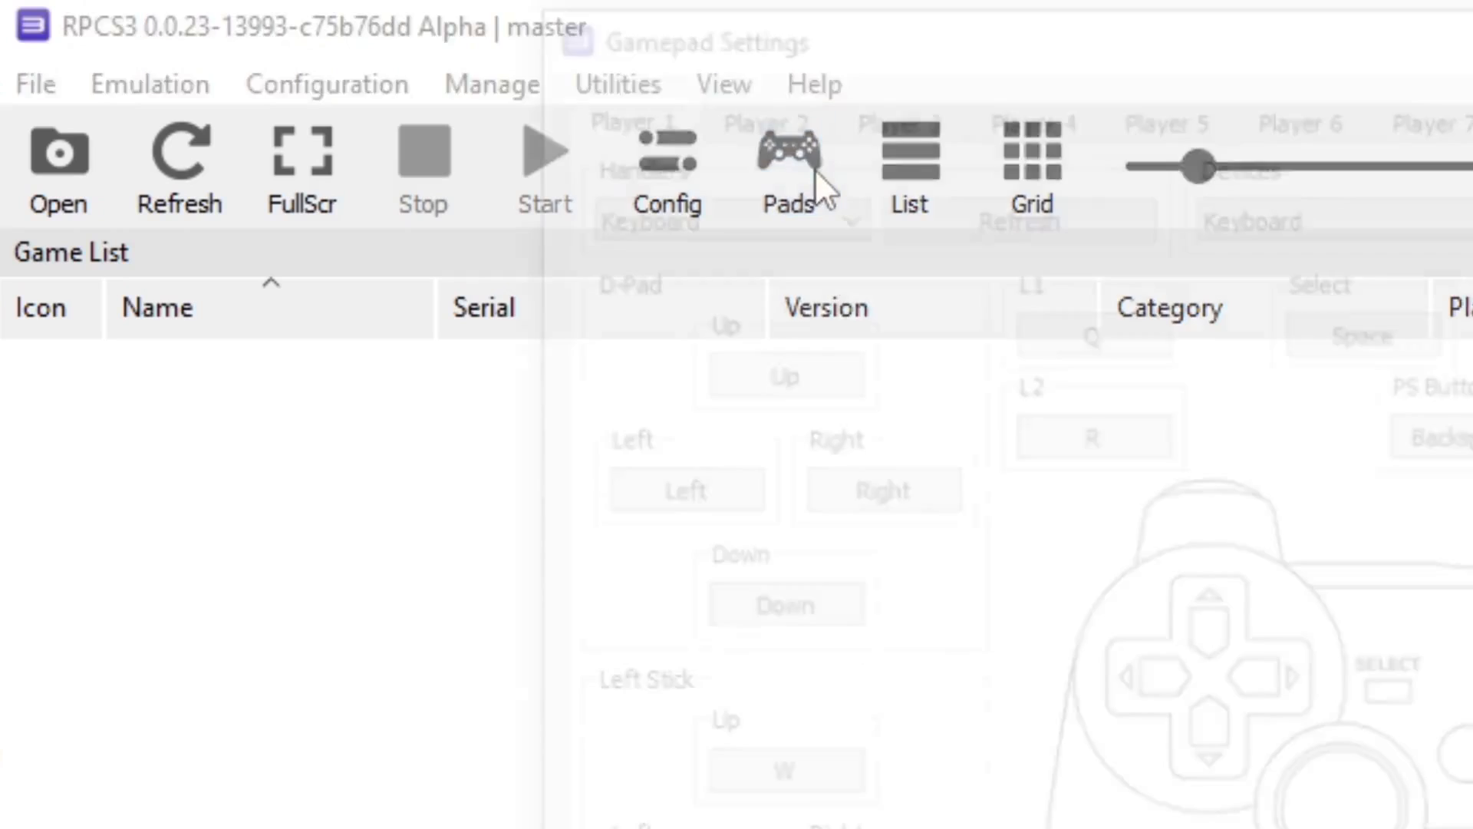
{"action": "left_click", "coordinate": [788, 168]}
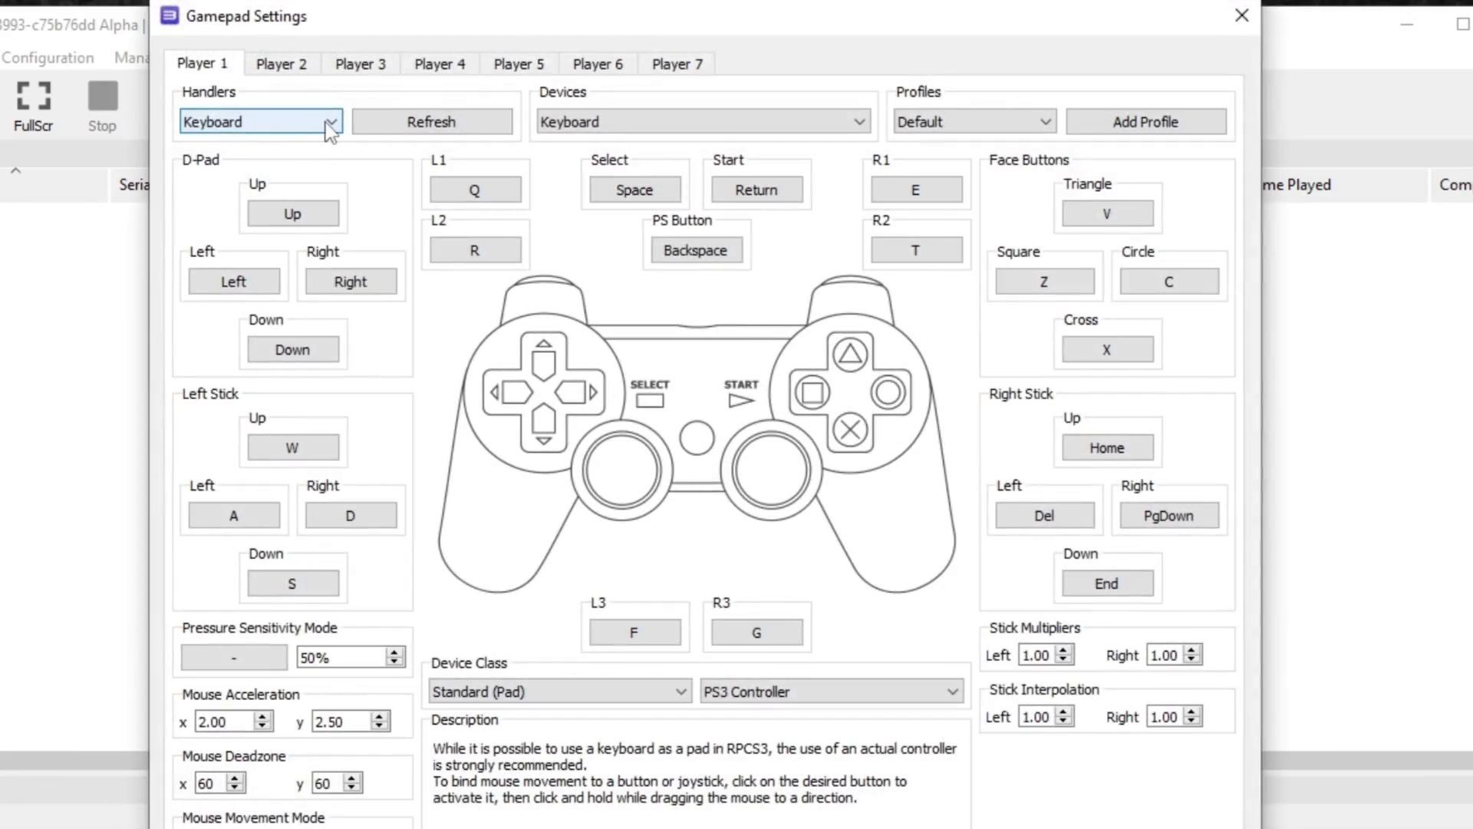
{"action": "mouse_move", "coordinate": [335, 132]}
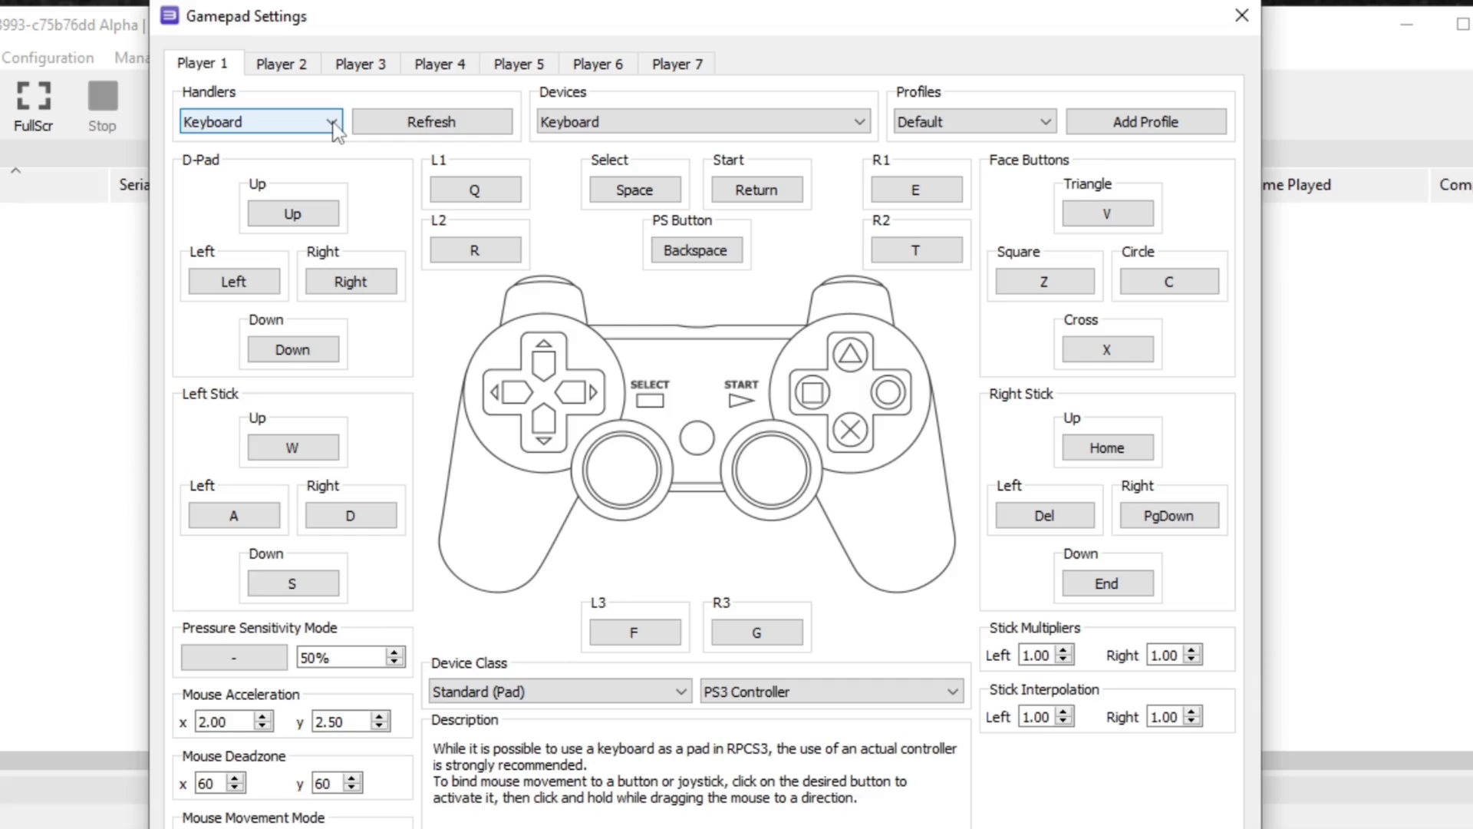
{"action": "left_click", "coordinate": [327, 121]}
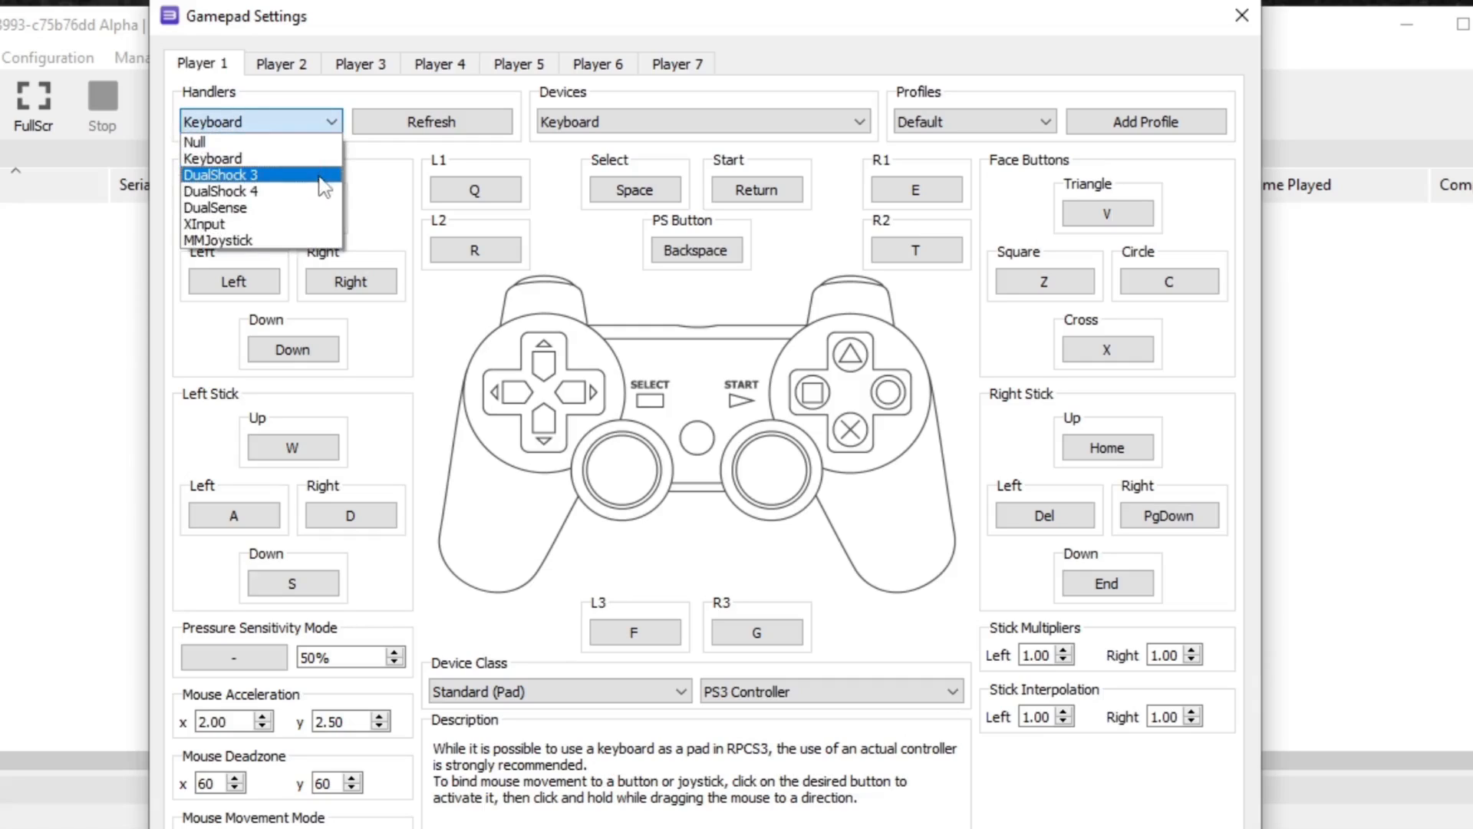
{"action": "mouse_move", "coordinate": [221, 191]}
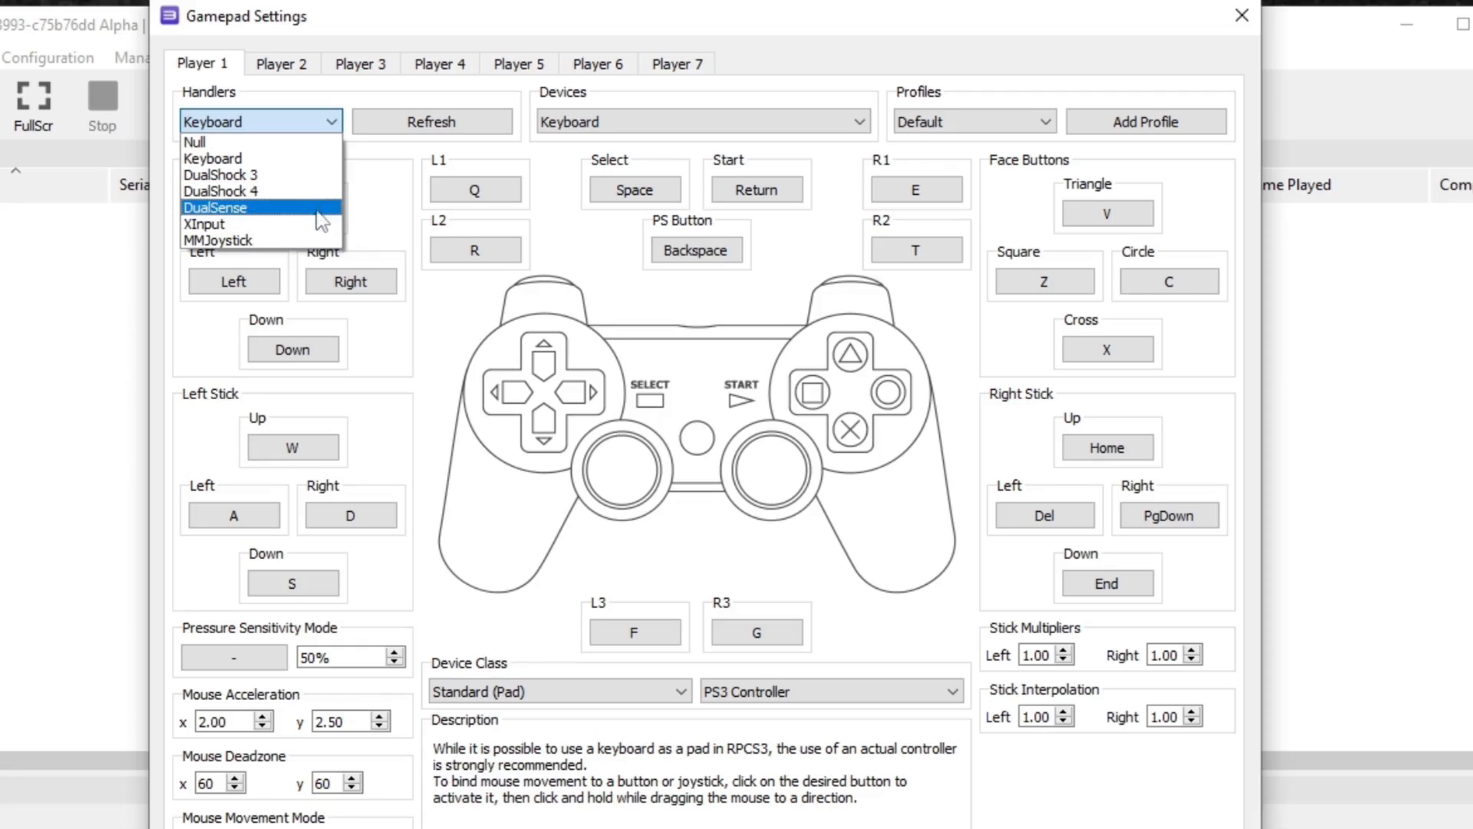
{"action": "mouse_move", "coordinate": [320, 225]}
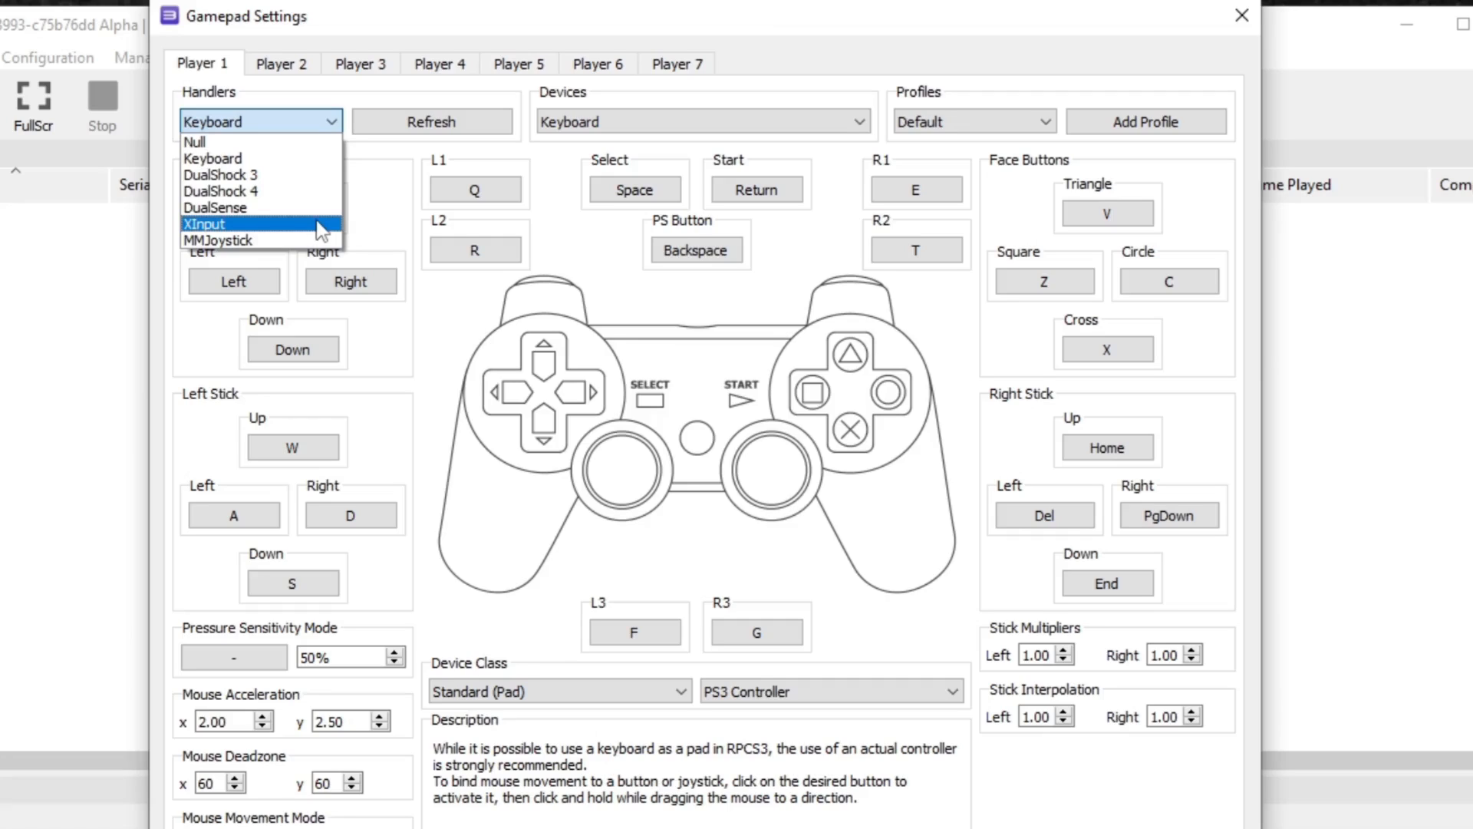
{"action": "mouse_move", "coordinate": [276, 240]}
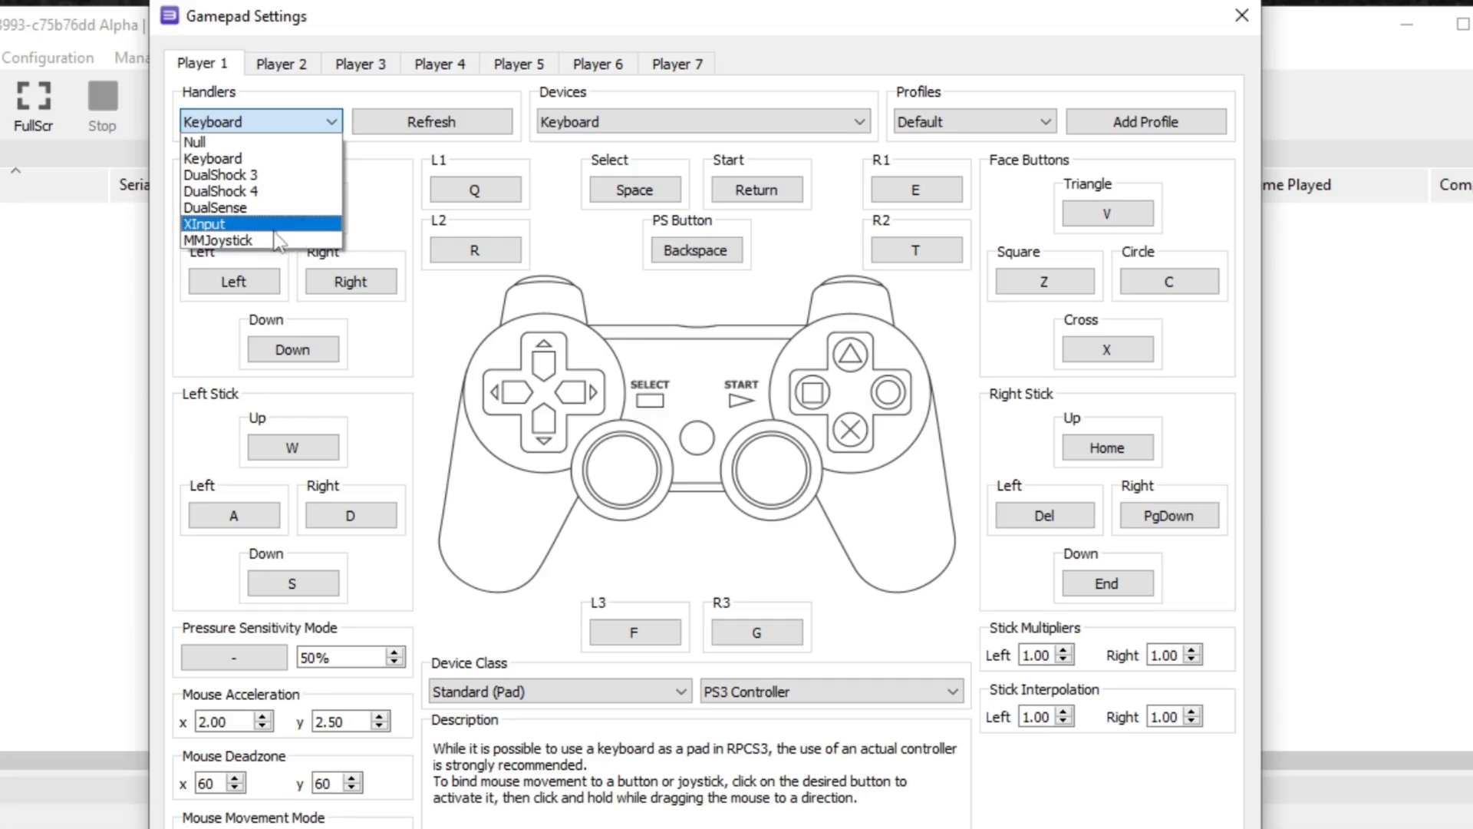
{"action": "left_click", "coordinate": [203, 223]}
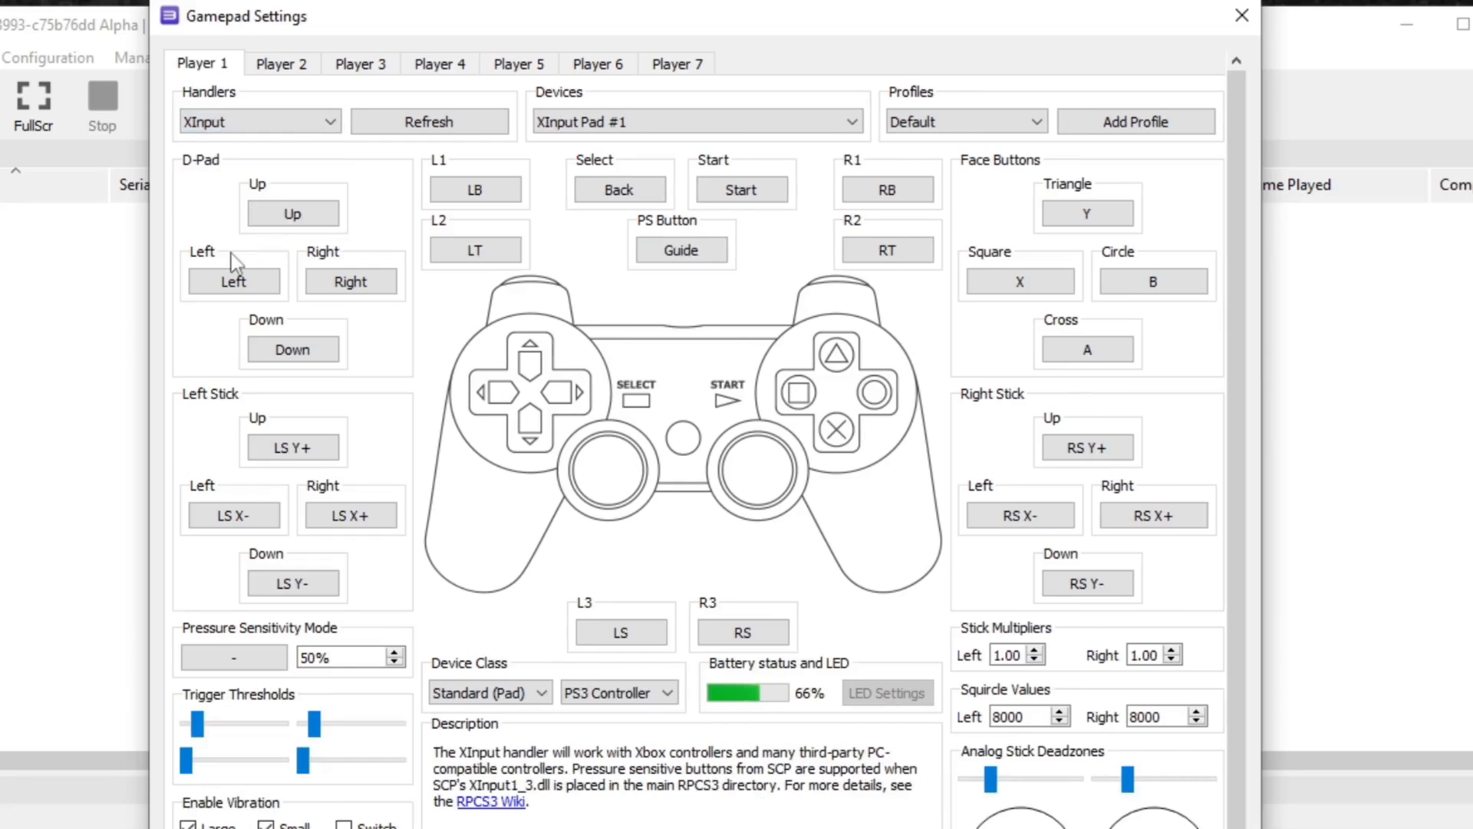
{"action": "mouse_move", "coordinate": [233, 256]}
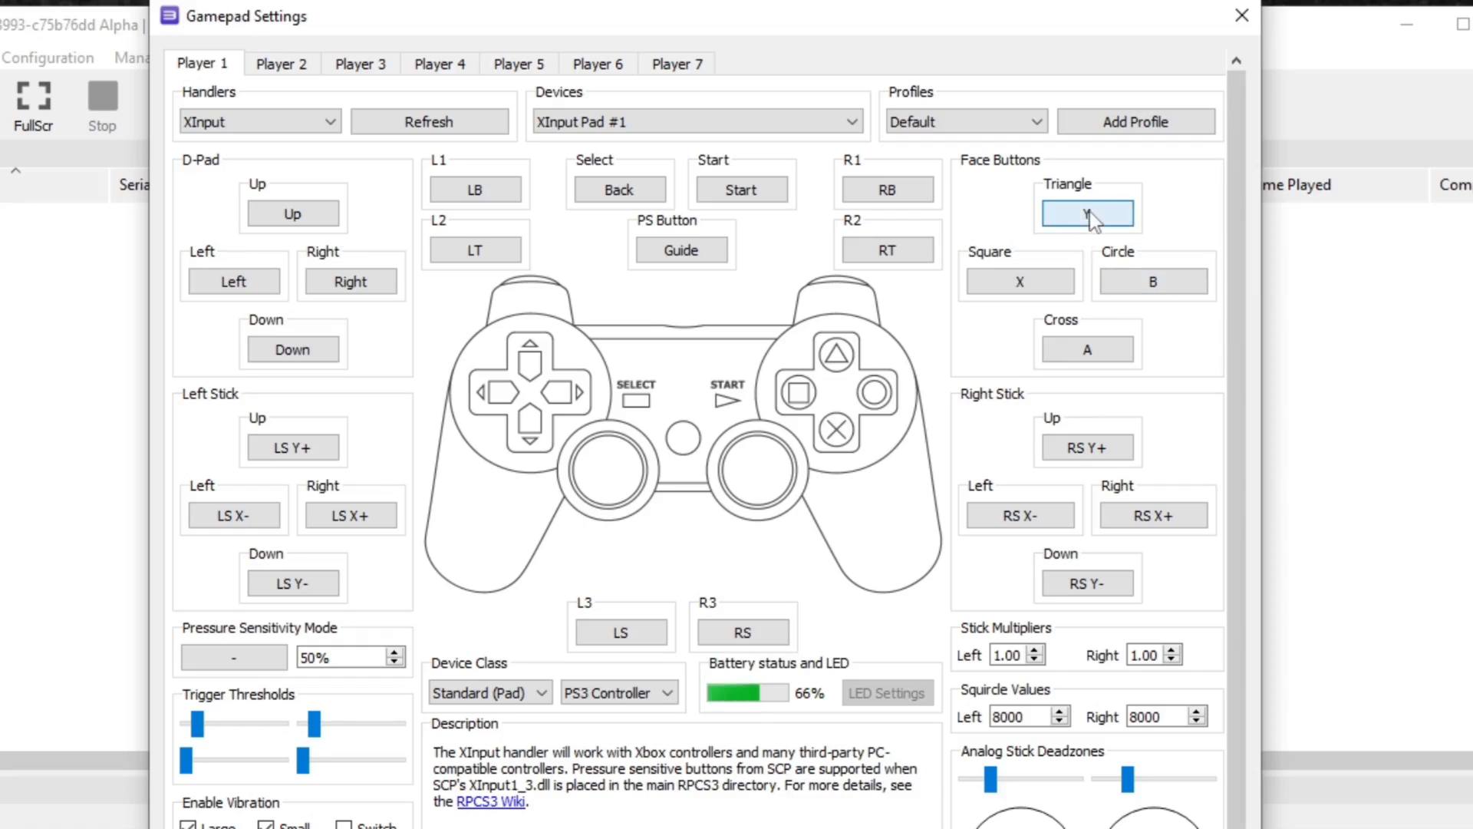
{"action": "left_click", "coordinate": [1087, 213]}
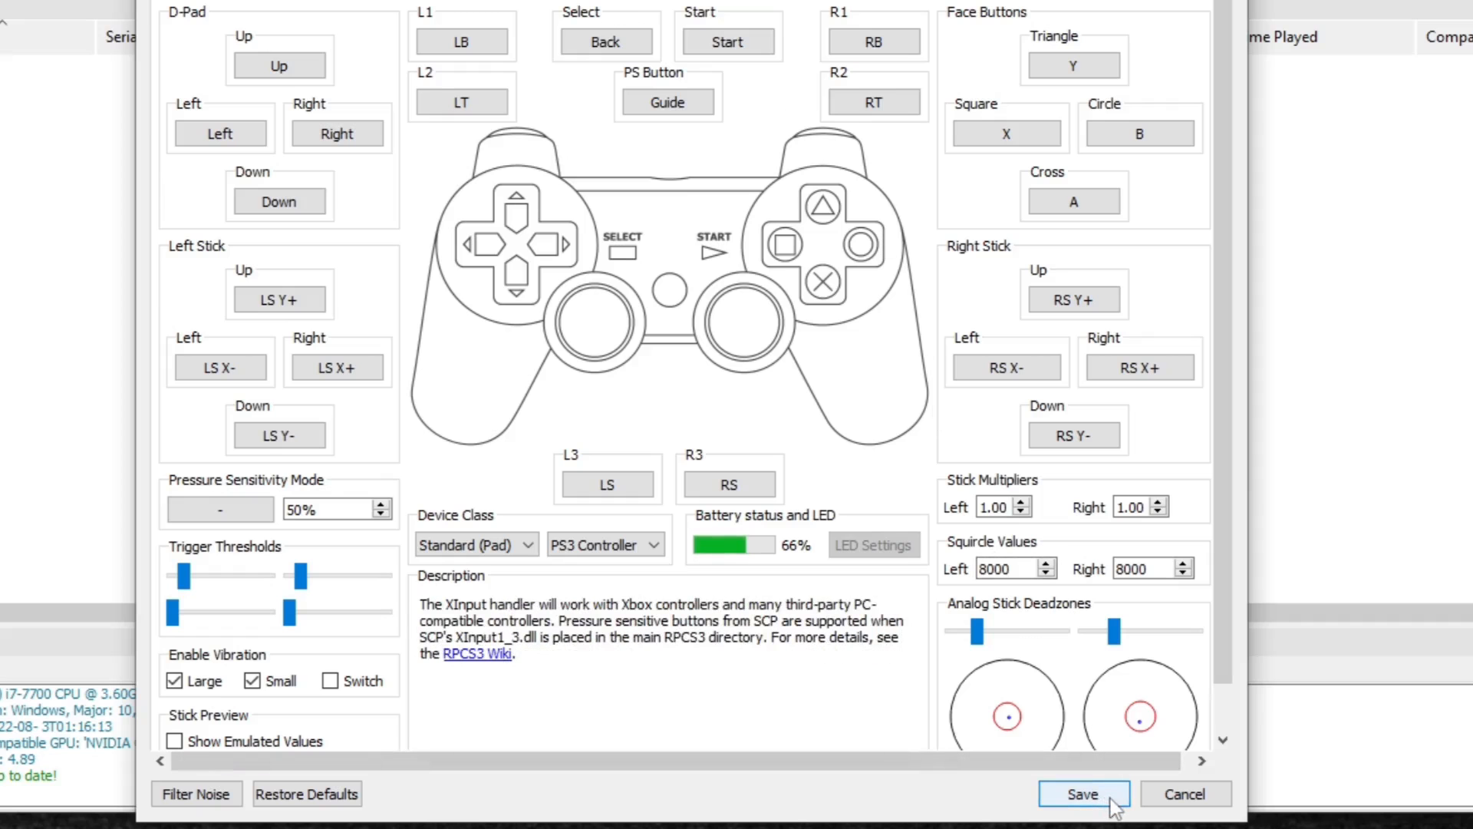
{"action": "left_click", "coordinate": [1083, 793]}
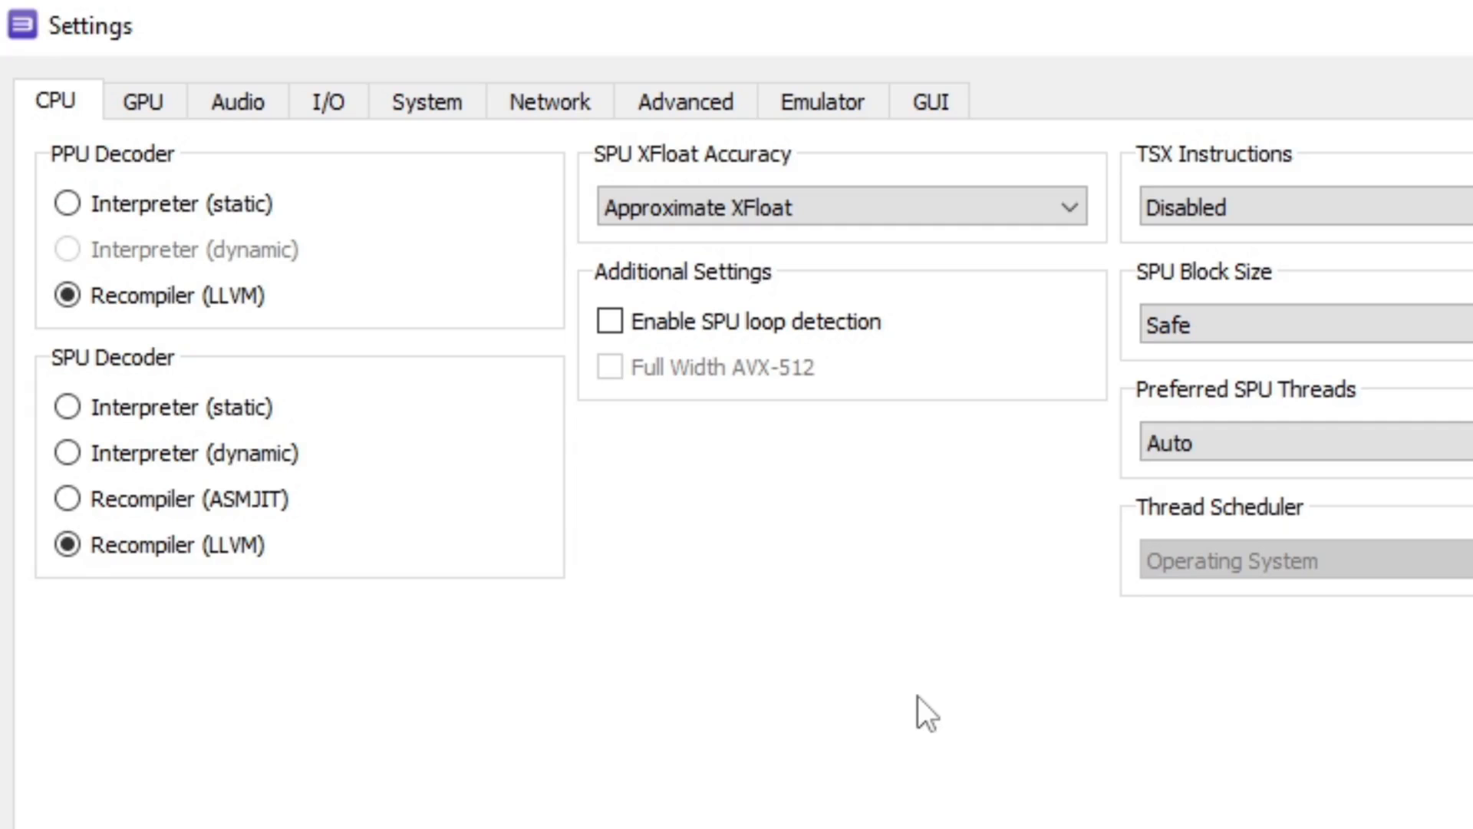
{"action": "mouse_move", "coordinate": [844, 675]}
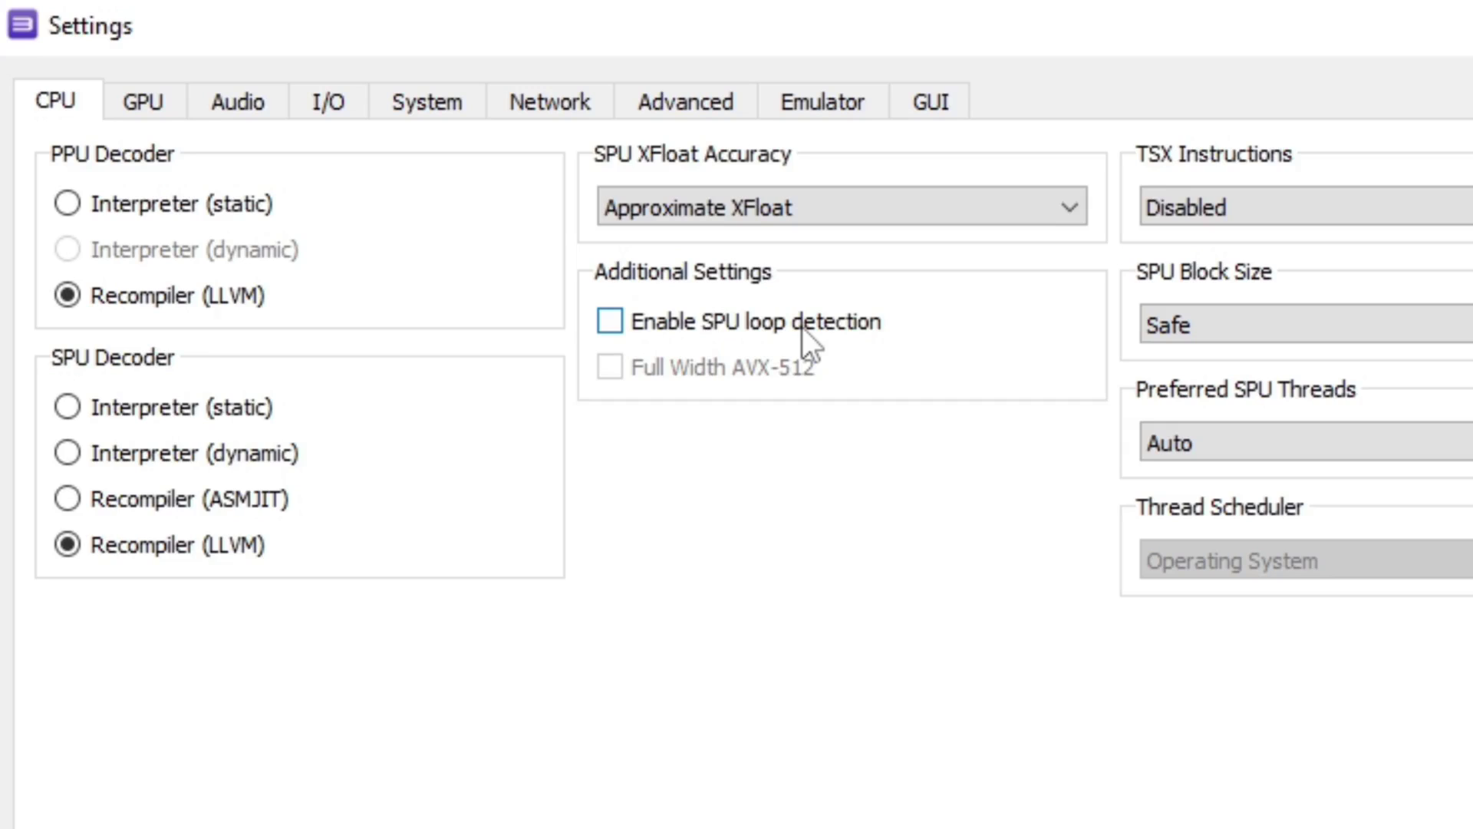
Enable SPU loop detection in the CPU additional settings.
{"action": "left_click", "coordinate": [608, 320]}
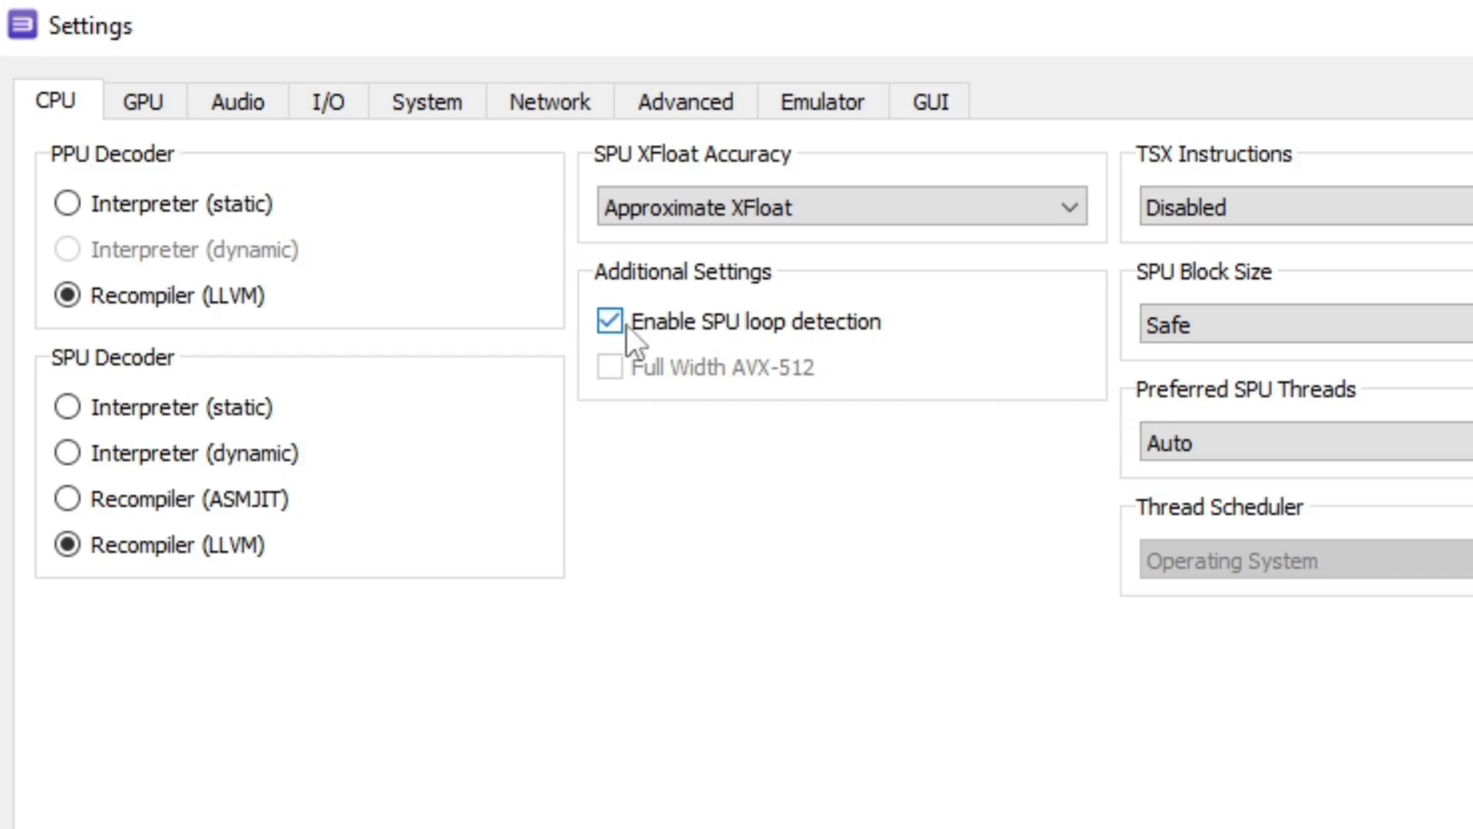
{"action": "mouse_move", "coordinate": [744, 603]}
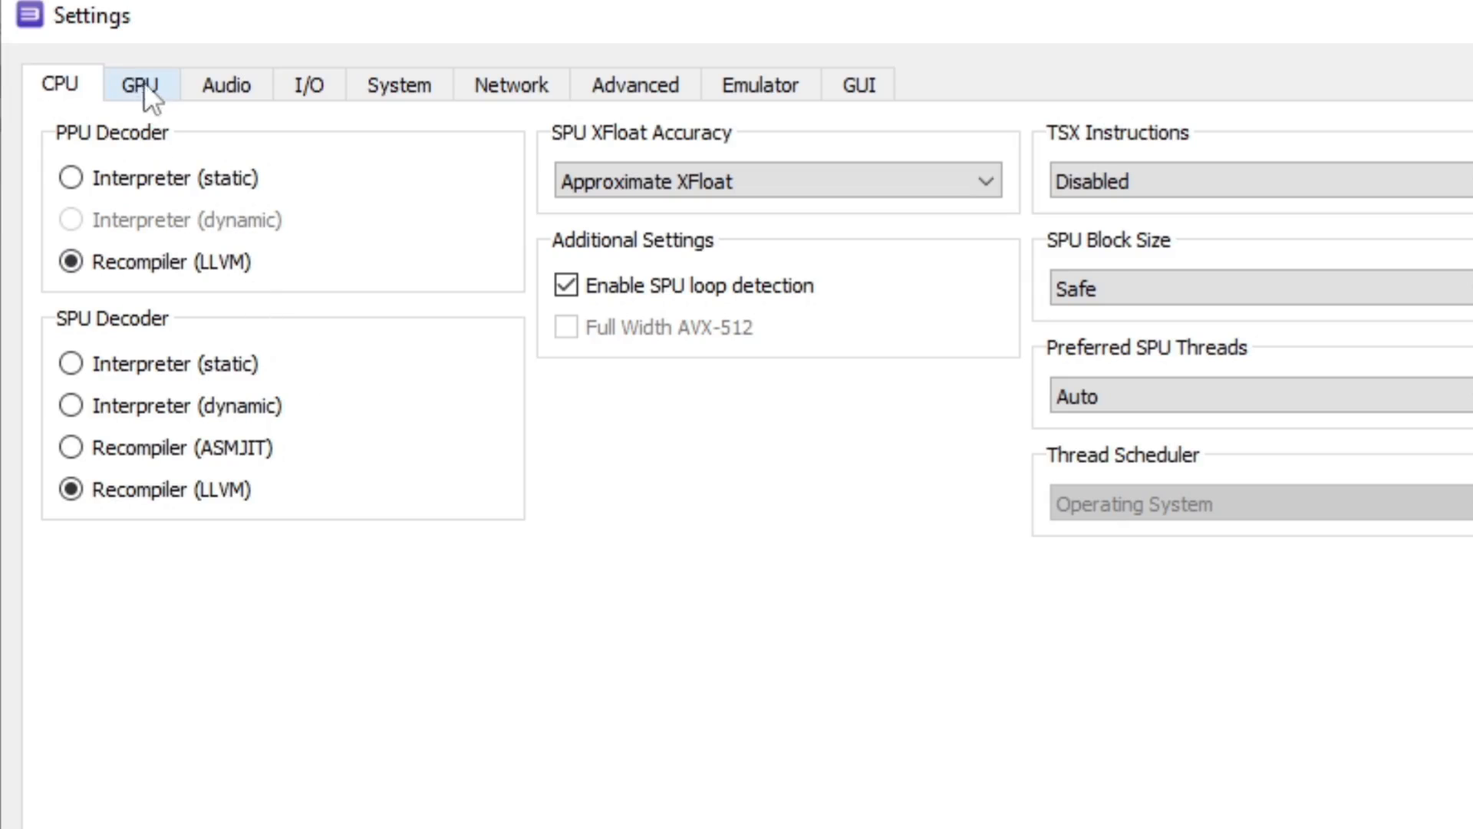
Set the GPU to Vulkan at 150% resolution scale with VSync and Stretch To Display Area, and save.
{"action": "left_click", "coordinate": [138, 85]}
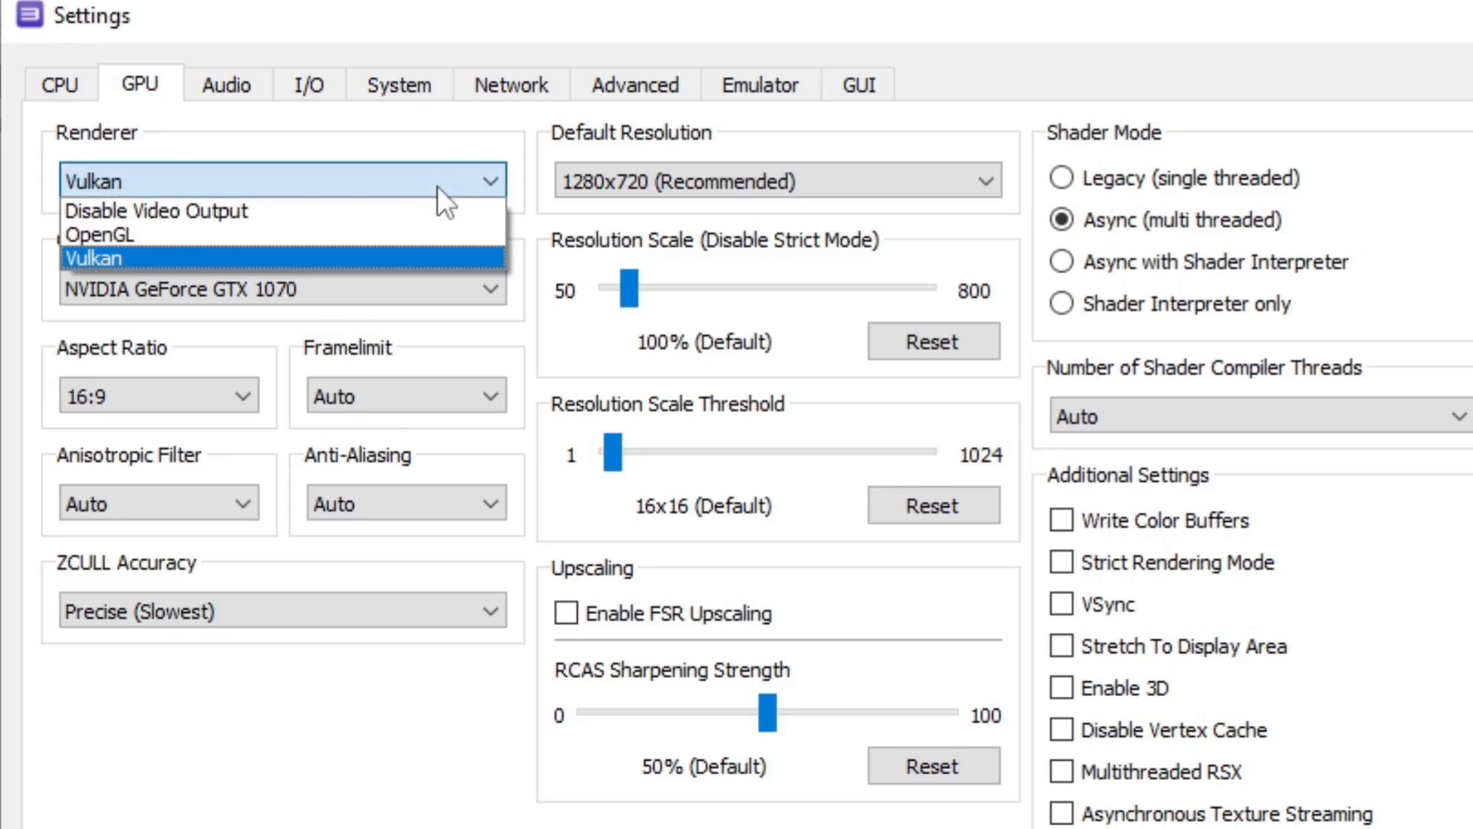
{"action": "left_click", "coordinate": [94, 258]}
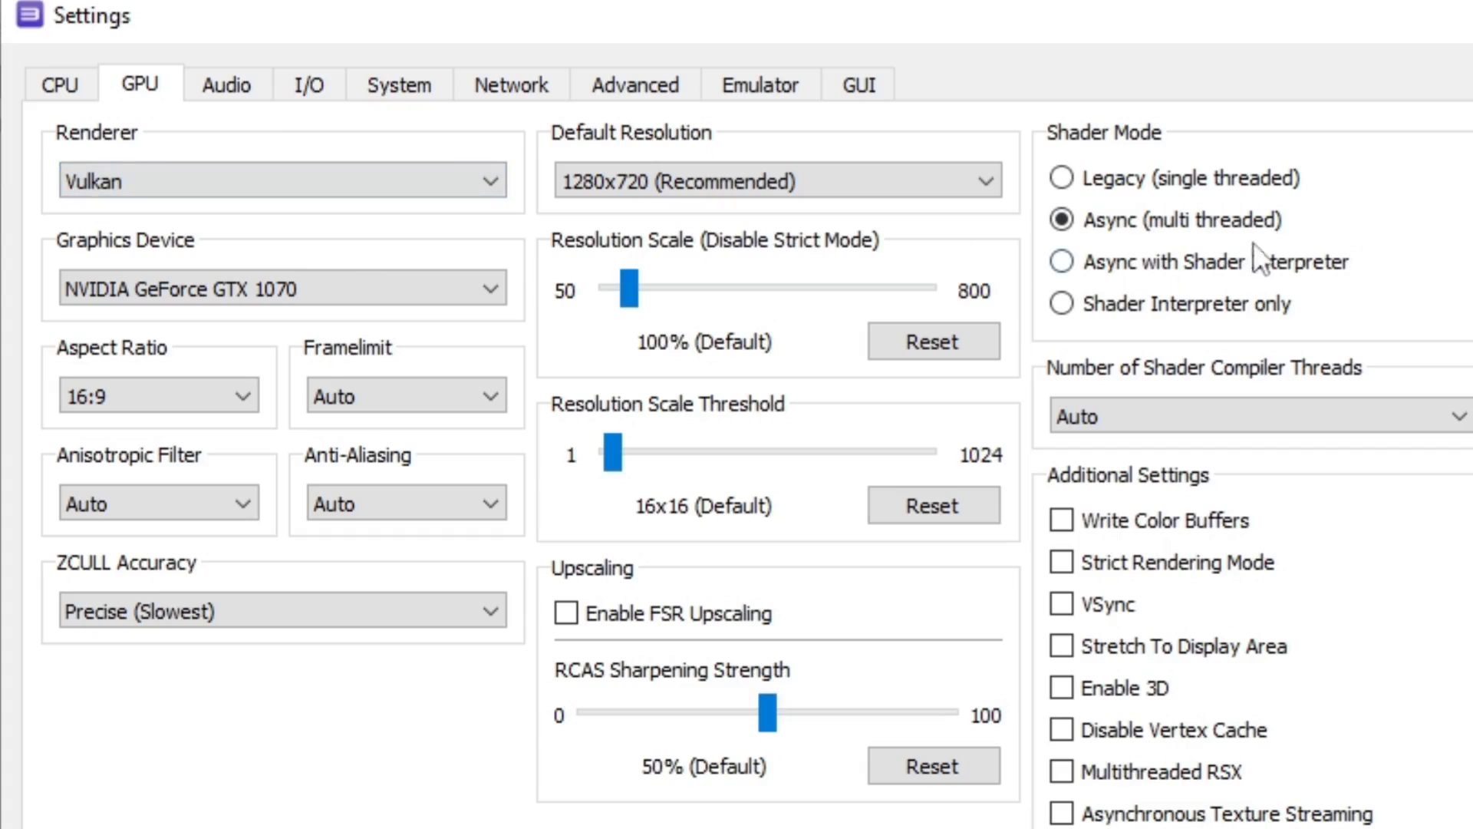
{"action": "mouse_move", "coordinate": [775, 179]}
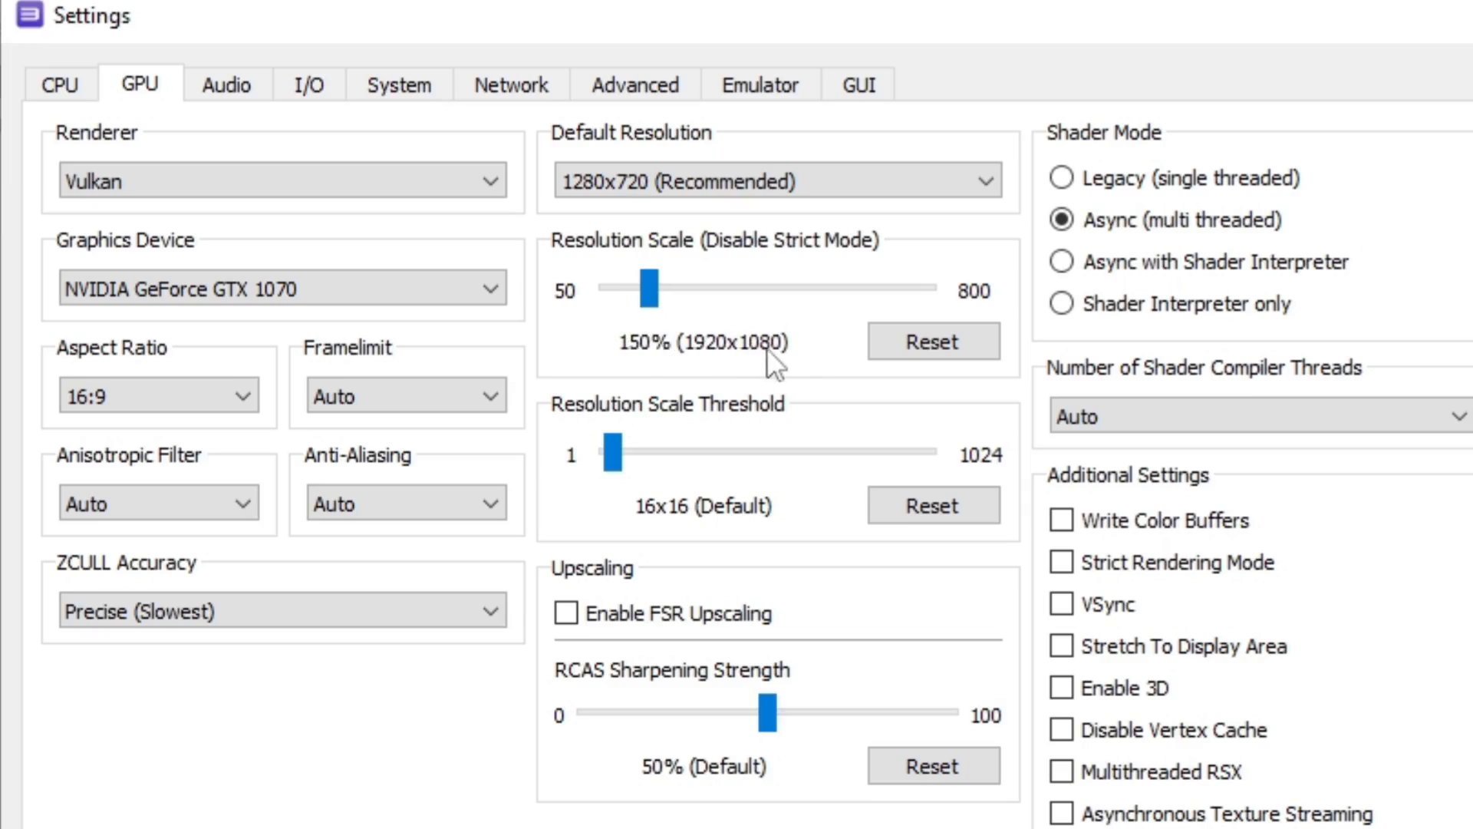
{"action": "mouse_move", "coordinate": [794, 371]}
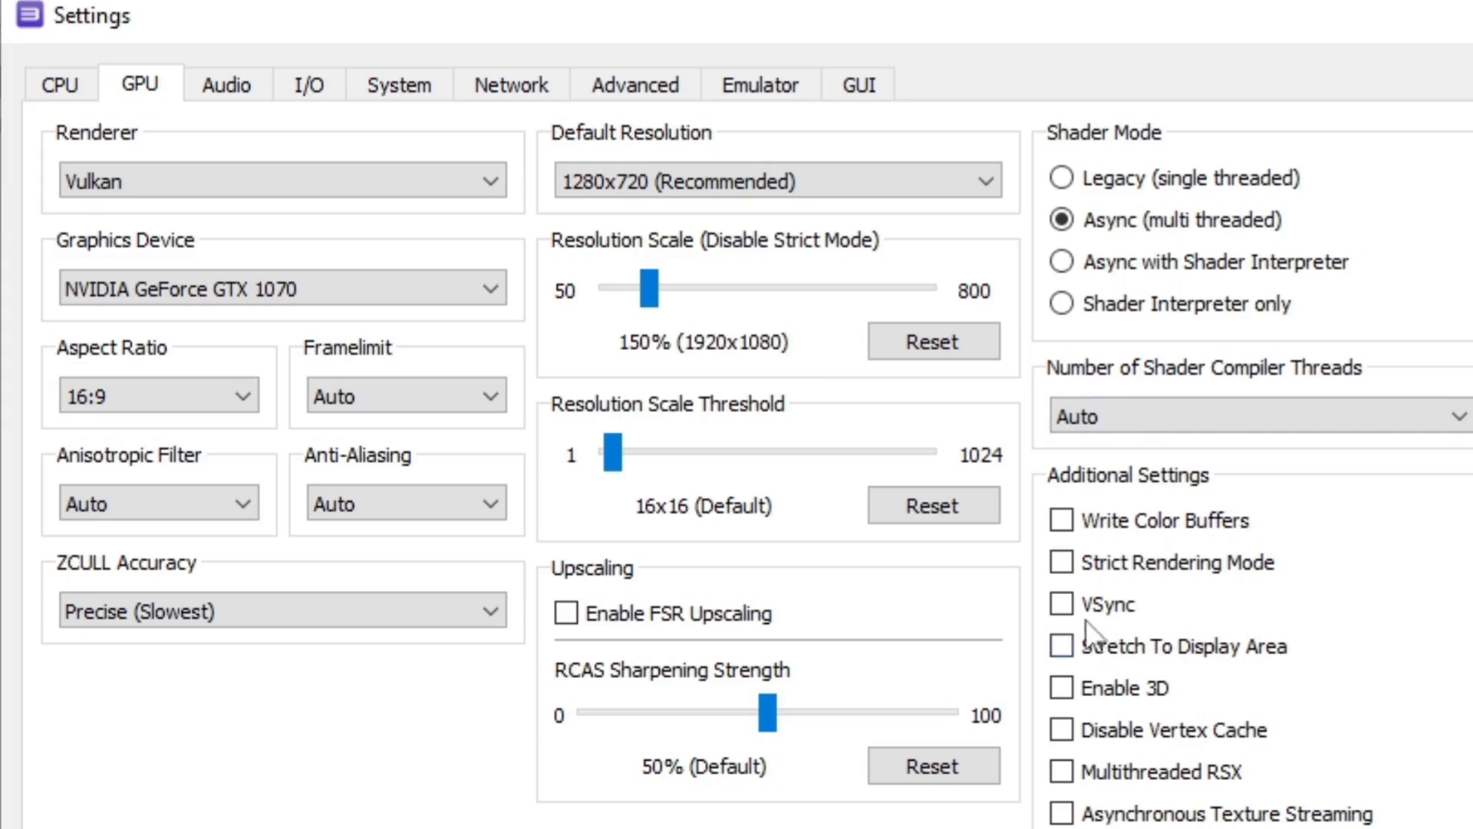
{"action": "left_click", "coordinate": [1062, 604]}
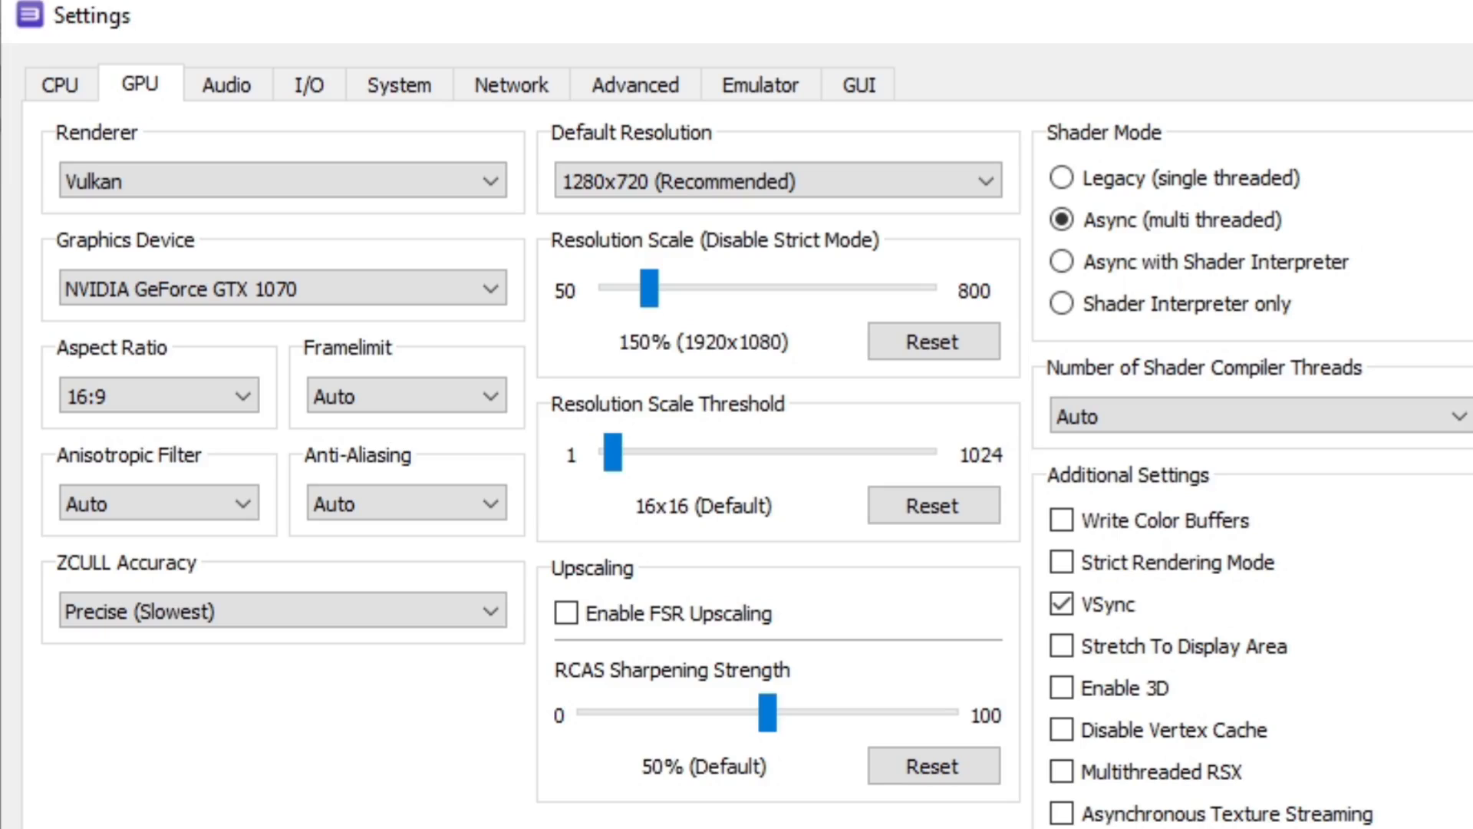
{"action": "left_click", "coordinate": [1060, 645]}
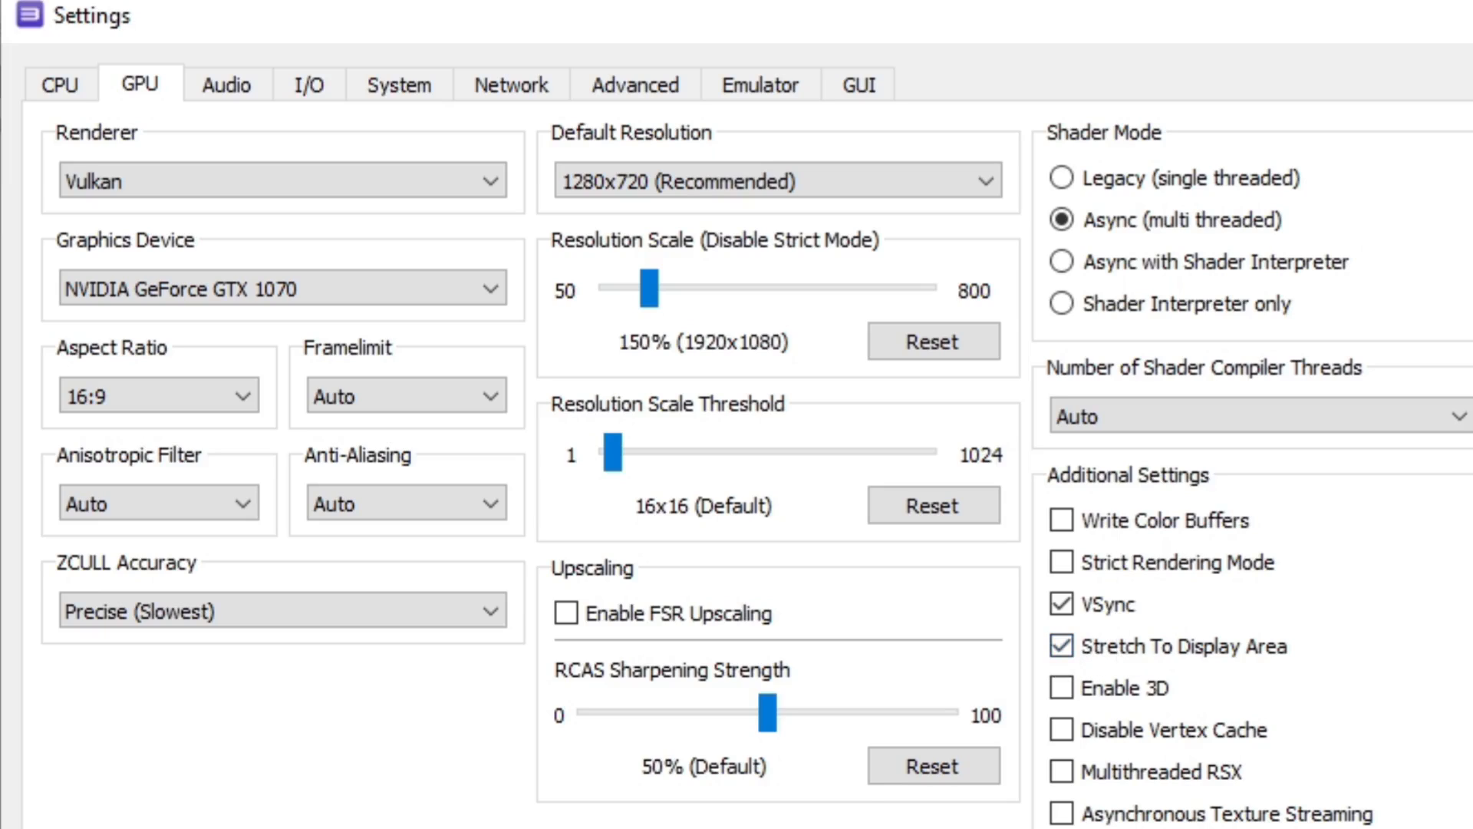
{"action": "scroll", "scroll_direction": "down", "scroll_amount": 3}
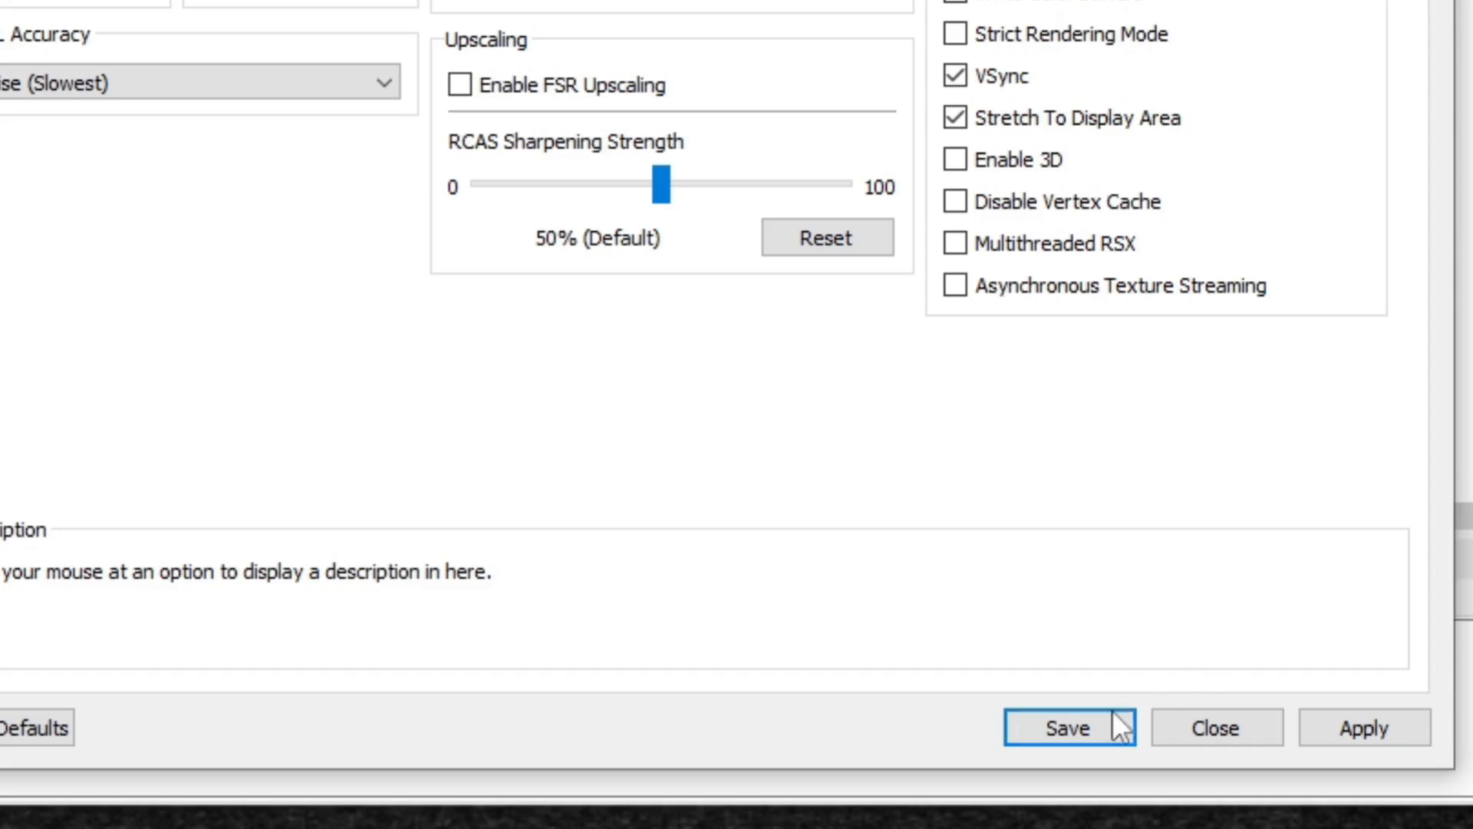
{"action": "left_click", "coordinate": [1067, 727]}
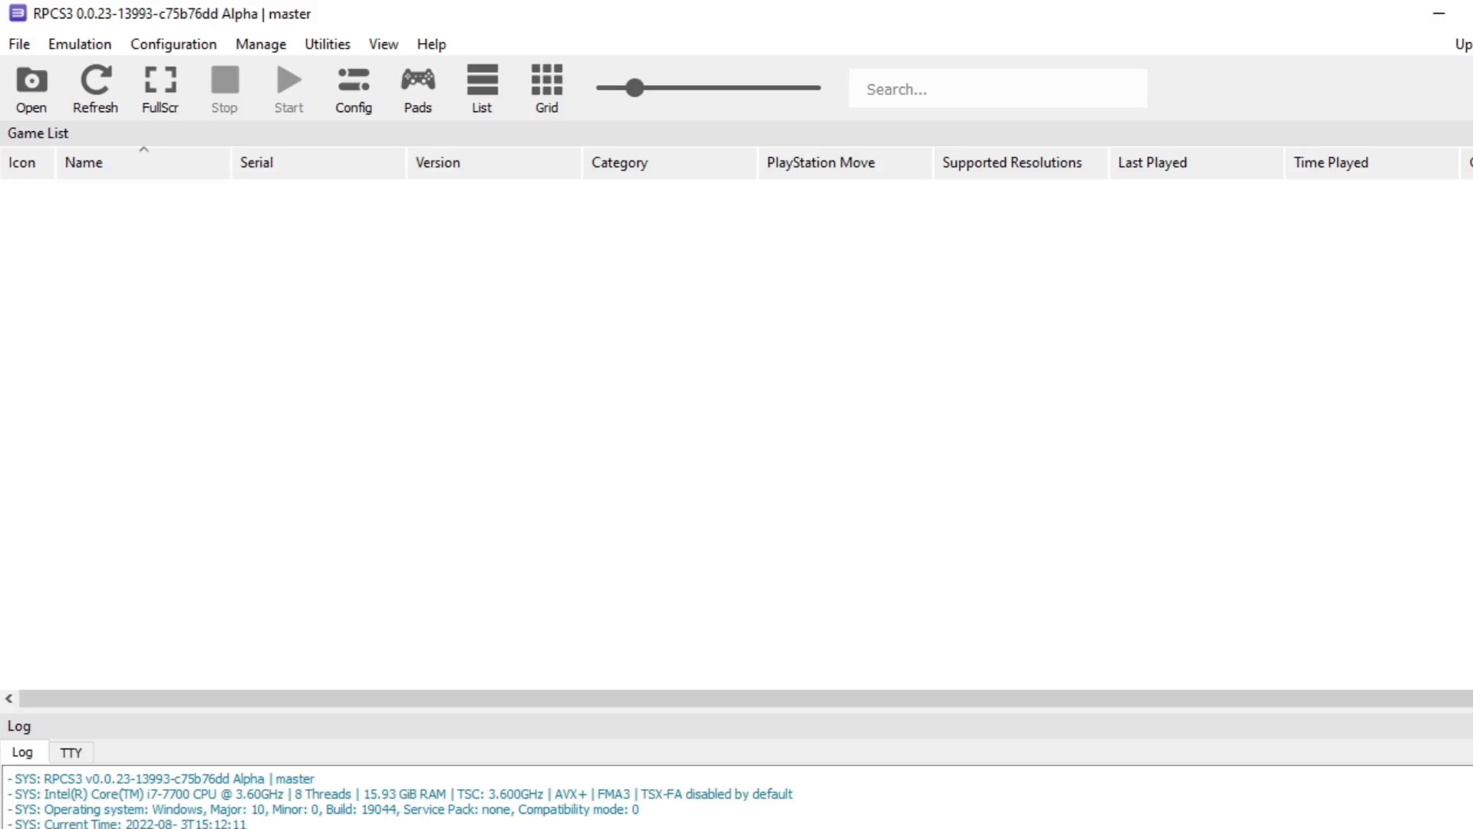
{"action": "mouse_move", "coordinate": [17, 44]}
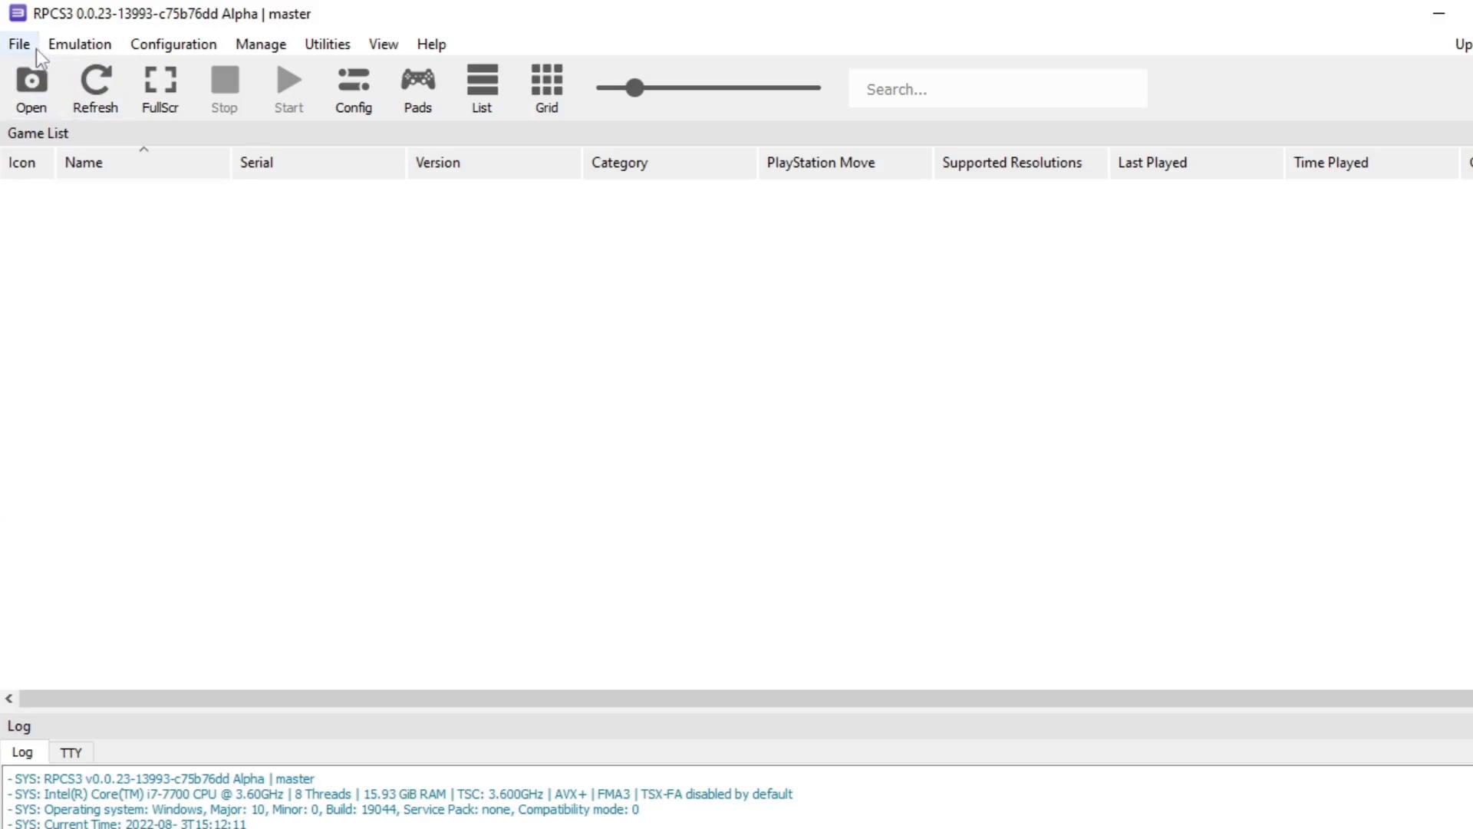
Add the All Games (H:) > Emulation > PS3 folder as the game source.
{"action": "left_click", "coordinate": [31, 88]}
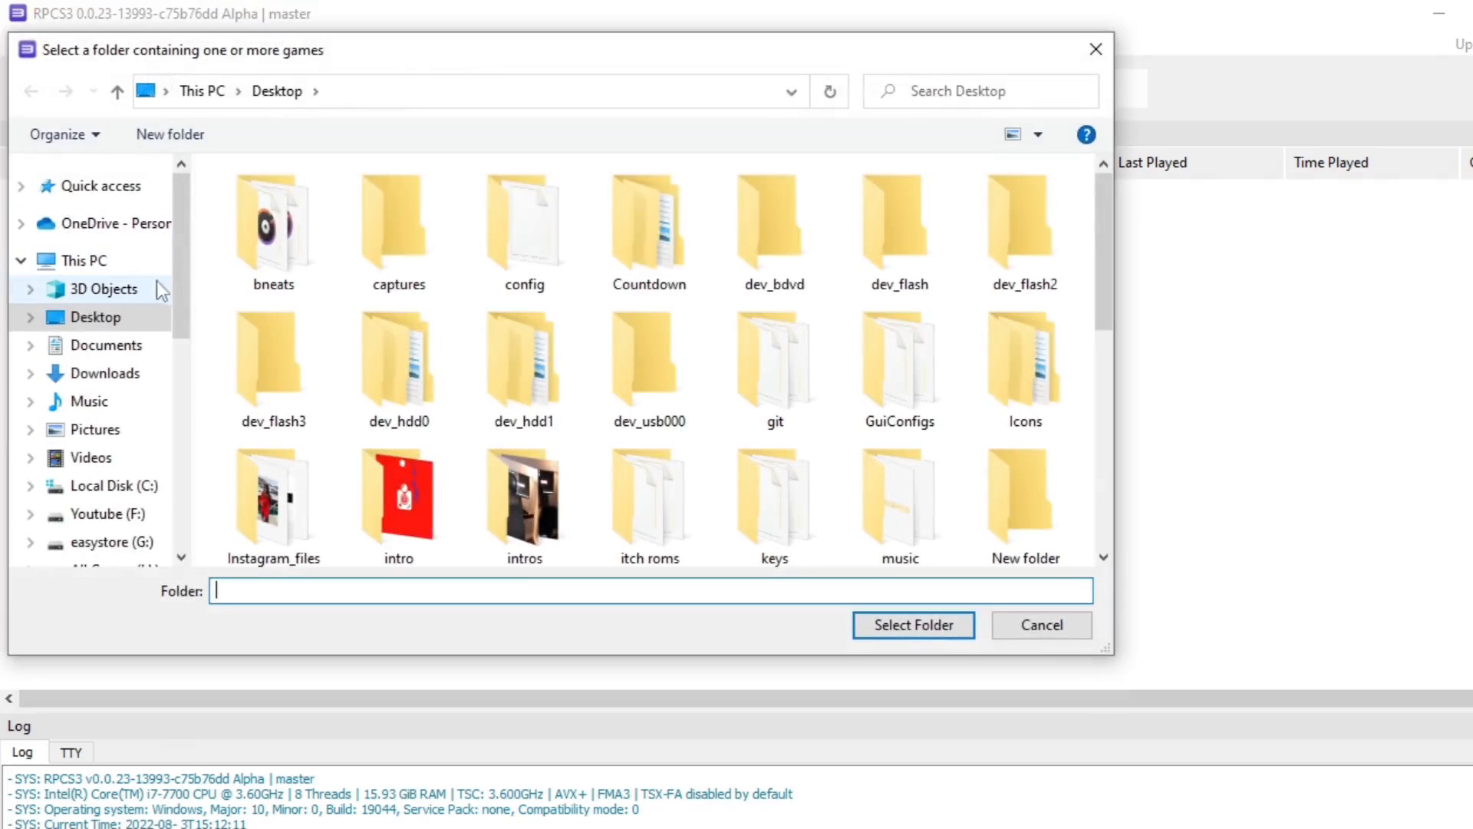
{"action": "left_click", "coordinate": [116, 392]}
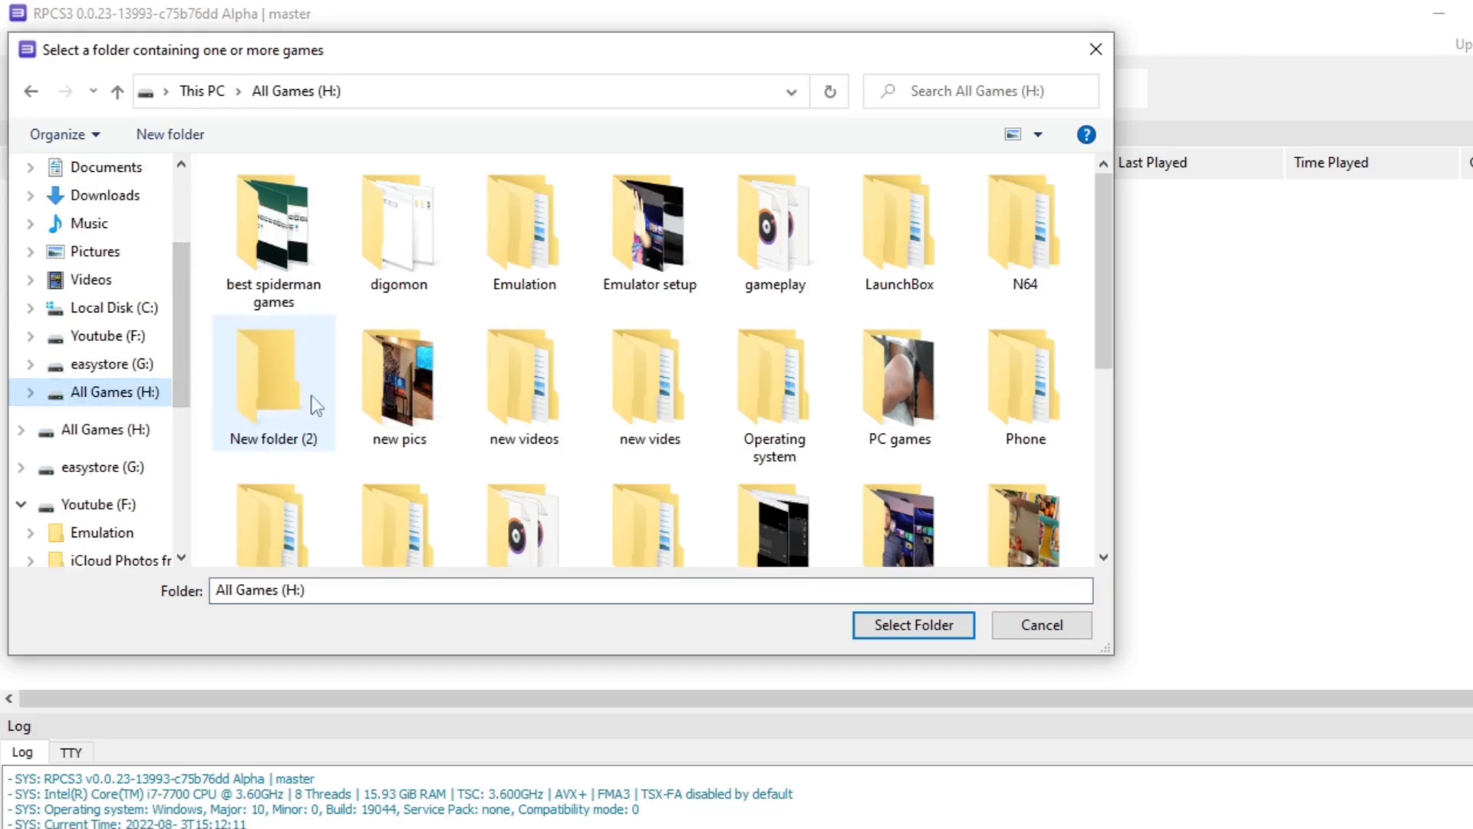
{"action": "double_click", "coordinate": [524, 230]}
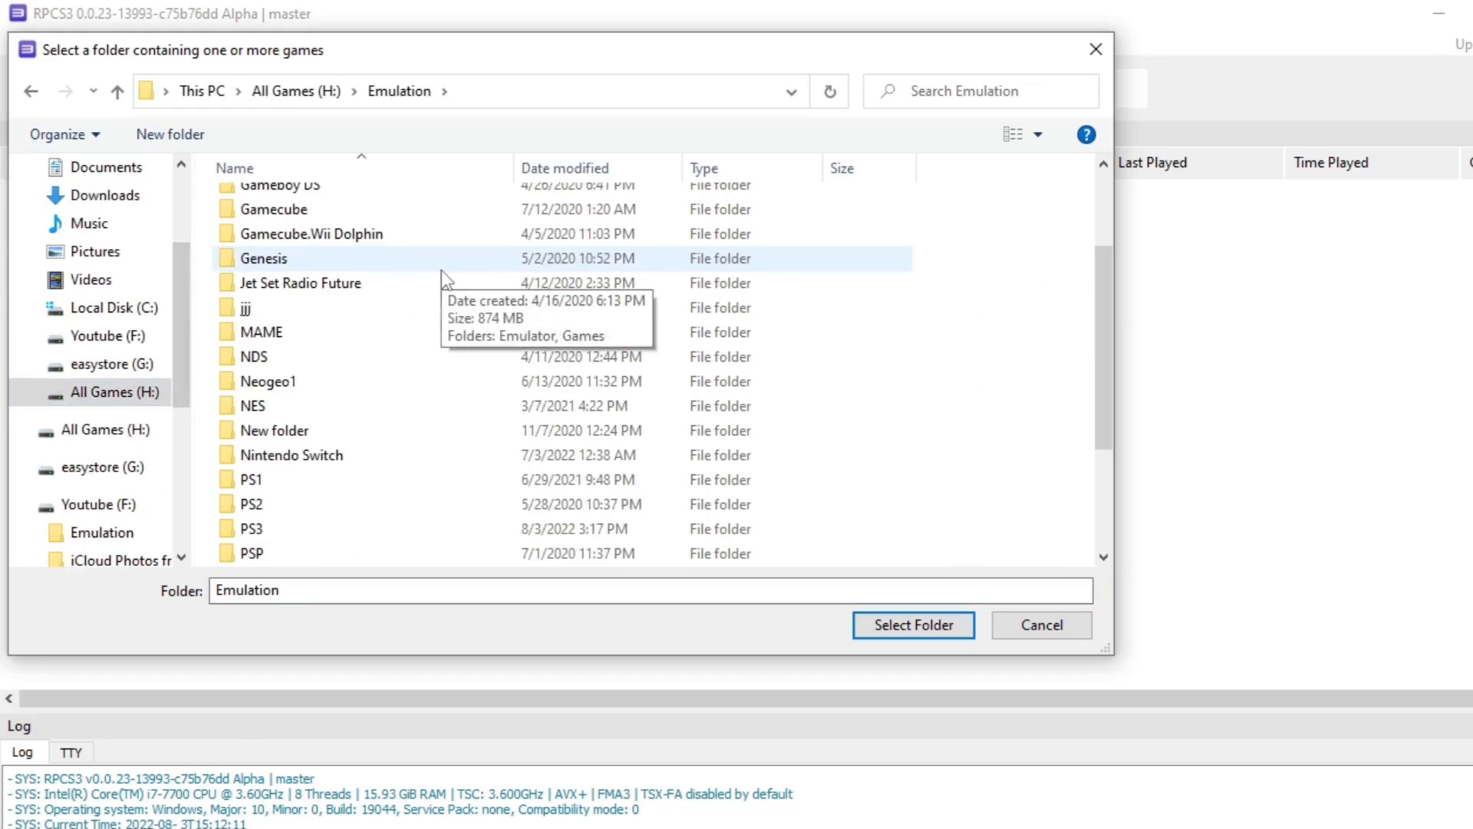
{"action": "left_click", "coordinate": [252, 455]}
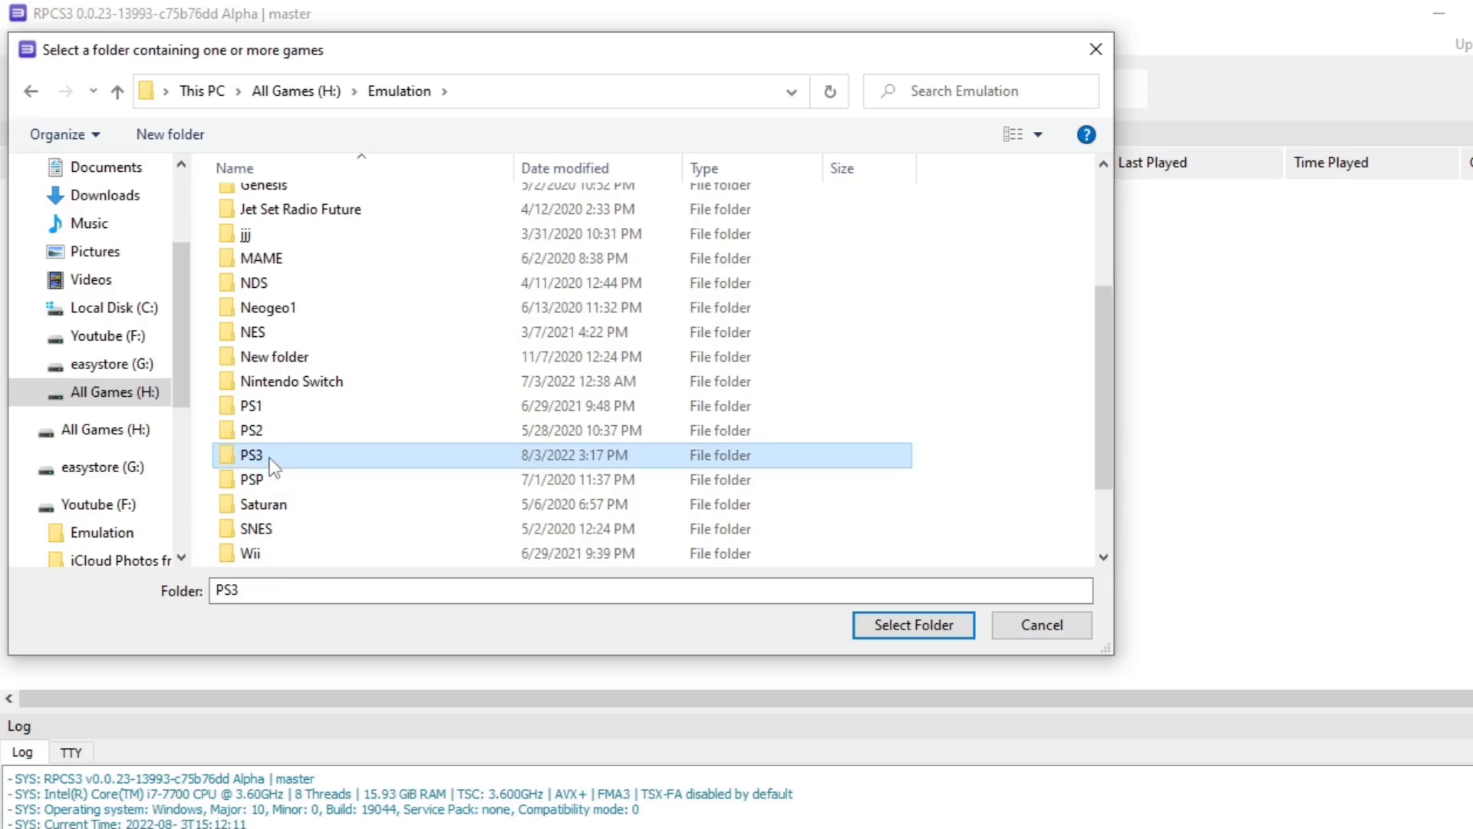
{"action": "double_click", "coordinate": [272, 455]}
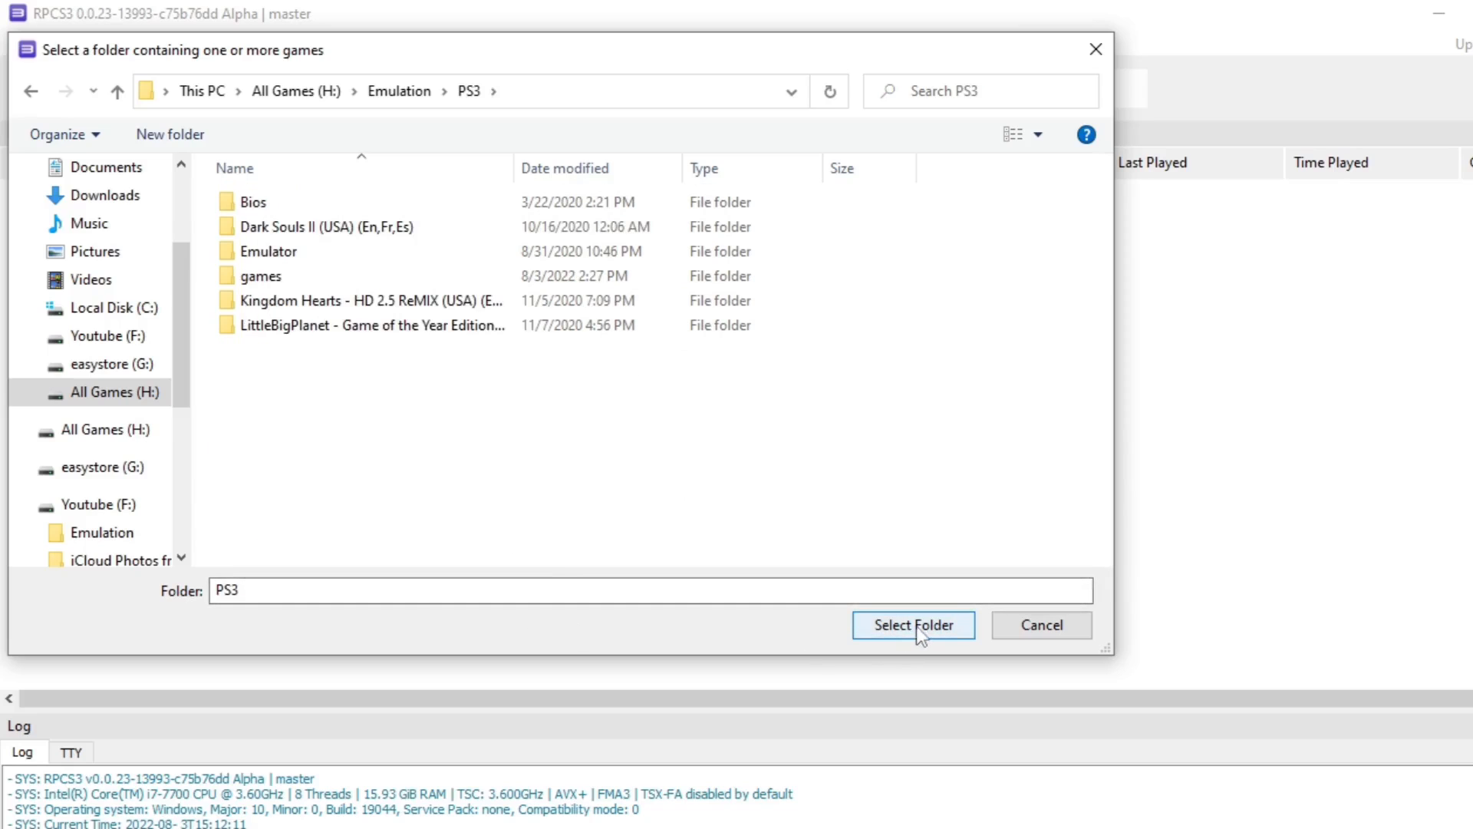
{"action": "left_click", "coordinate": [911, 624]}
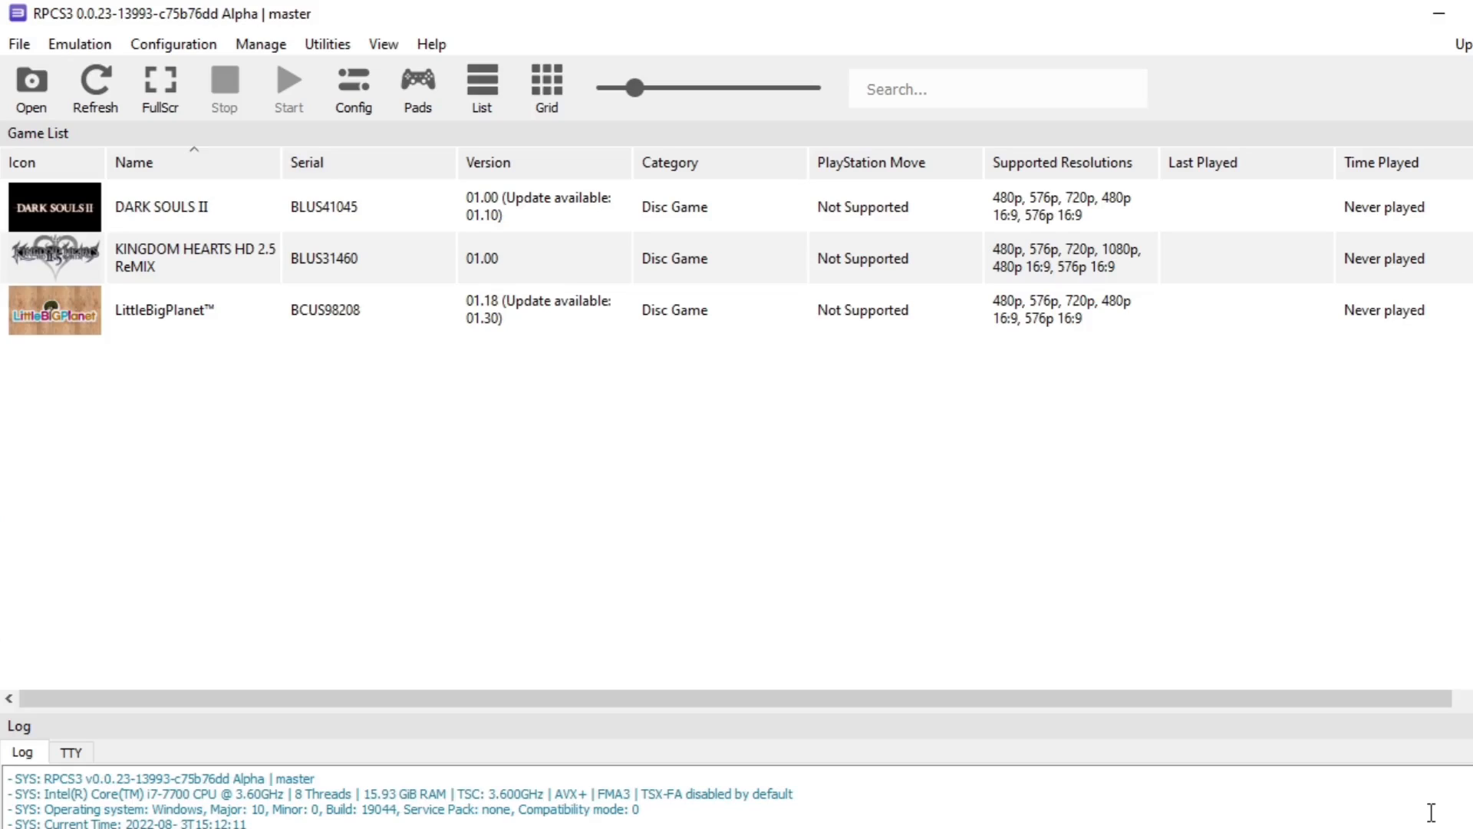
{"action": "mouse_move", "coordinate": [266, 75]}
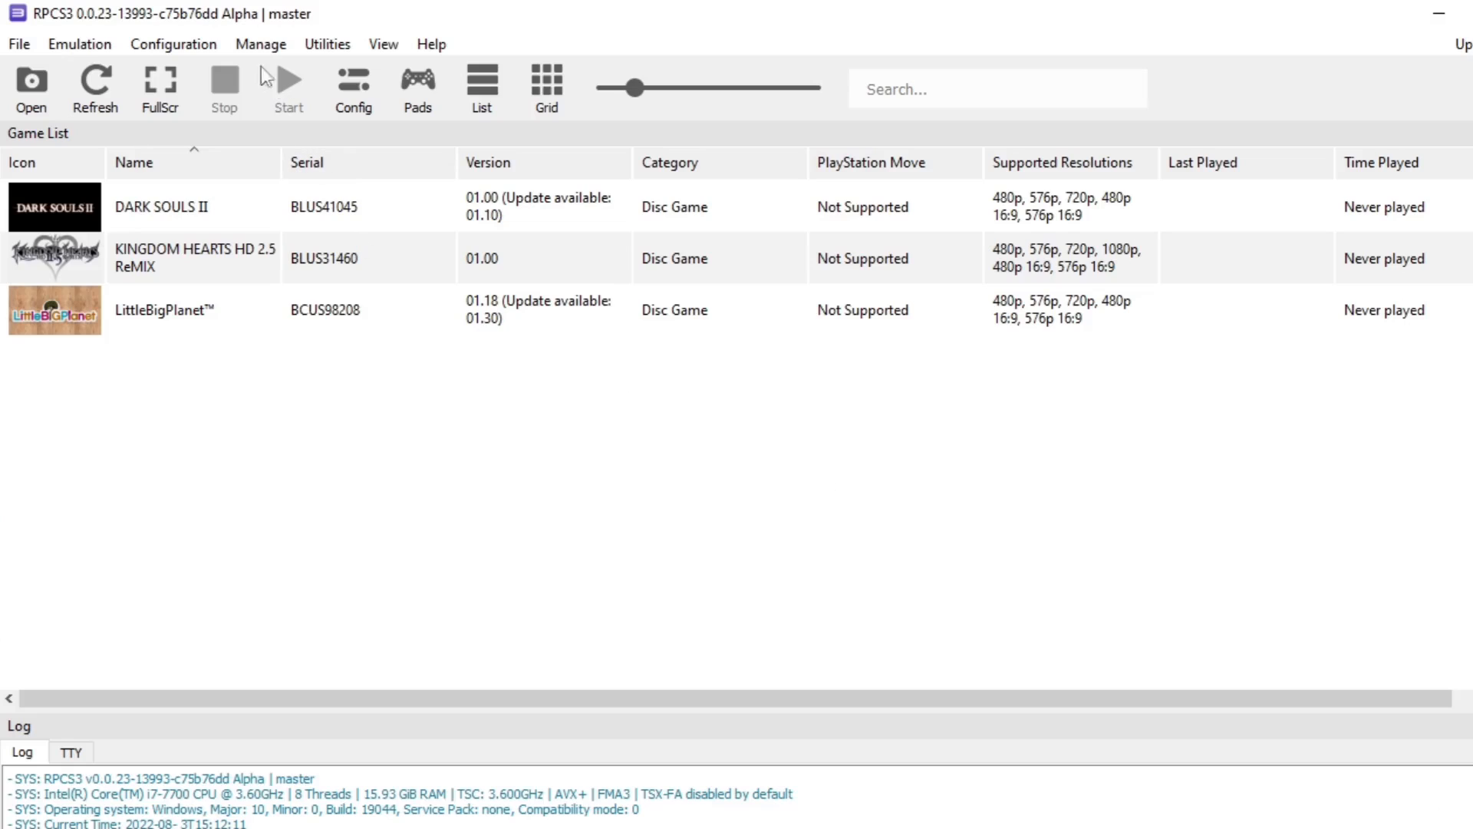
Open Game Patches, update to the newer patches and show only owned games.
{"action": "left_click", "coordinate": [260, 44]}
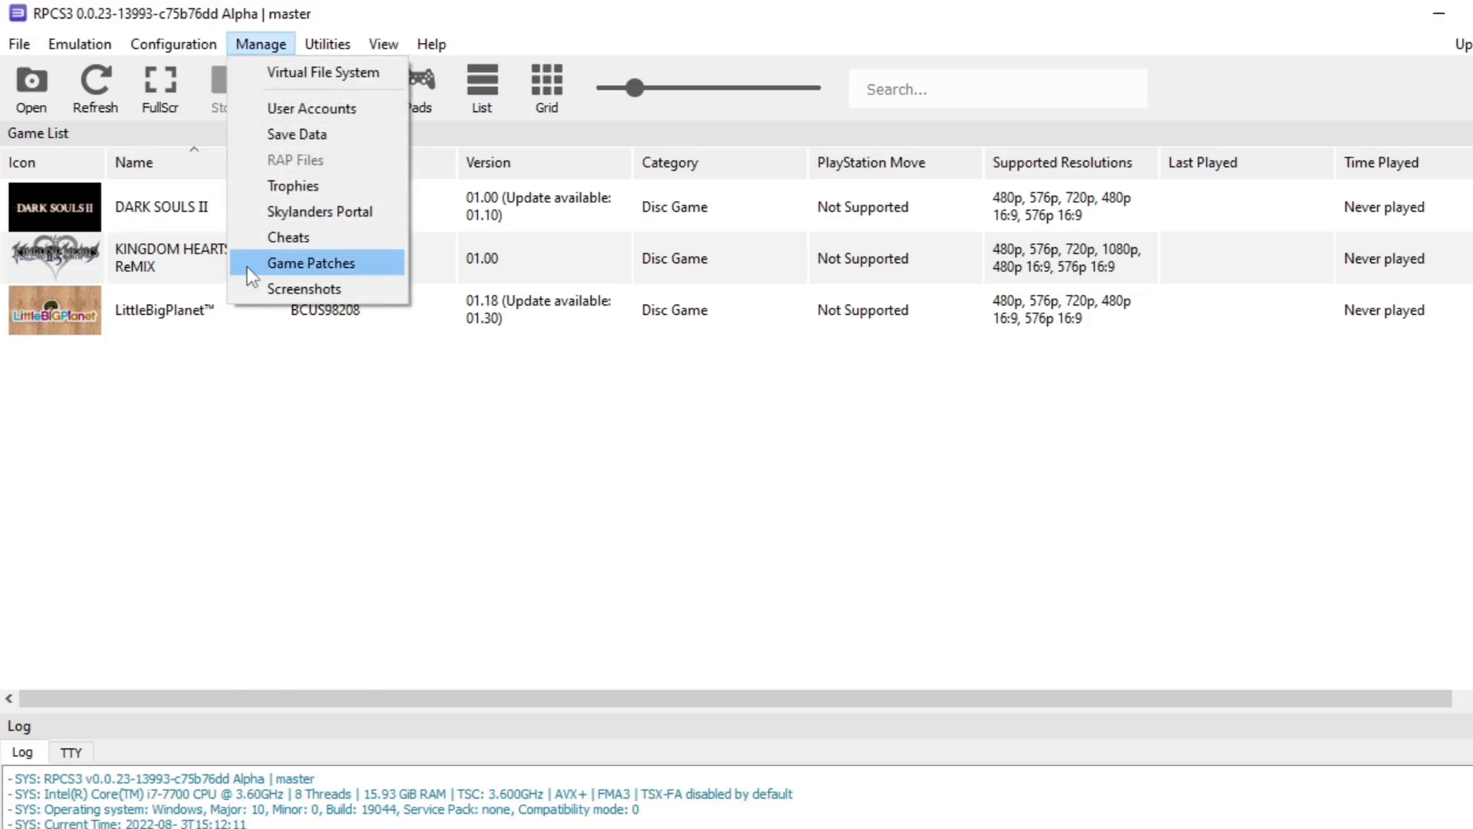
{"action": "left_click", "coordinate": [310, 262]}
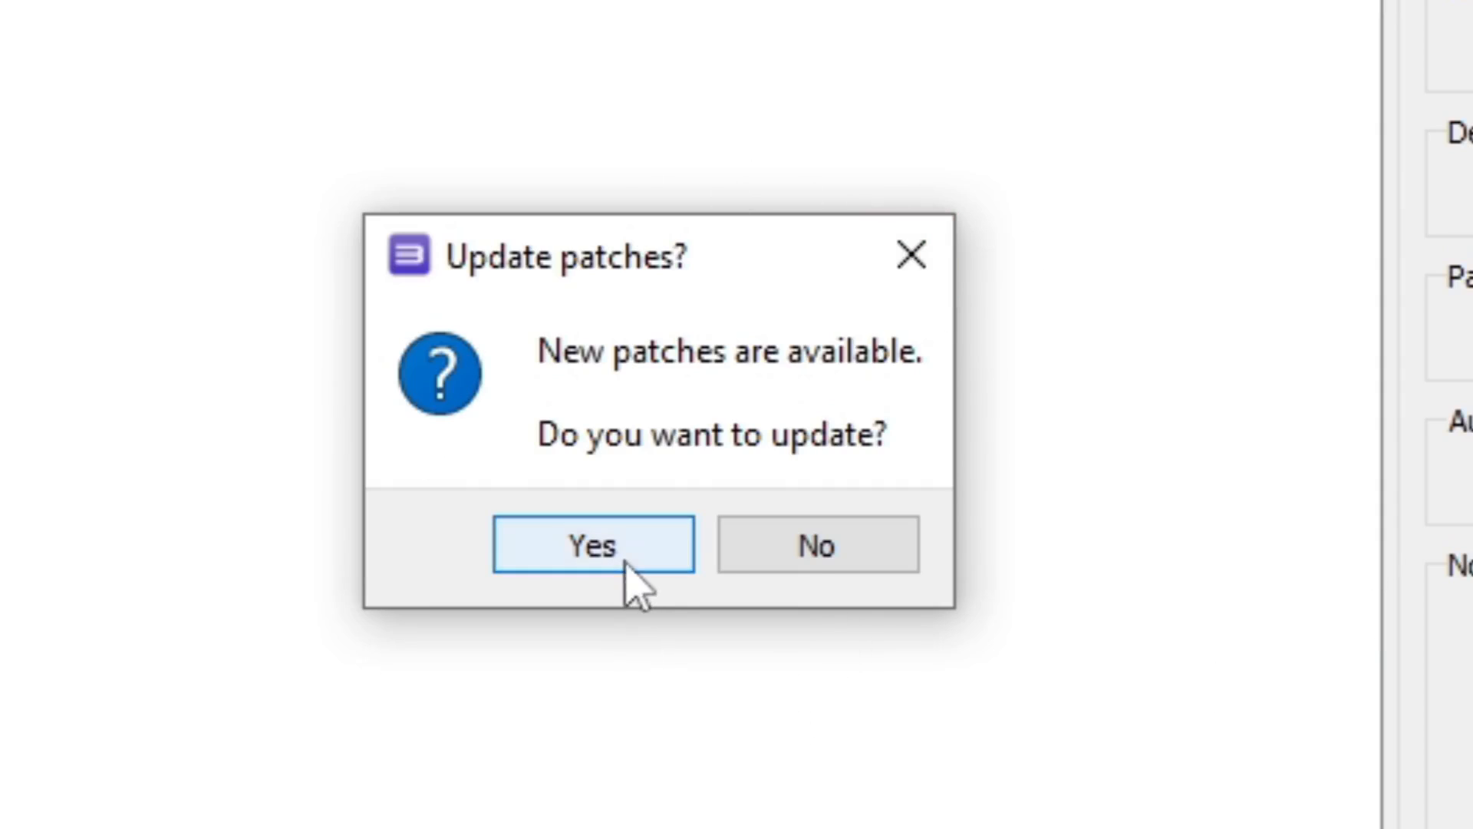
{"action": "left_click", "coordinate": [592, 545]}
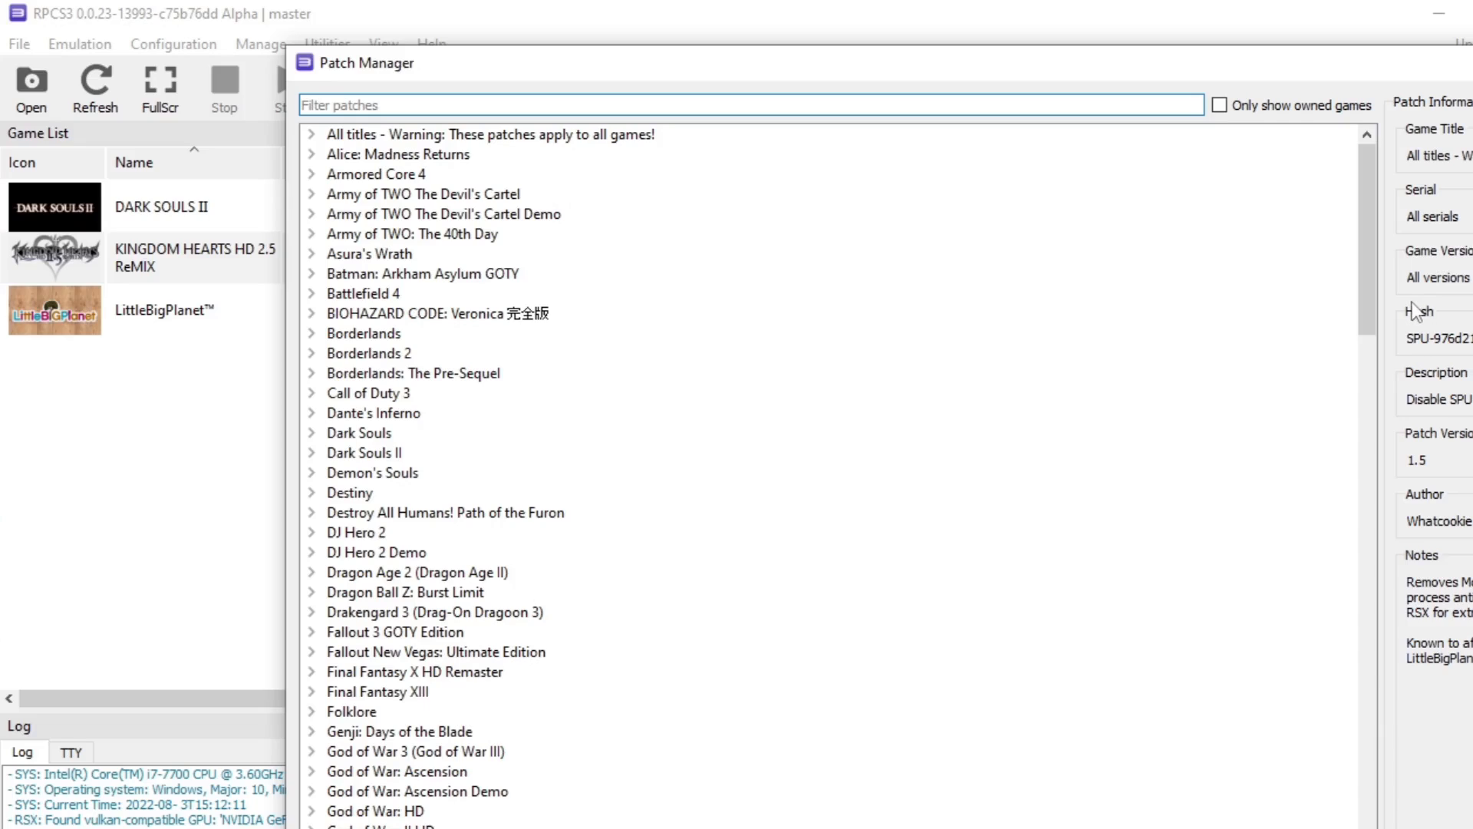
{"action": "mouse_move", "coordinate": [1410, 313]}
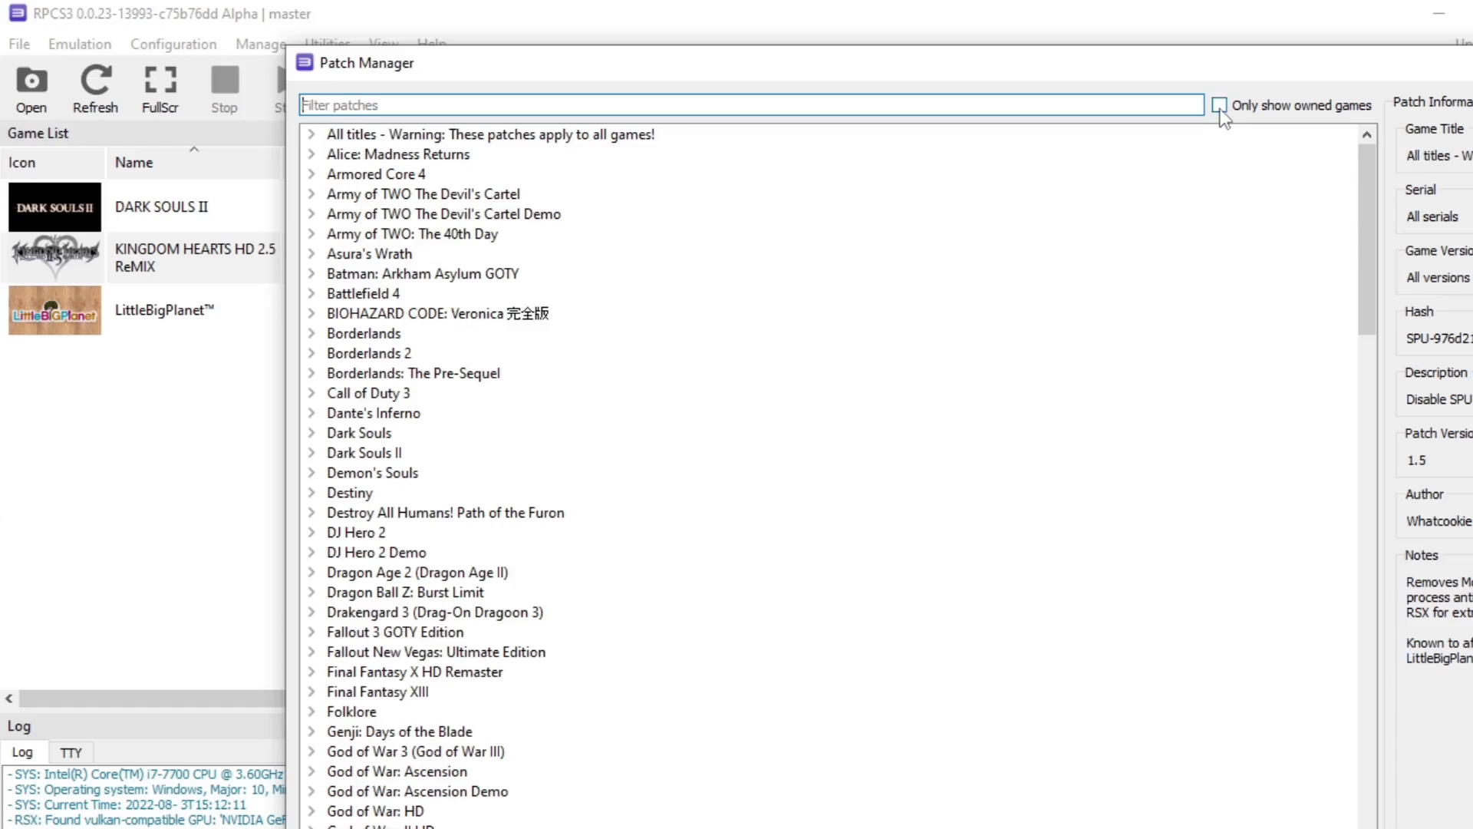
{"action": "left_click", "coordinate": [1221, 104]}
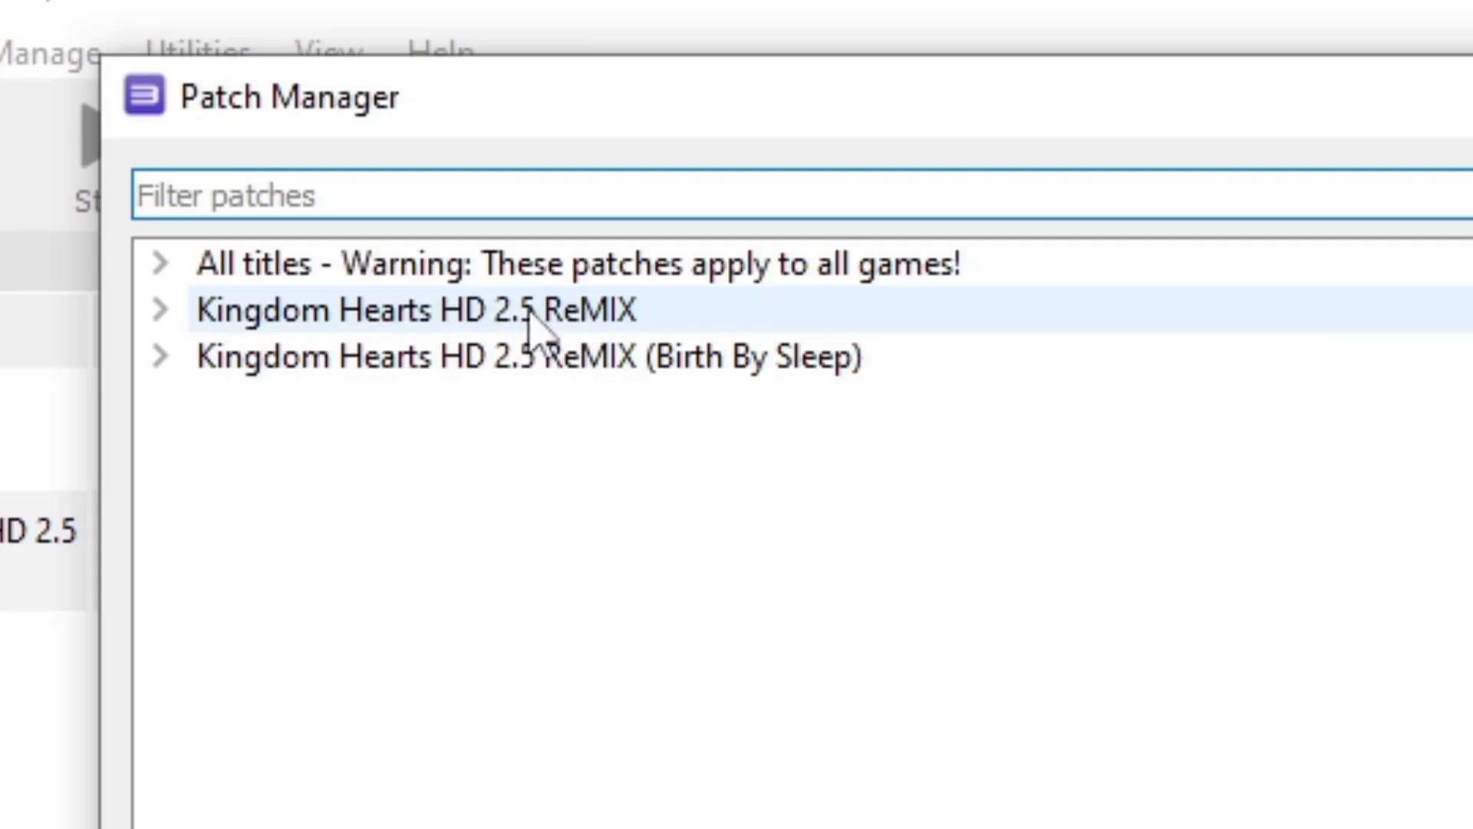
{"action": "mouse_move", "coordinate": [639, 343]}
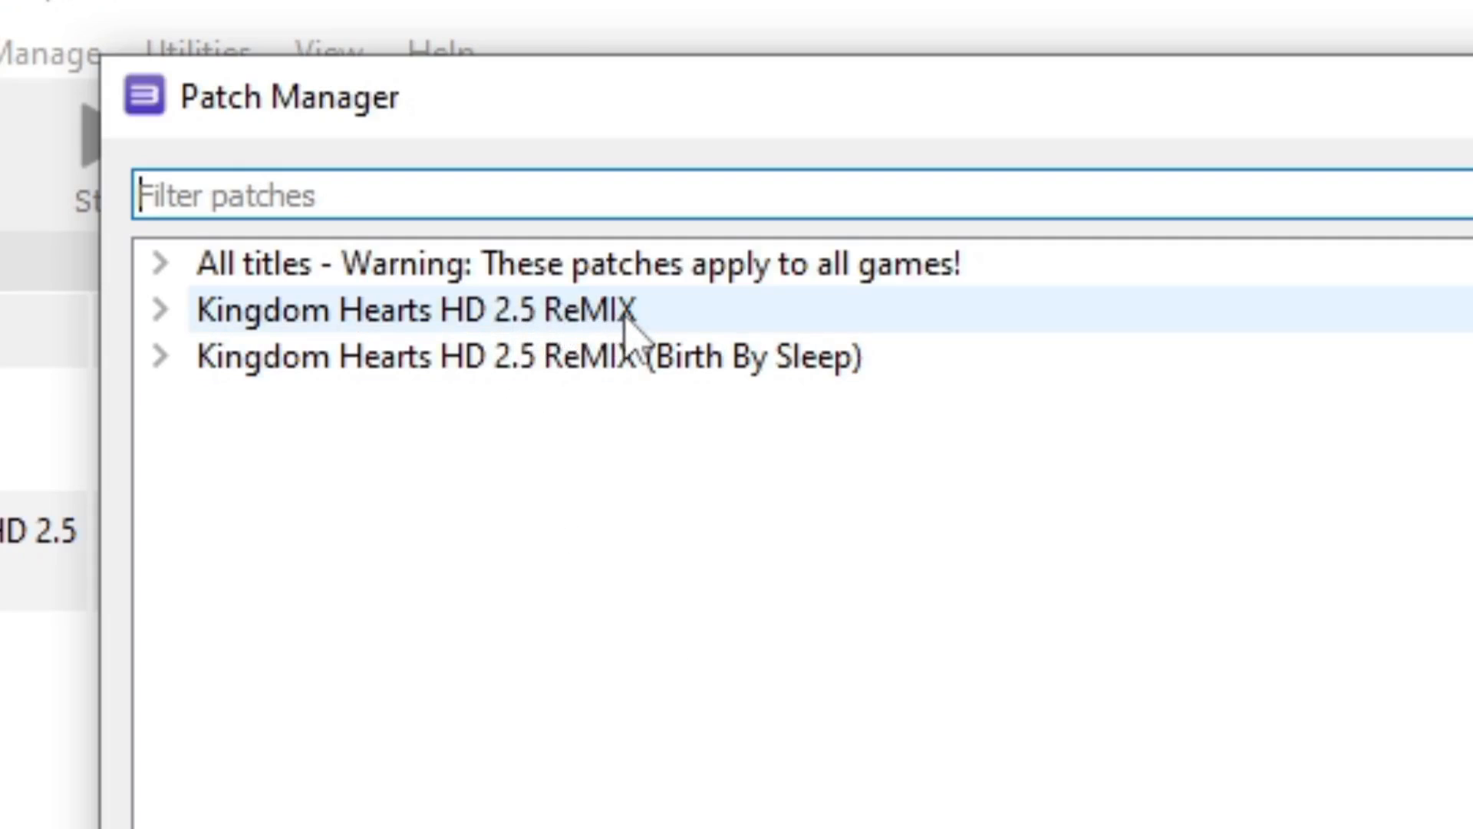
Enable the 60 FPS patch for Kingdom Hearts HD 2.5 ReMIX under its all-versions group.
{"action": "left_click", "coordinate": [164, 311]}
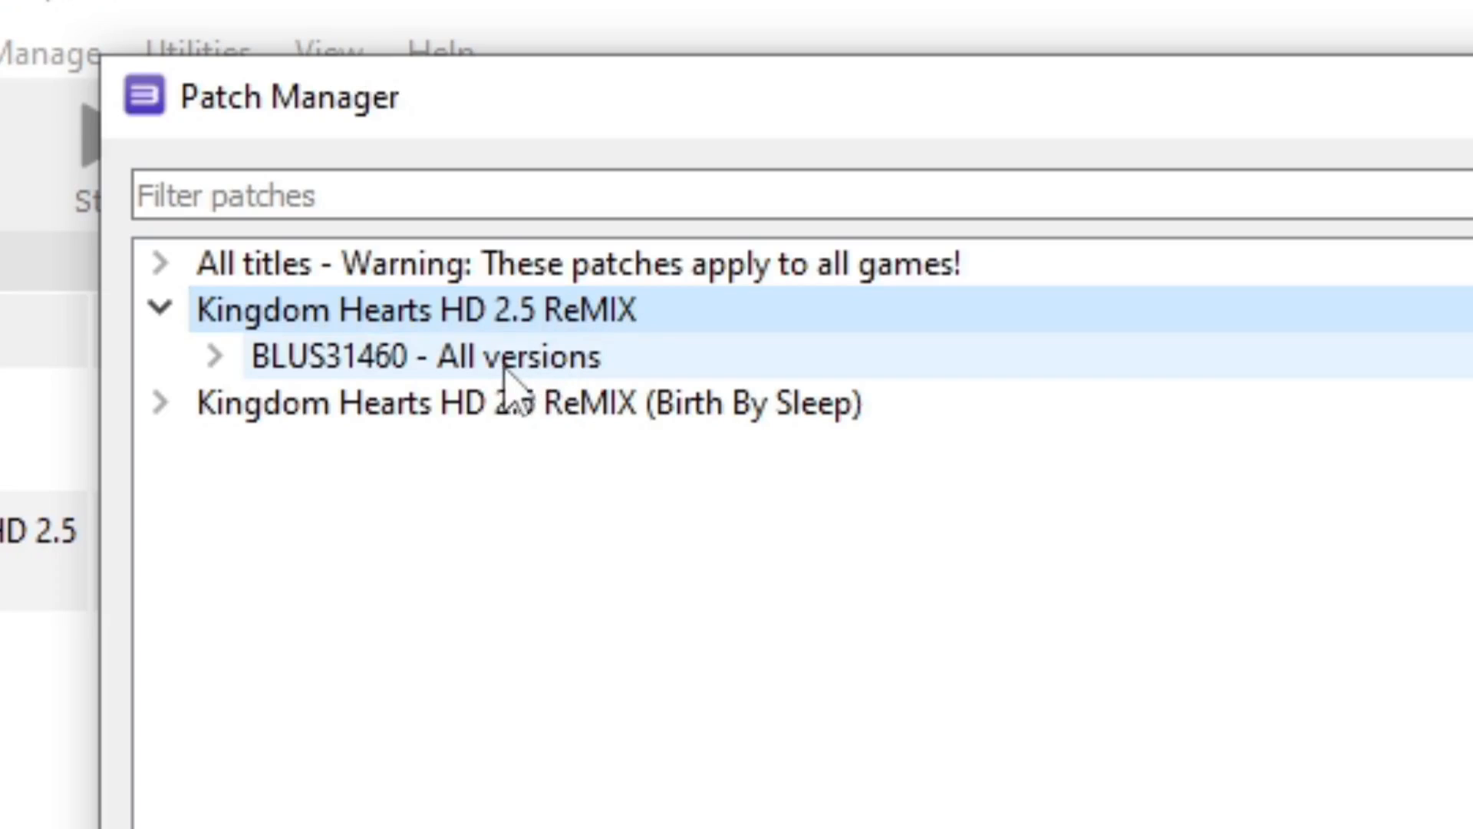
{"action": "left_click", "coordinate": [214, 355]}
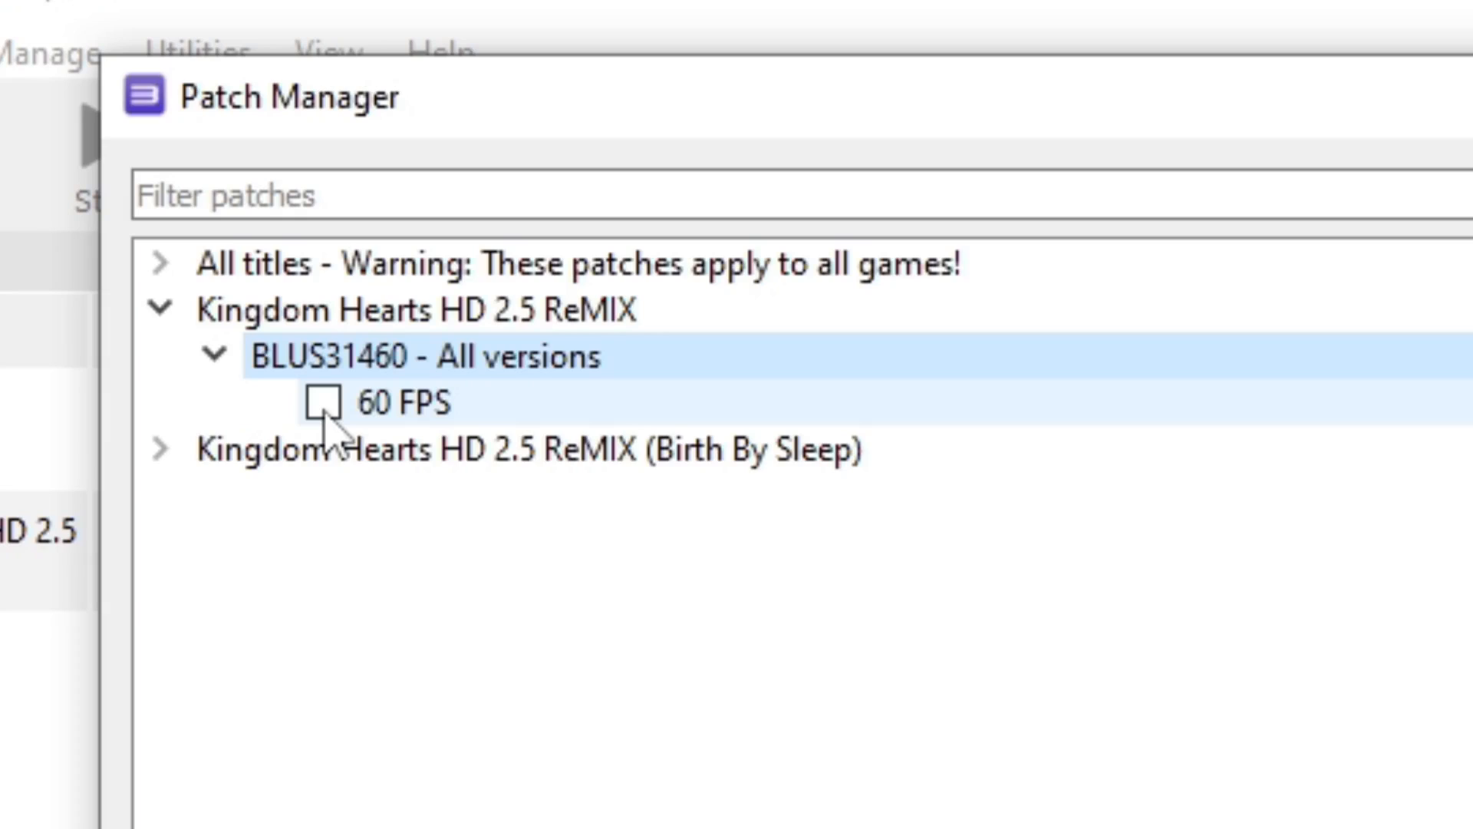
{"action": "left_click", "coordinate": [323, 404]}
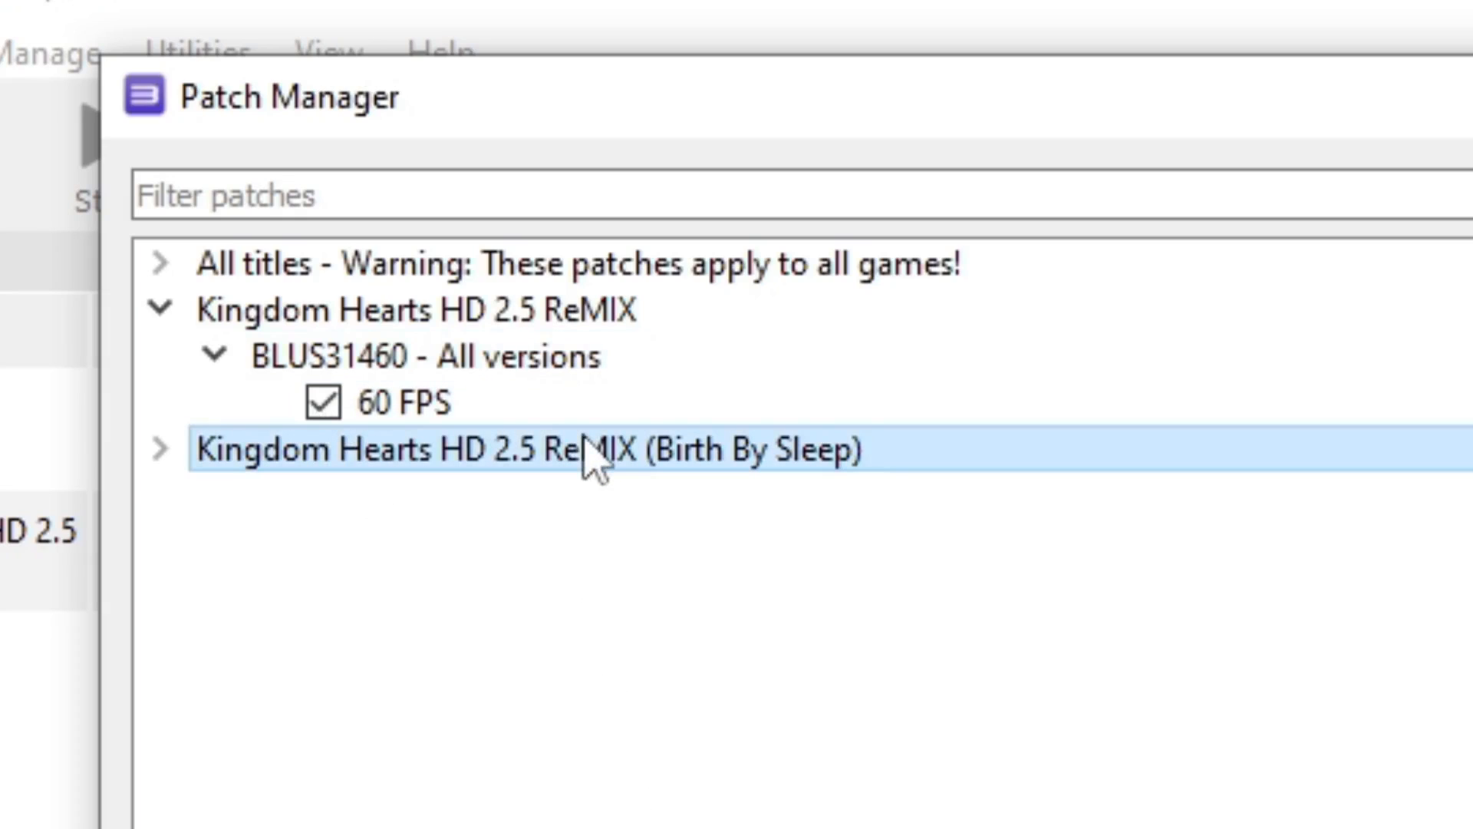
Enable the Birth By Sleep 60 FPS patch and apply the patch changes.
{"action": "left_click", "coordinate": [158, 449]}
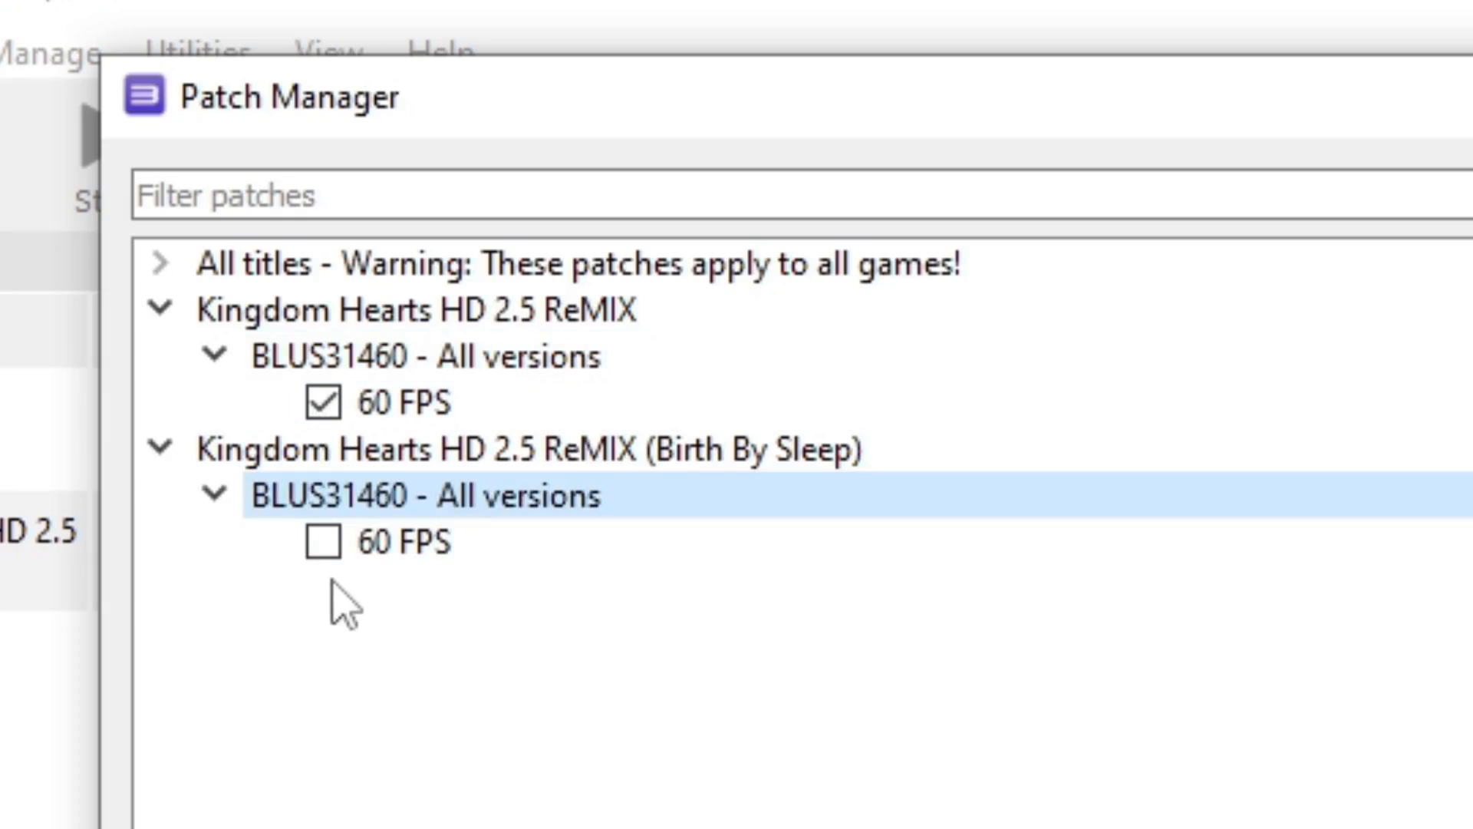
{"action": "left_click", "coordinate": [323, 544]}
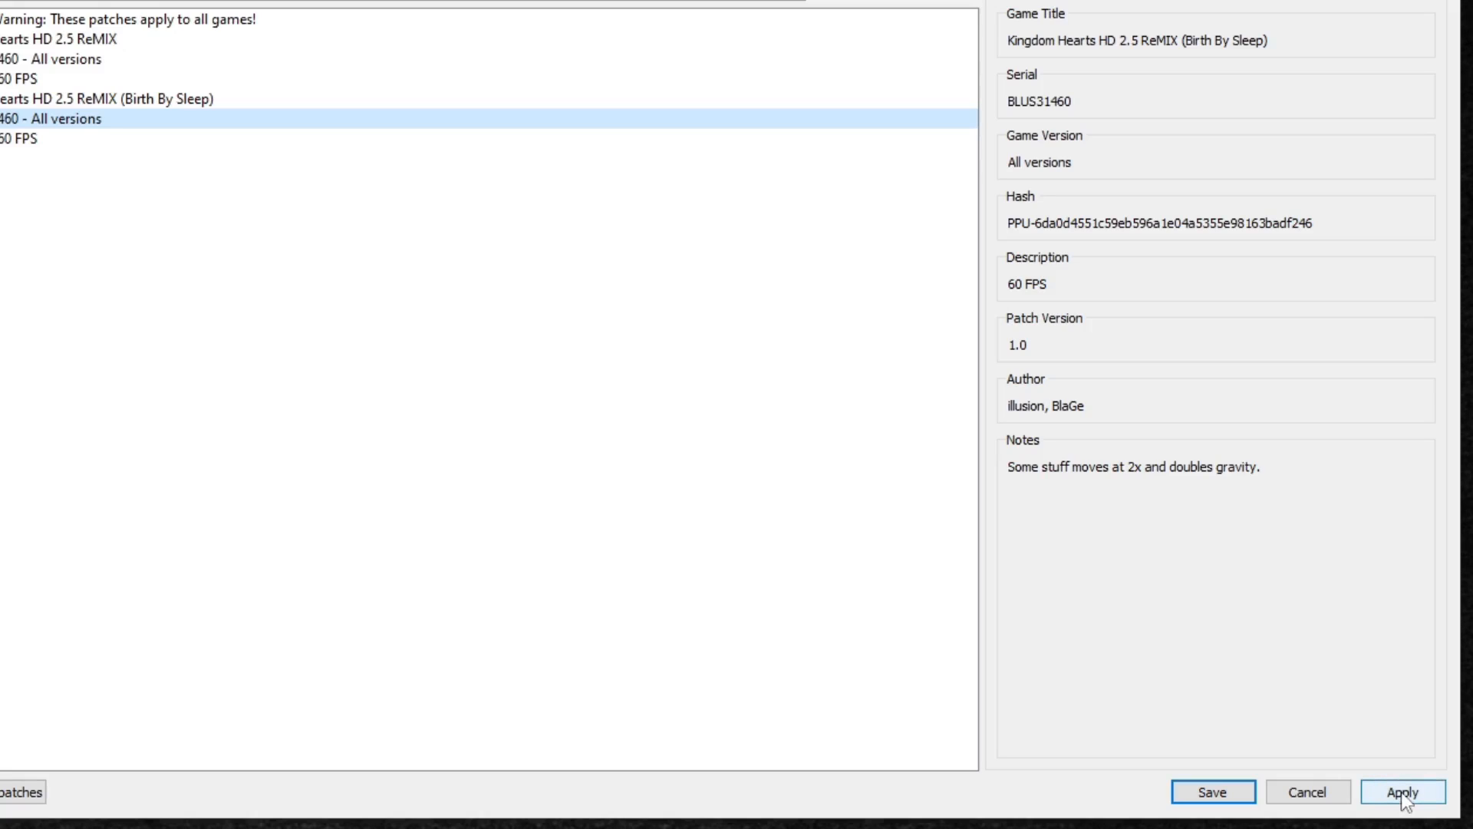
{"action": "left_click", "coordinate": [1401, 791]}
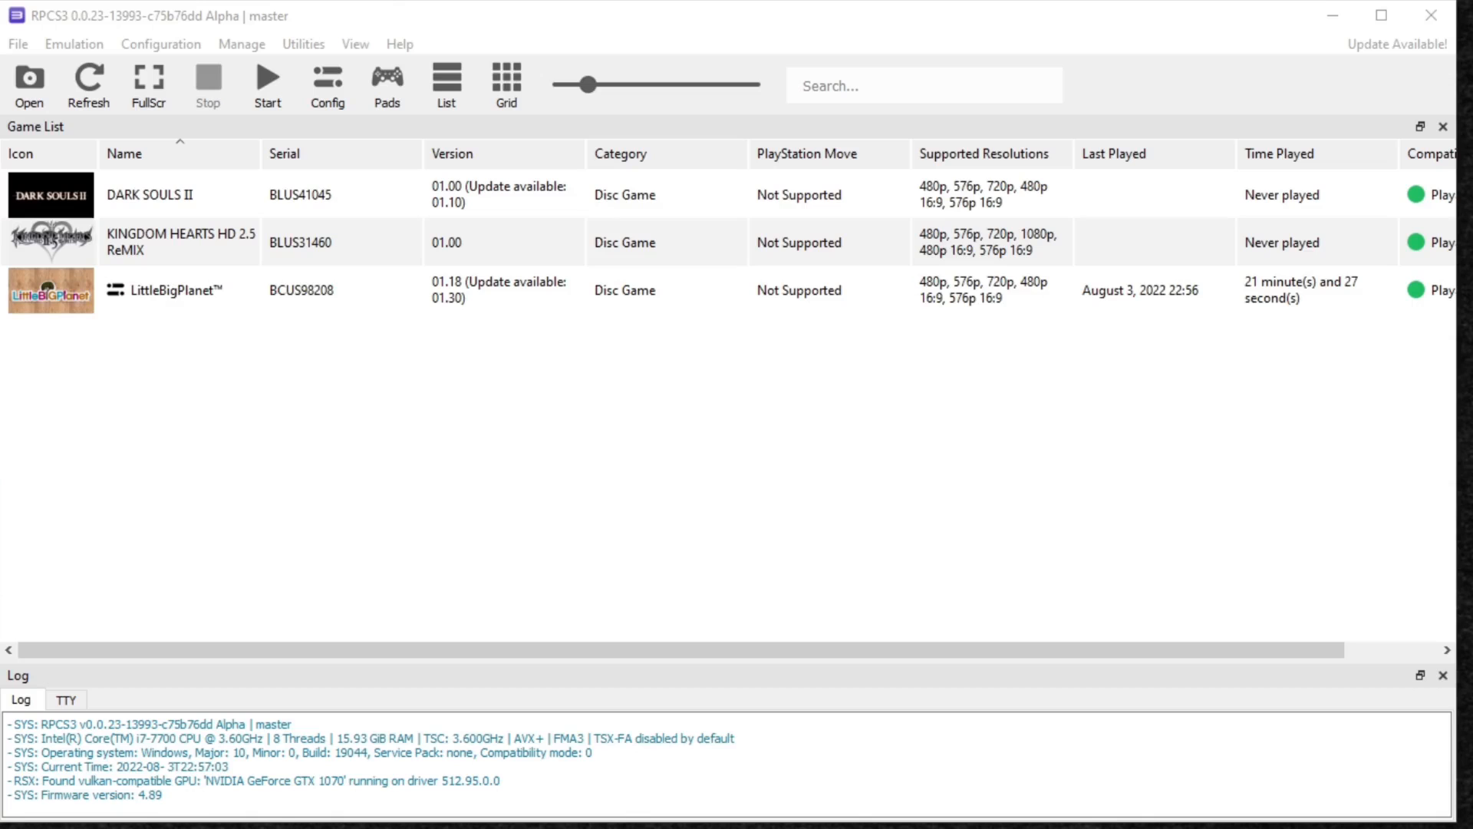
{"action": "mouse_move", "coordinate": [39, 524]}
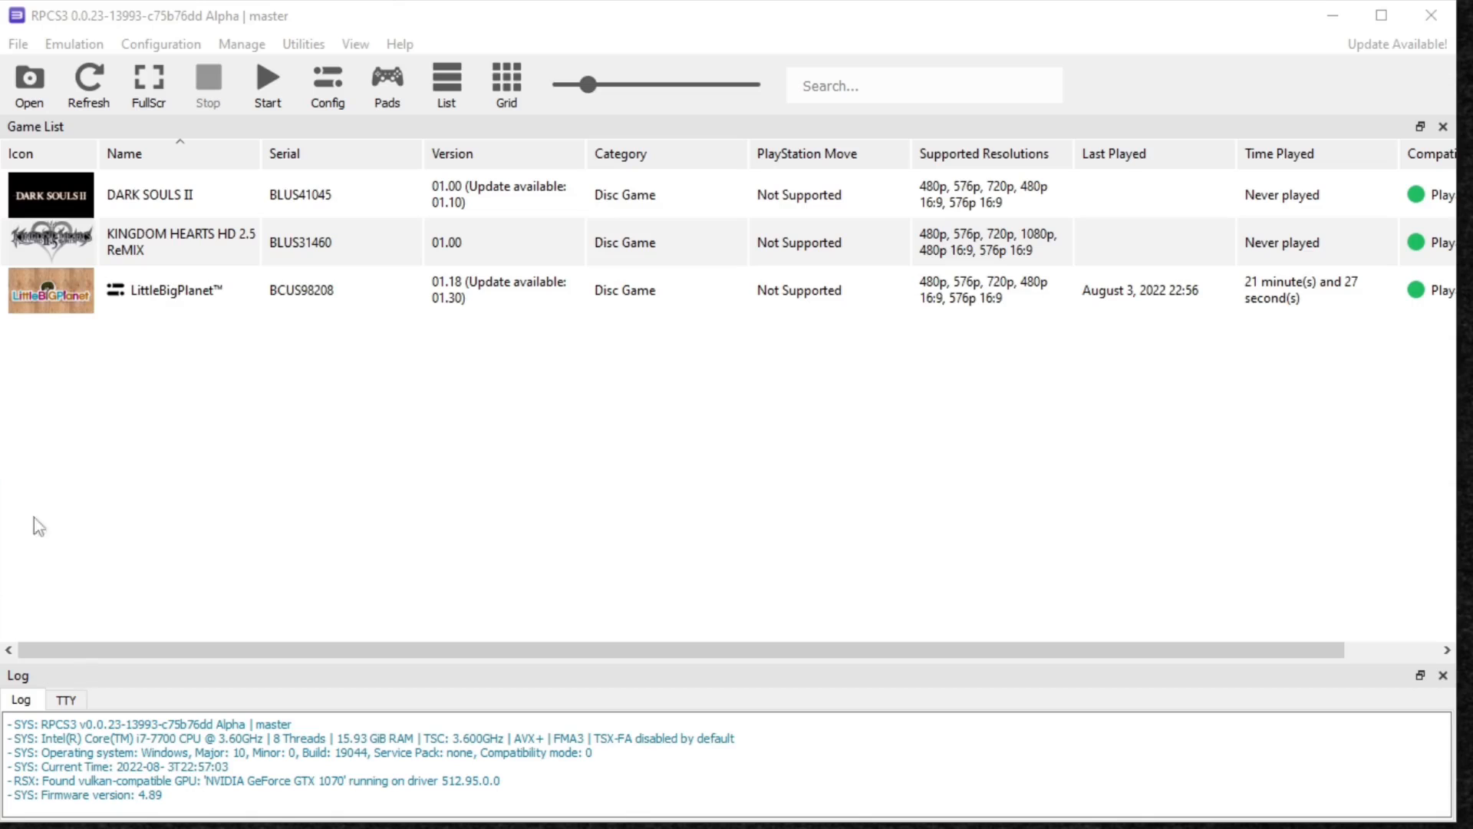
Launch DARK SOULS II from the game list so it begins compiling PPU modules.
{"action": "left_click", "coordinate": [151, 194]}
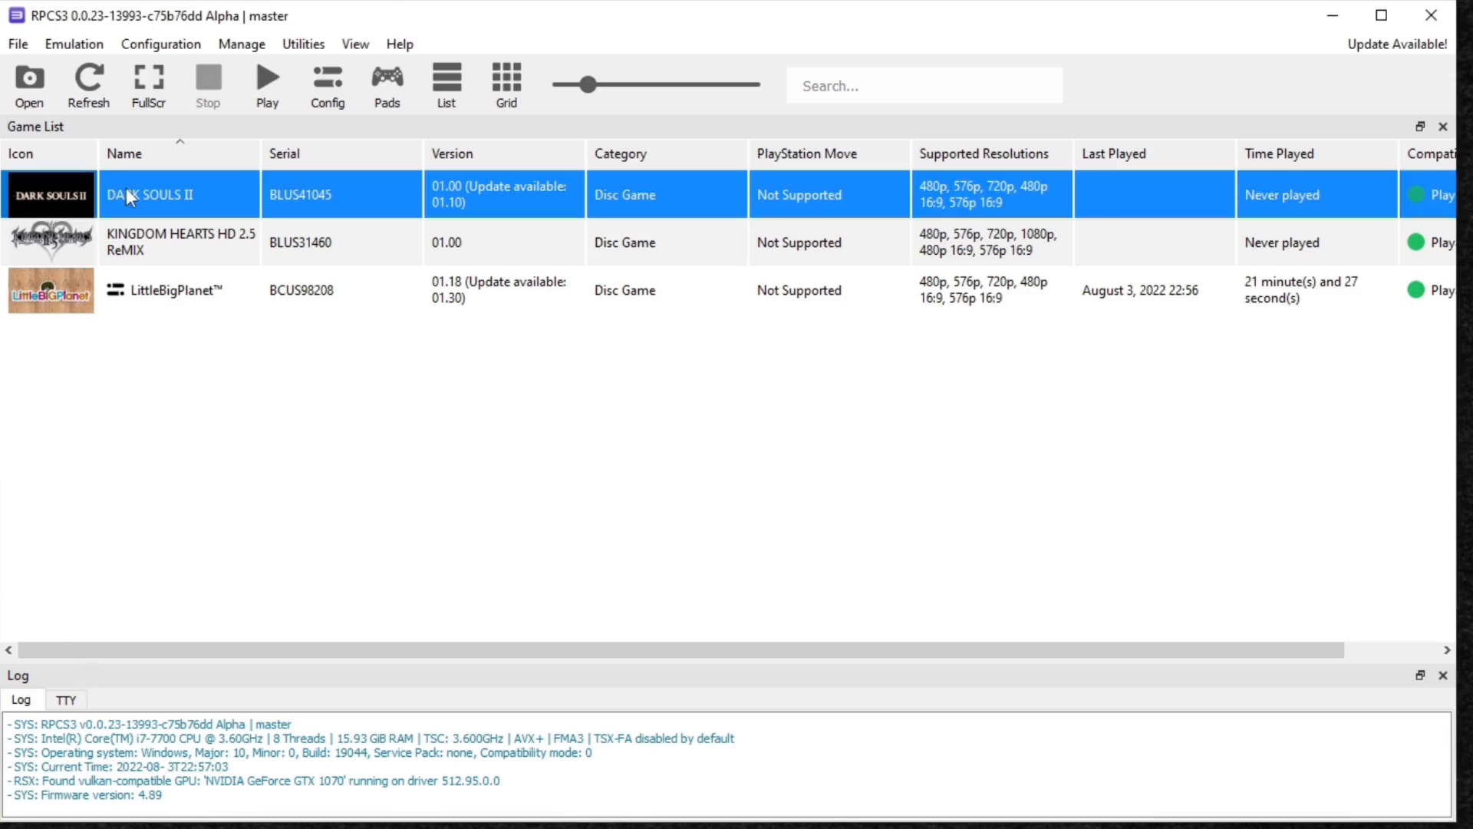
{"action": "double_click", "coordinate": [148, 194]}
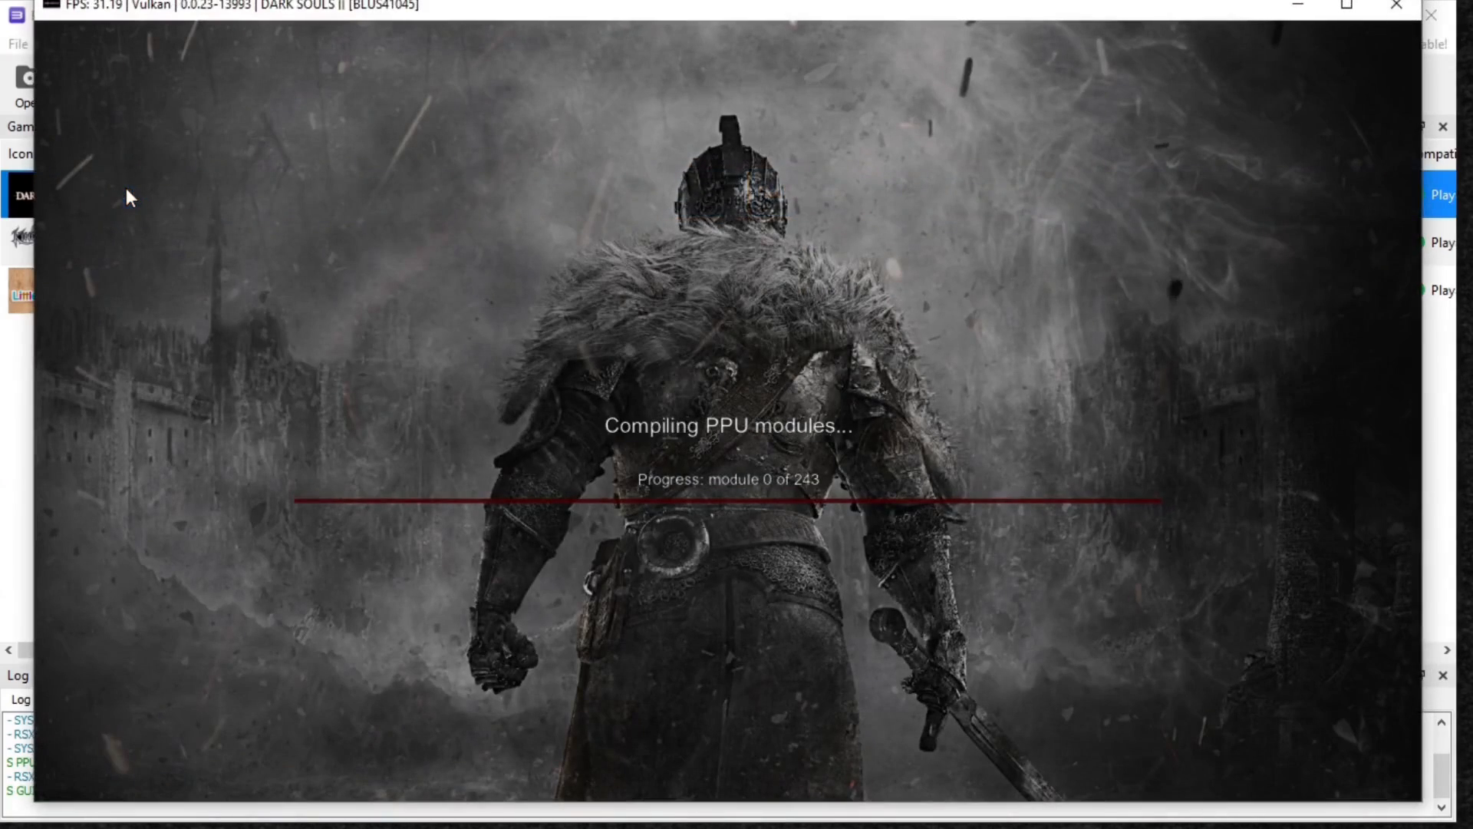